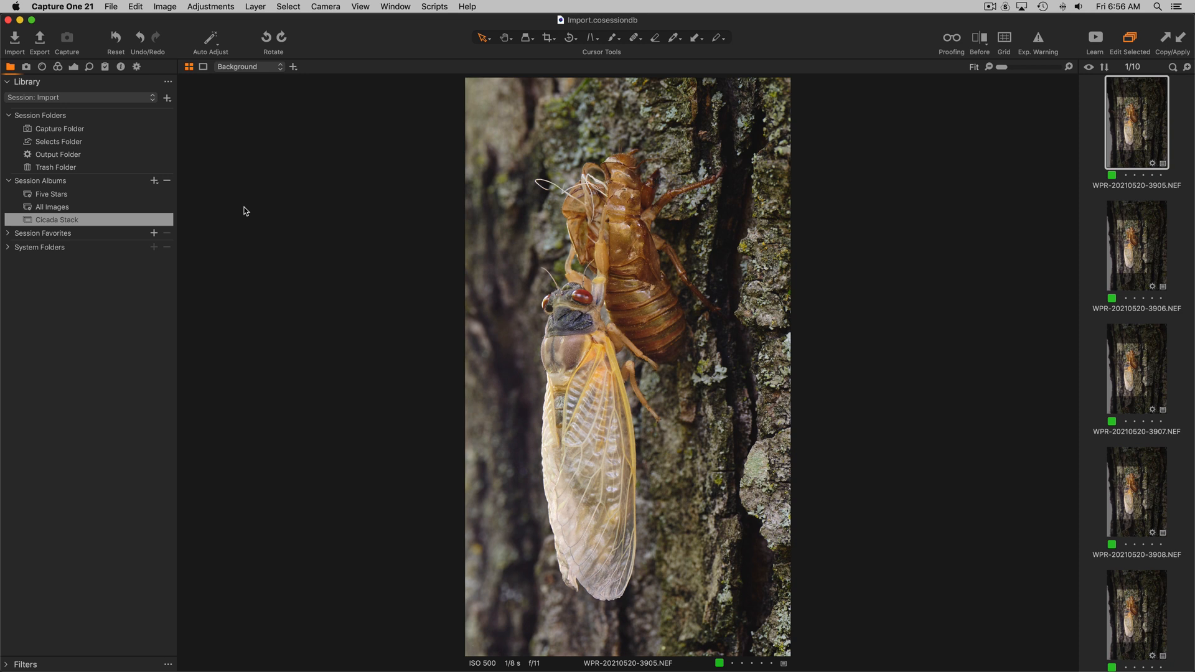
{"action": "mouse_move", "coordinate": [1104, 257]}
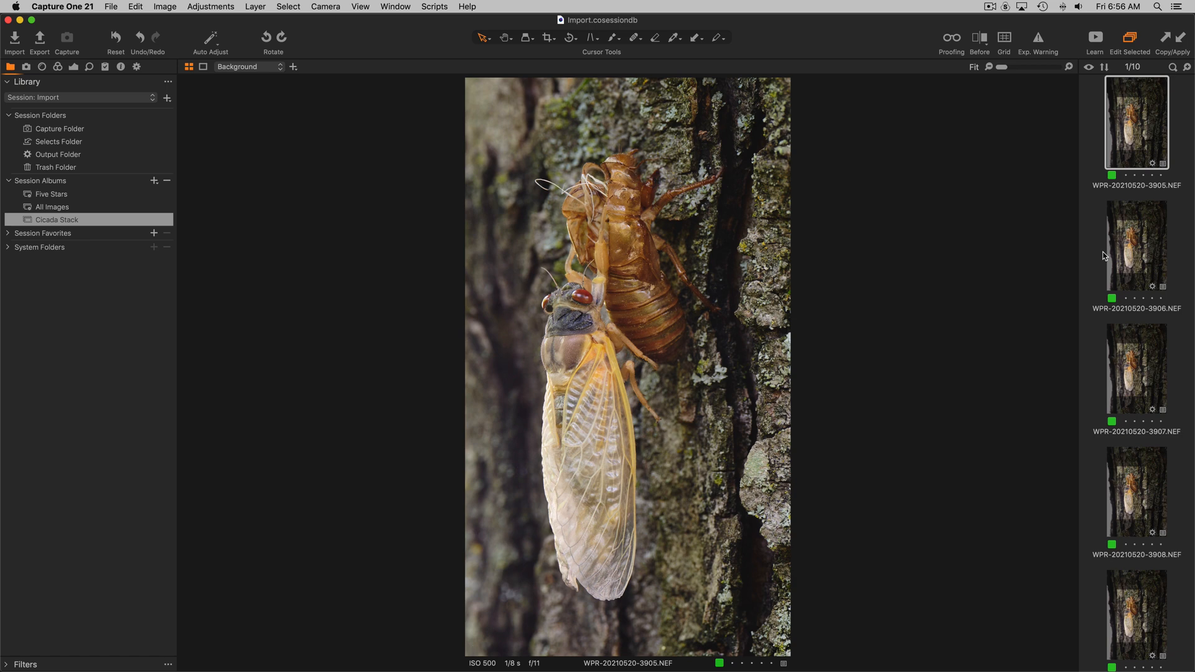
- Browse the cicada stack frames and return to the first frame
{"action": "left_click", "coordinate": [1137, 368]}
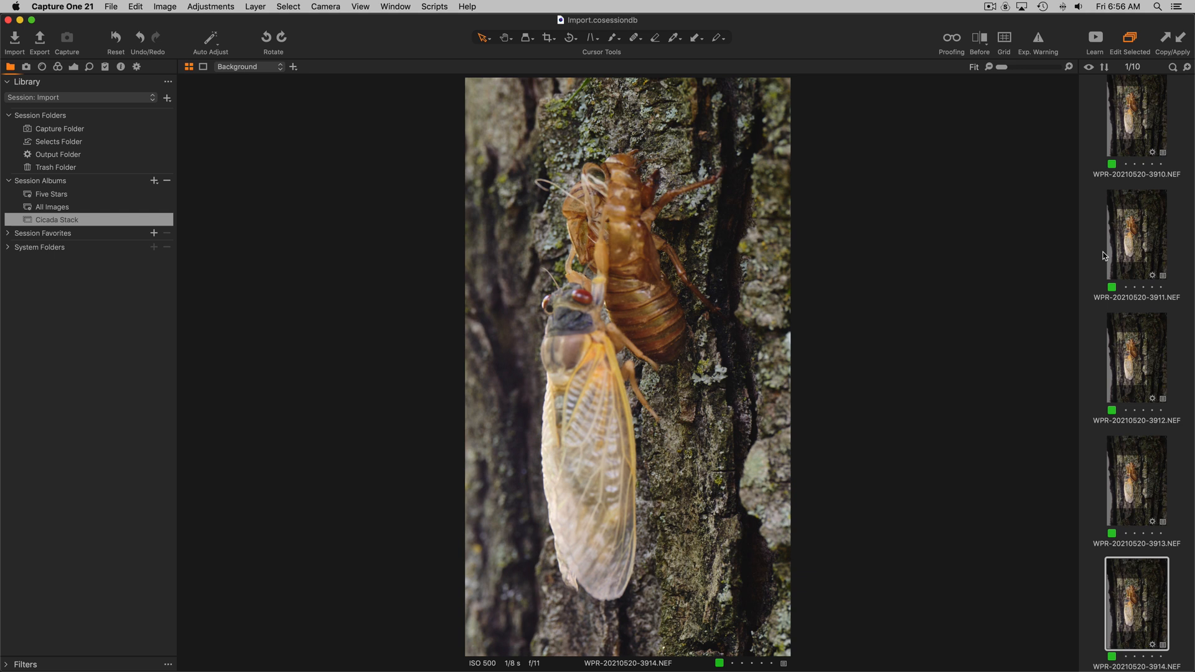
{"action": "mouse_move", "coordinate": [570, 154]}
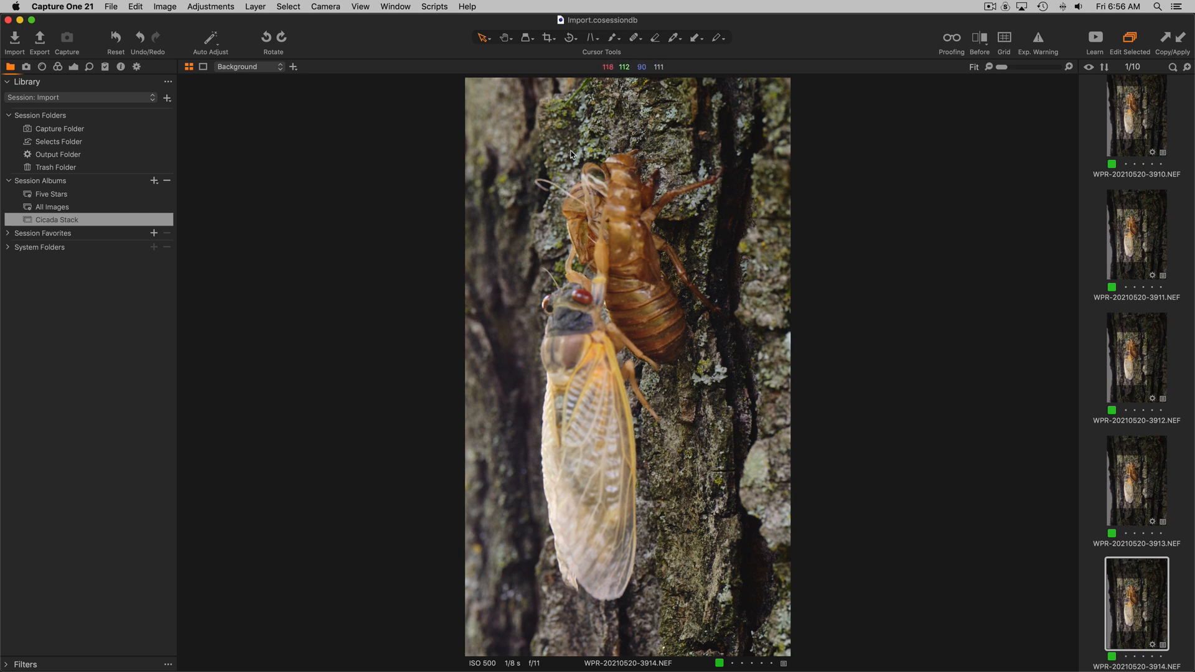
{"action": "mouse_move", "coordinate": [545, 351]}
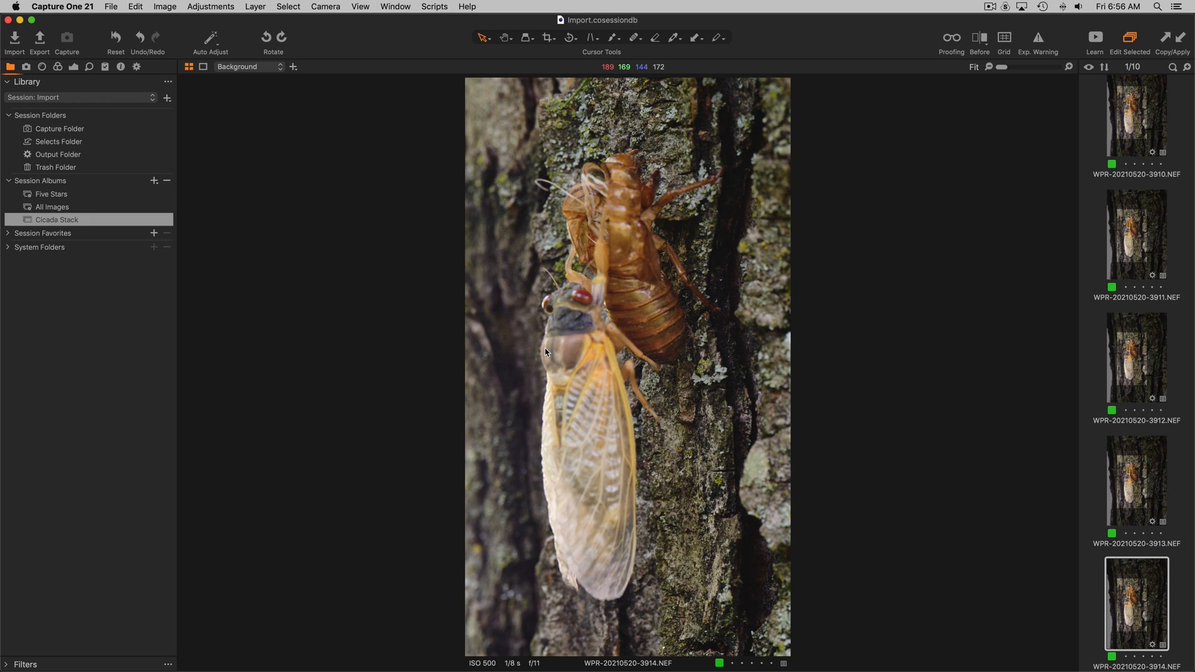
{"action": "mouse_move", "coordinate": [1114, 352]}
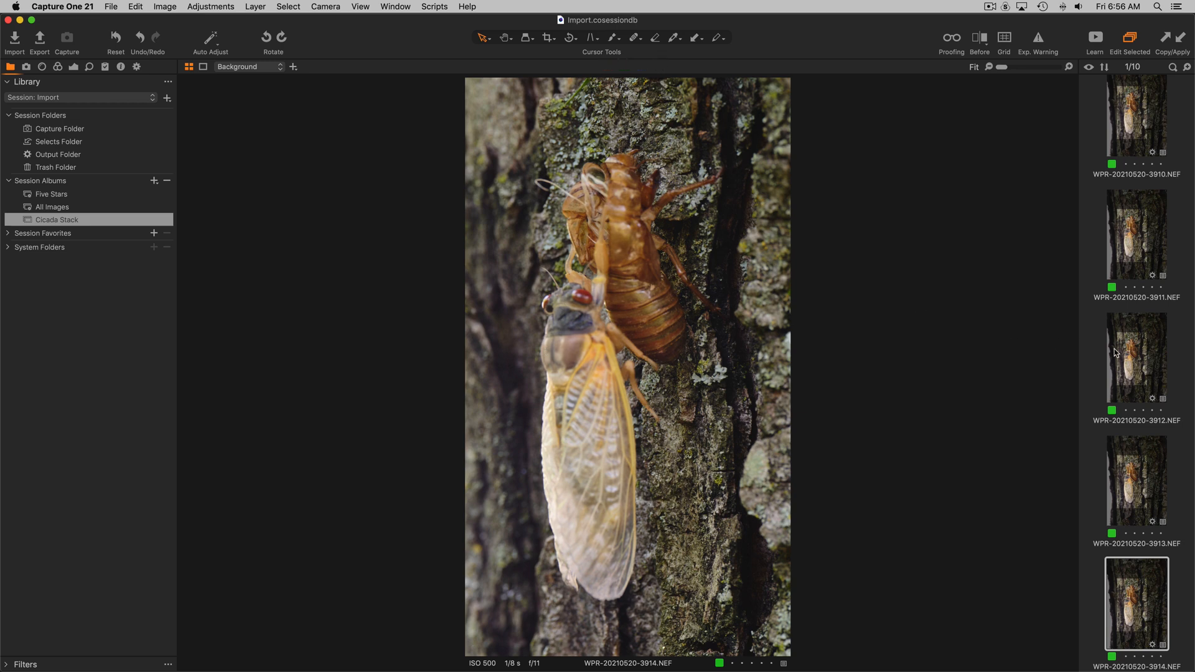
{"action": "scroll", "scroll_direction": "up", "scroll_amount": 3}
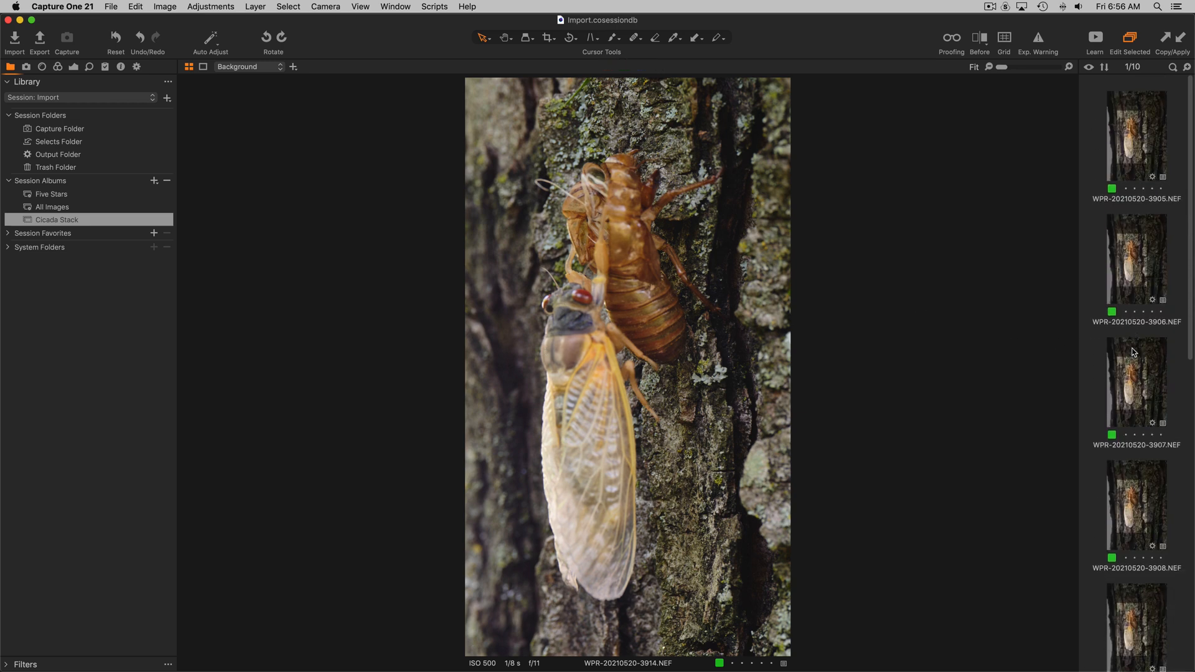
{"action": "left_click", "coordinate": [1135, 134]}
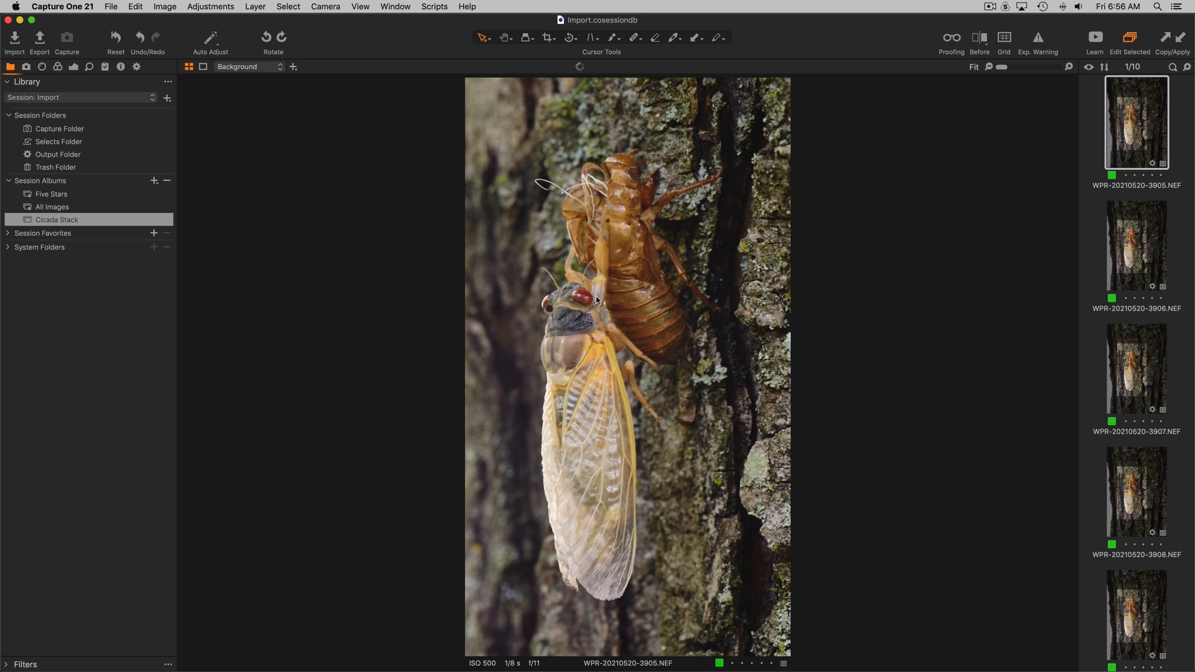
{"action": "mouse_move", "coordinate": [571, 488]}
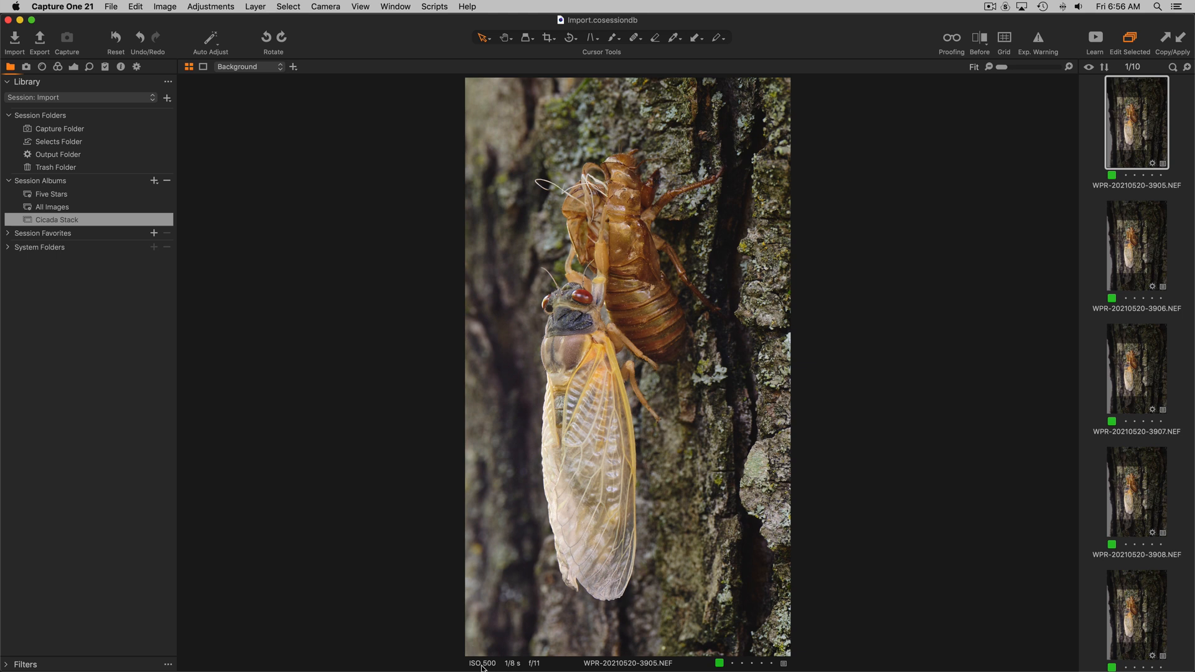
{"action": "mouse_move", "coordinate": [972, 395]}
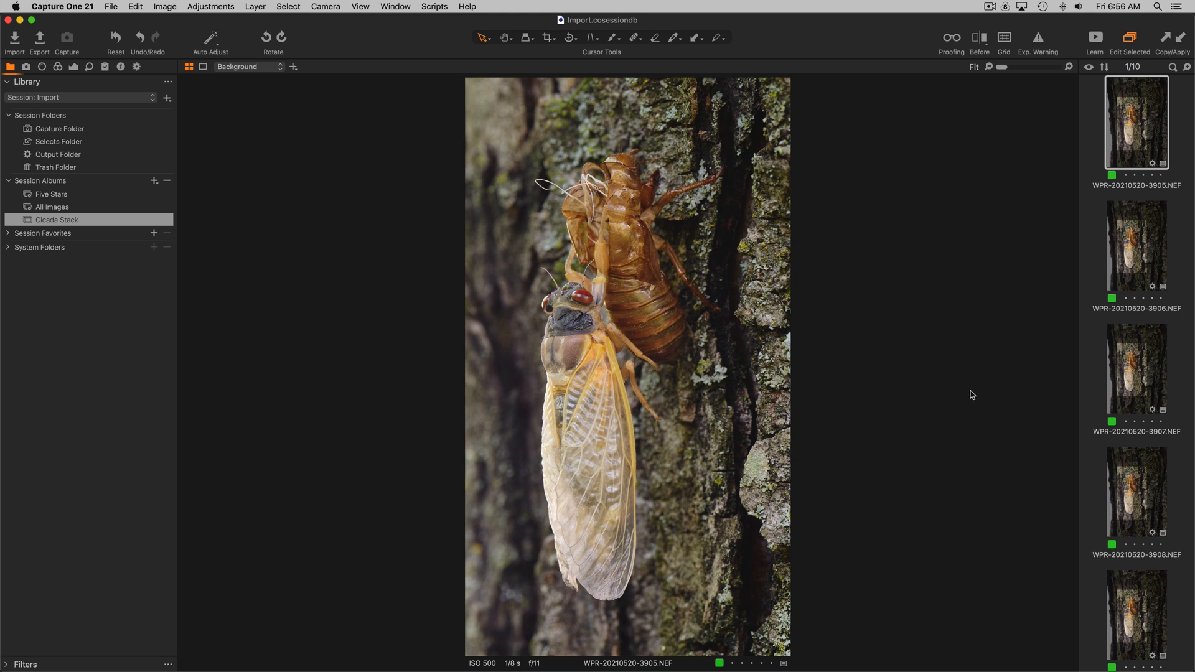
{"action": "mouse_move", "coordinate": [1002, 361]}
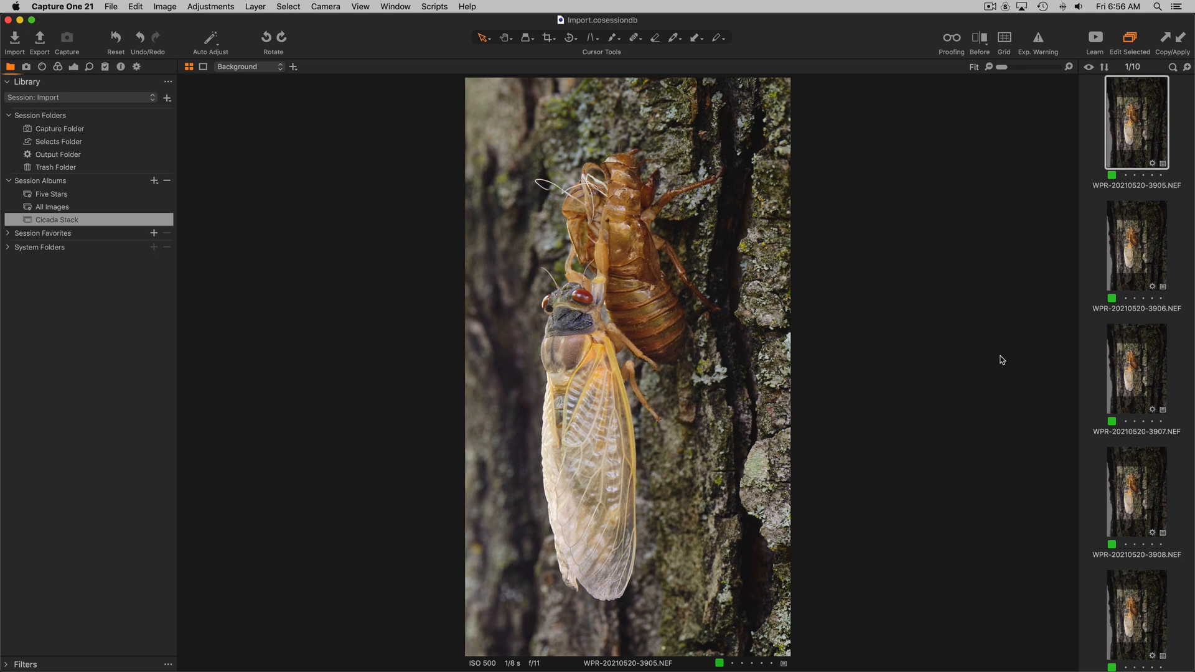
{"action": "mouse_move", "coordinate": [1128, 120]}
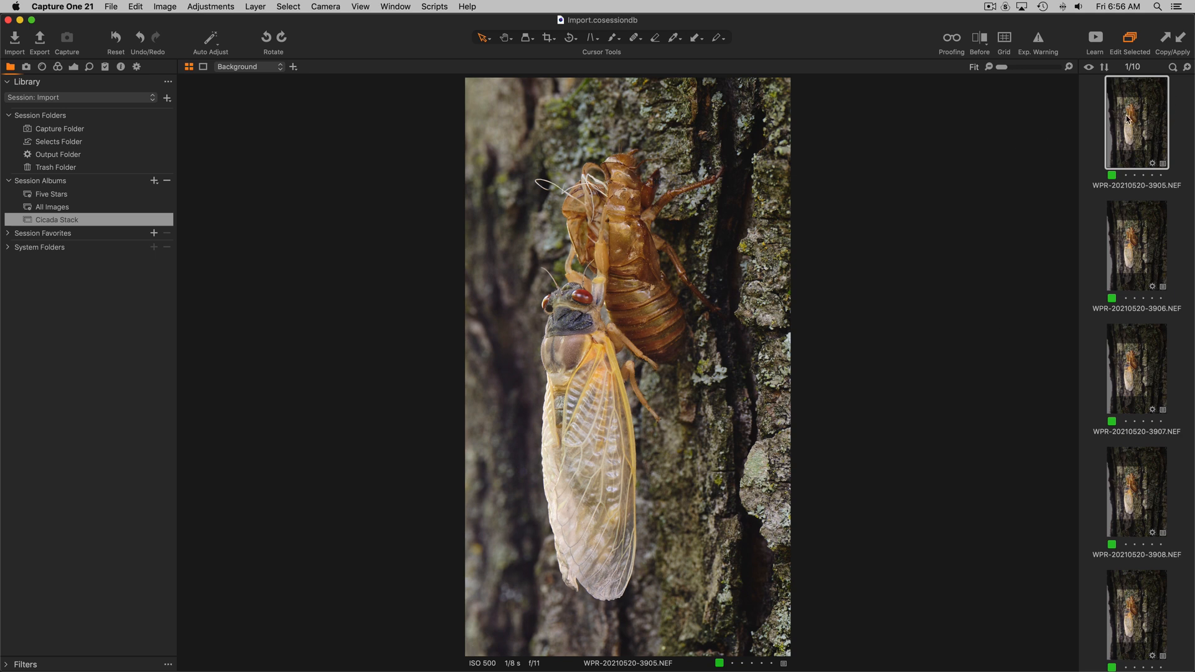
{"action": "mouse_move", "coordinate": [1140, 124]}
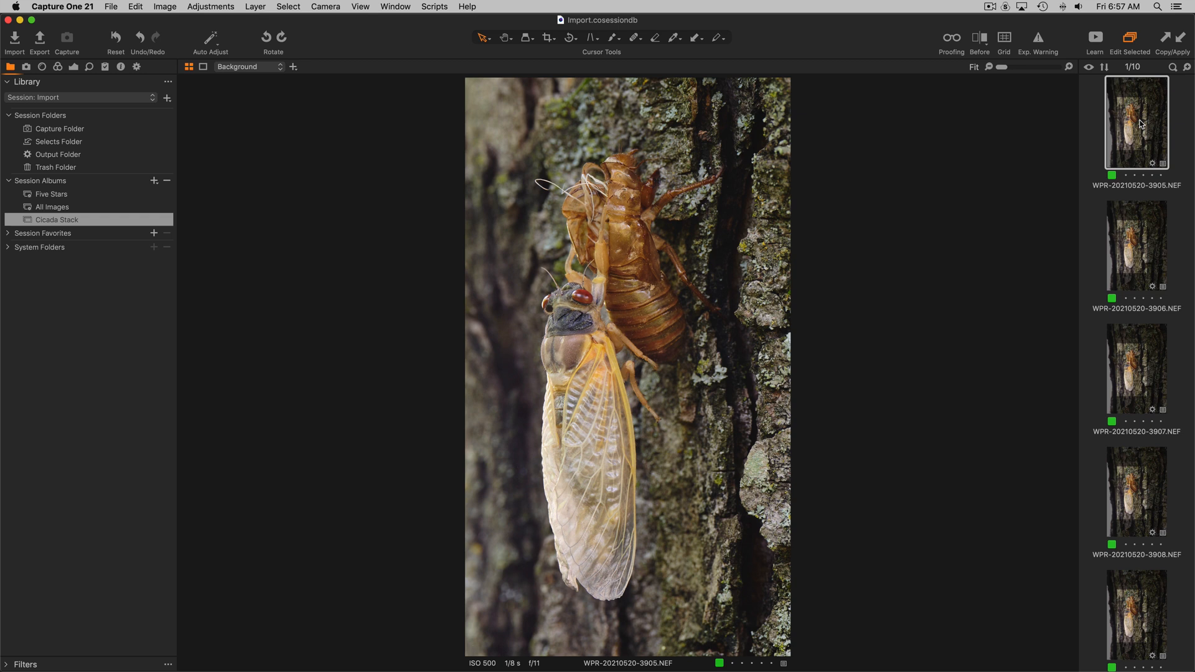
{"action": "mouse_move", "coordinate": [800, 255]}
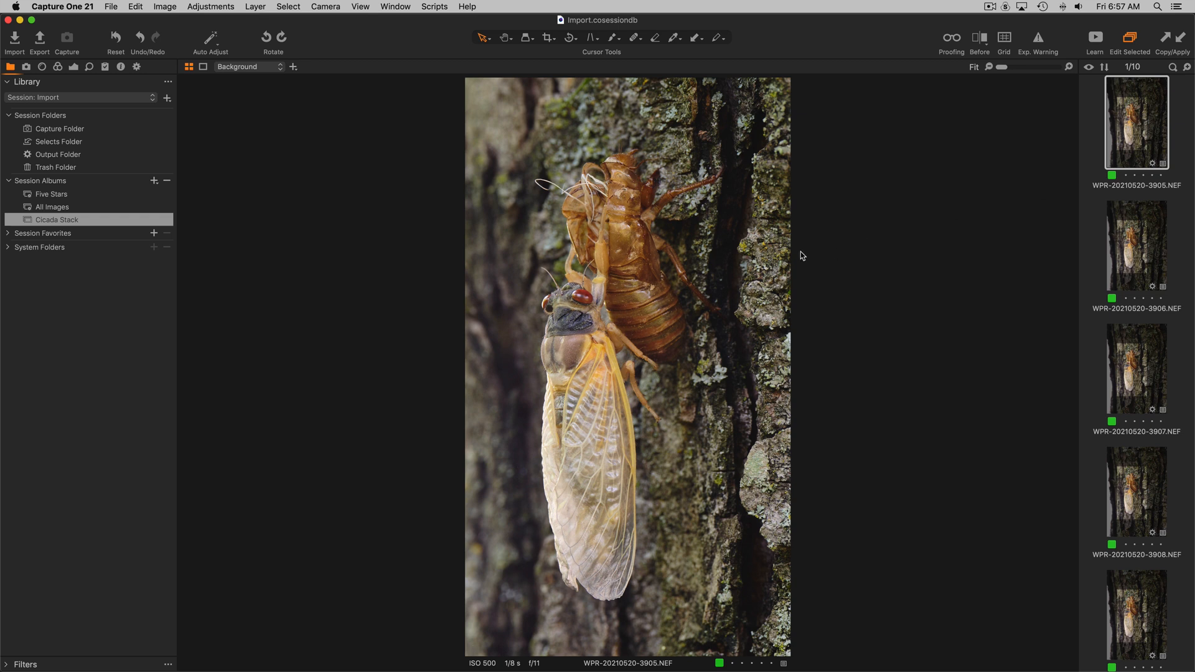
{"action": "mouse_move", "coordinate": [422, 245]}
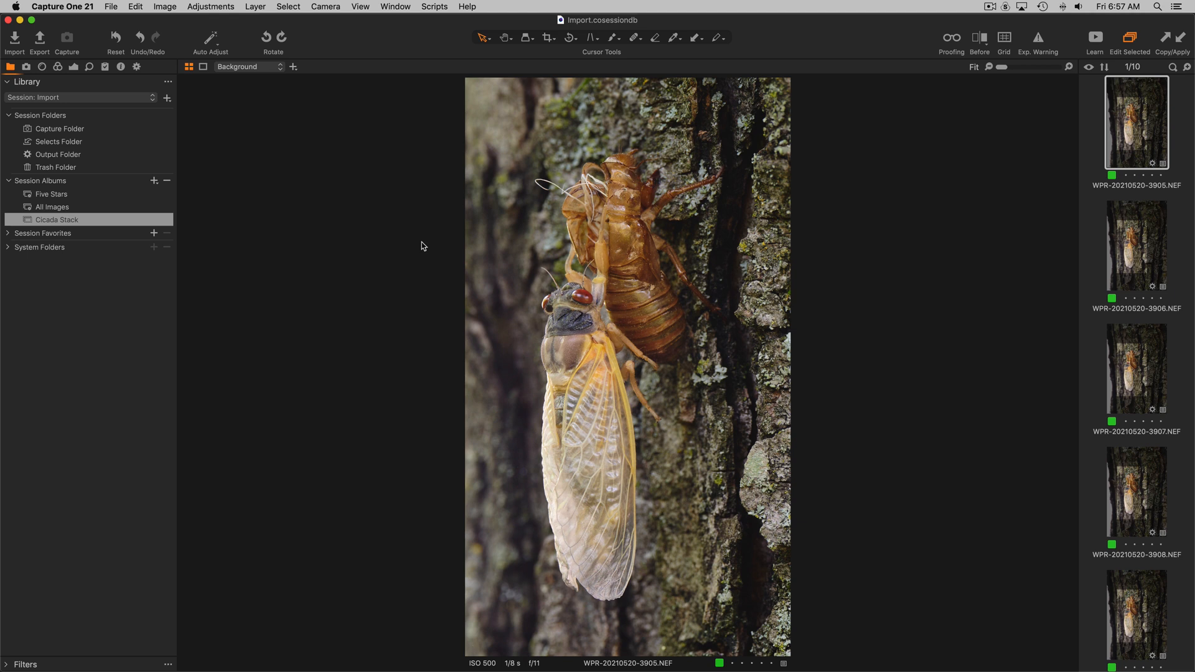
{"action": "mouse_move", "coordinate": [375, 193]}
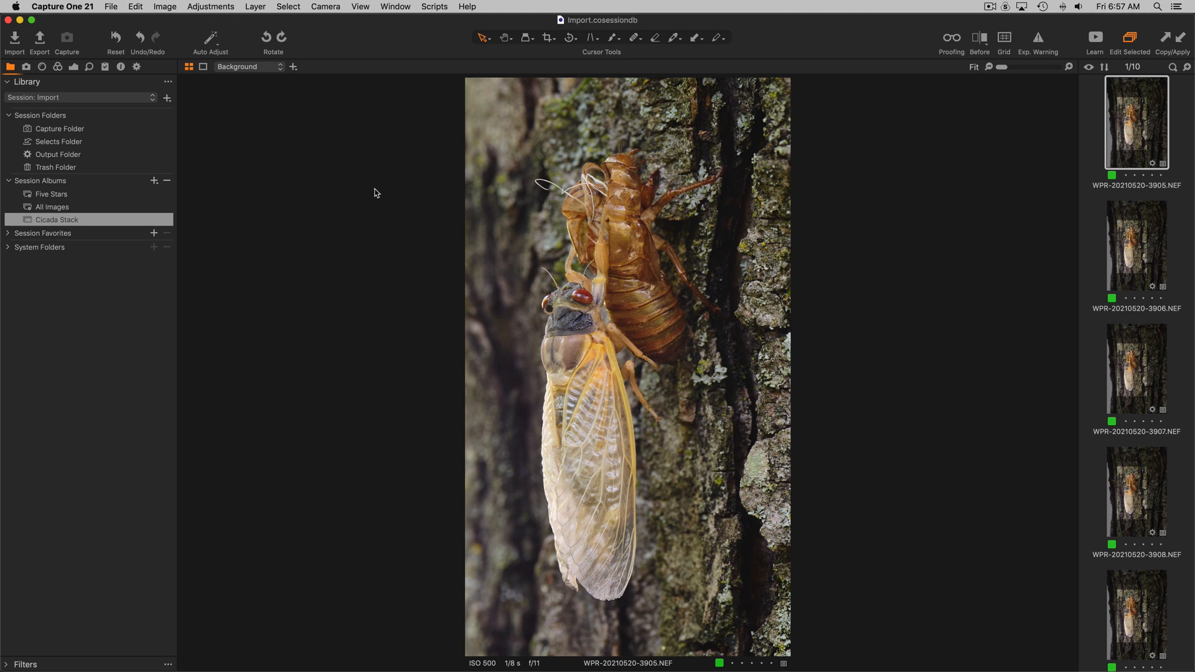
{"action": "mouse_move", "coordinate": [82, 76]}
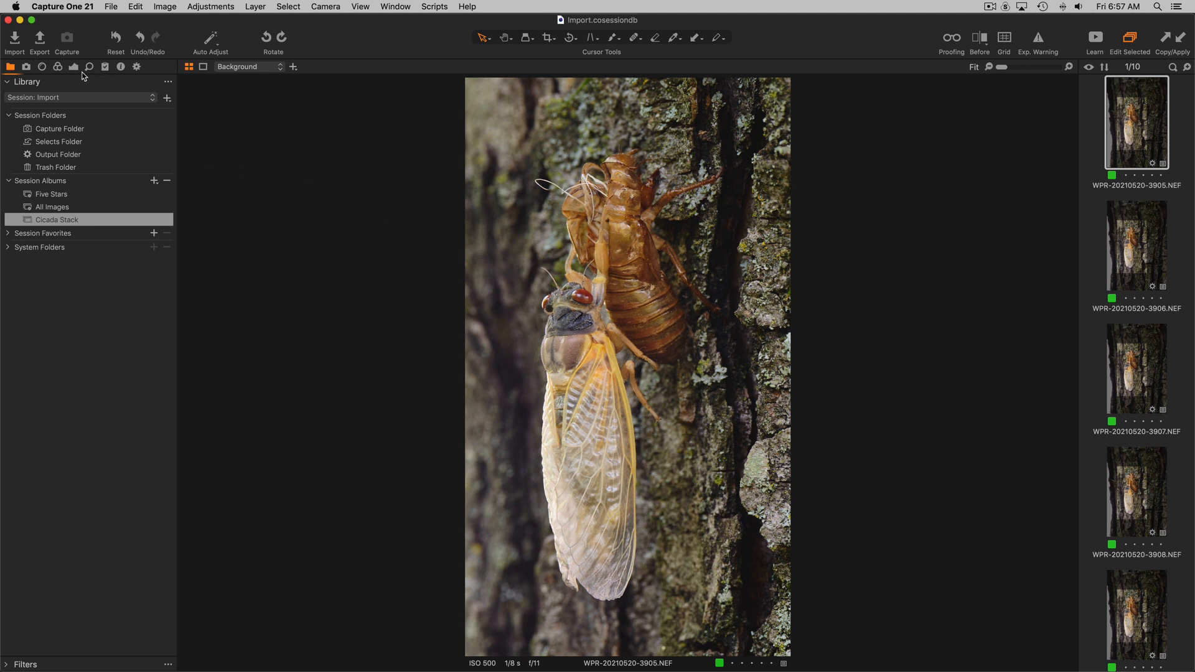
- Show the Exposure tools with Layers and Vignetting collapsed and select the first cicada frame
{"action": "left_click", "coordinate": [73, 66]}
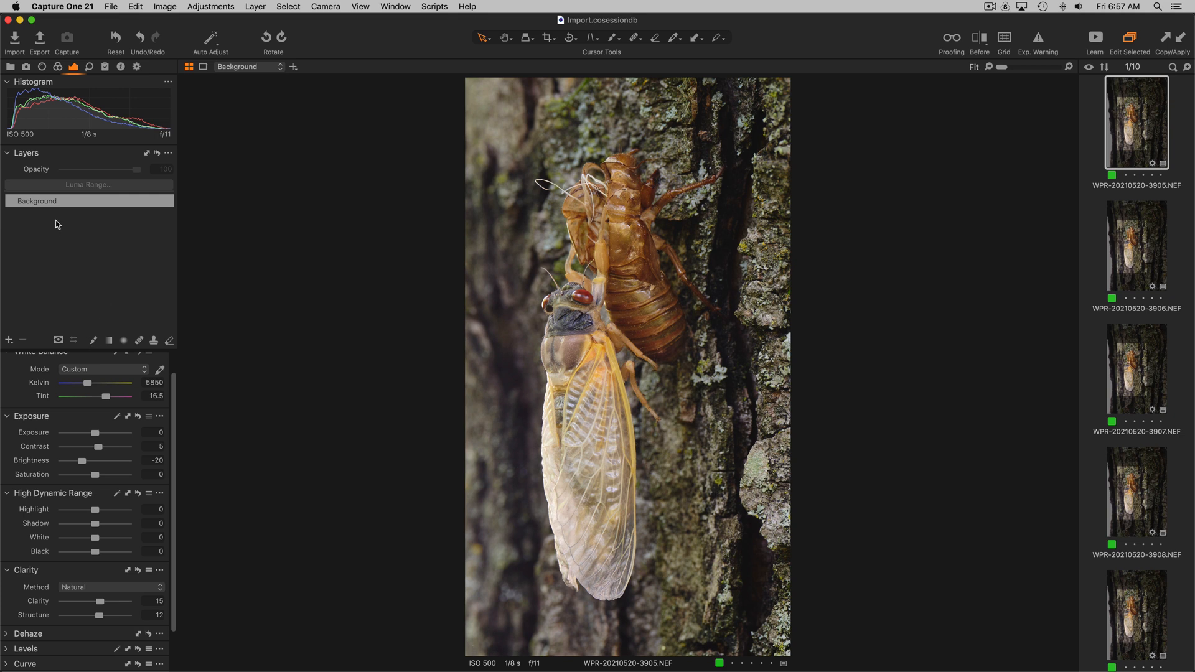
{"action": "left_click", "coordinate": [8, 152]}
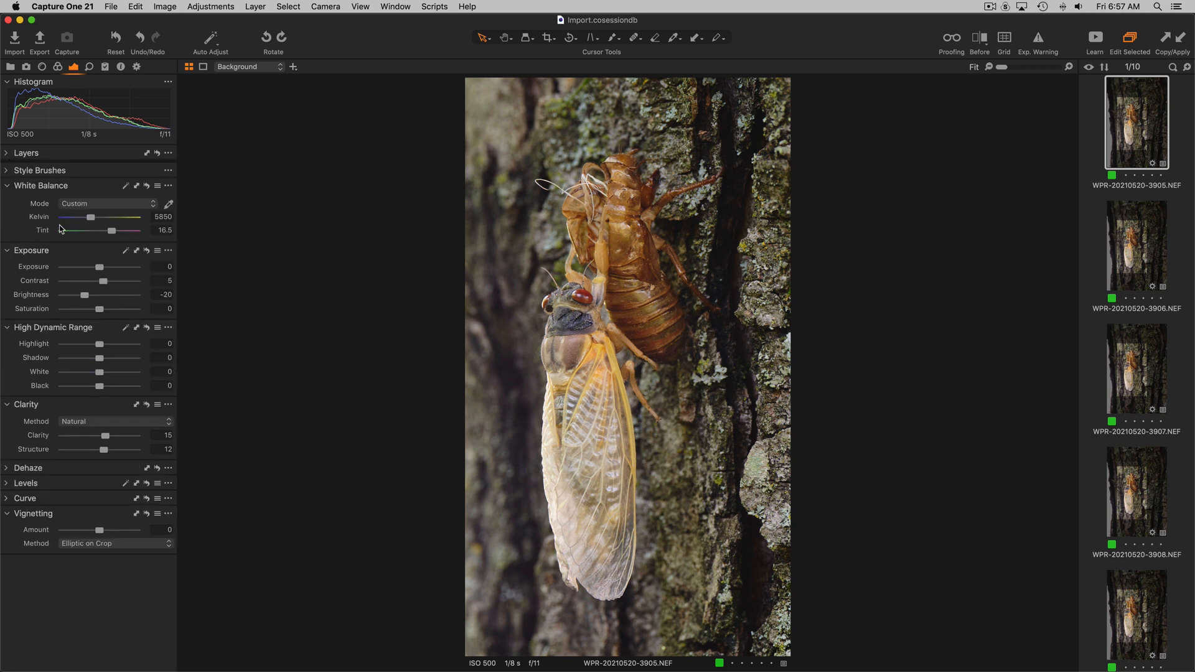
{"action": "mouse_move", "coordinate": [128, 287]}
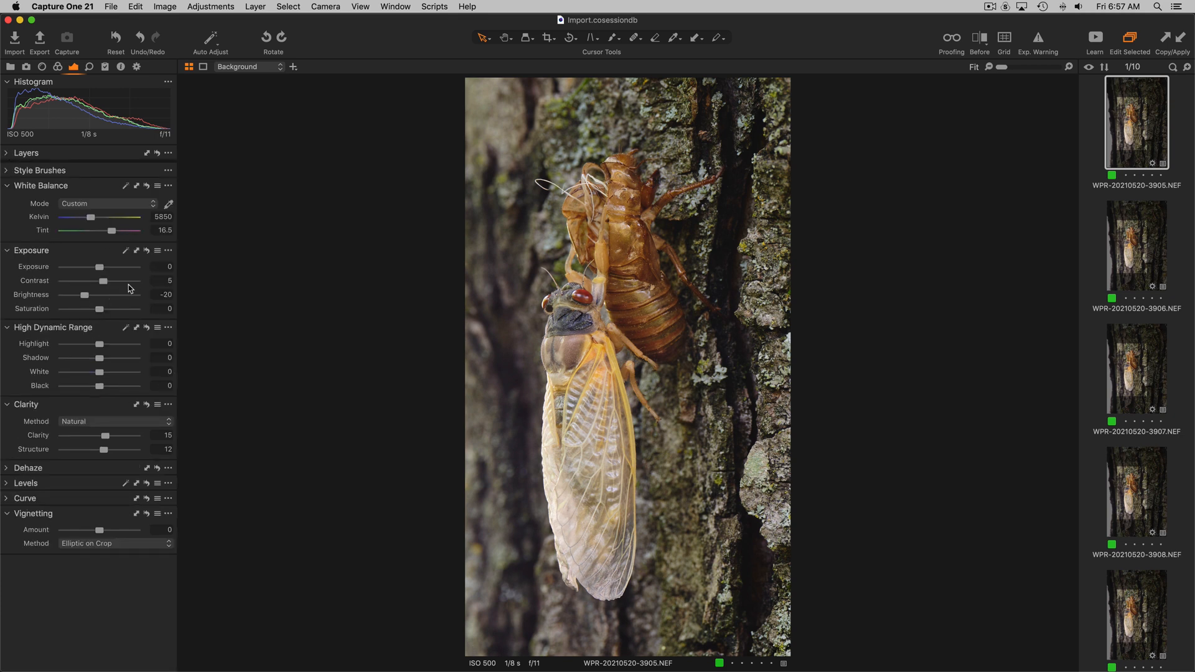
{"action": "mouse_move", "coordinate": [130, 331]}
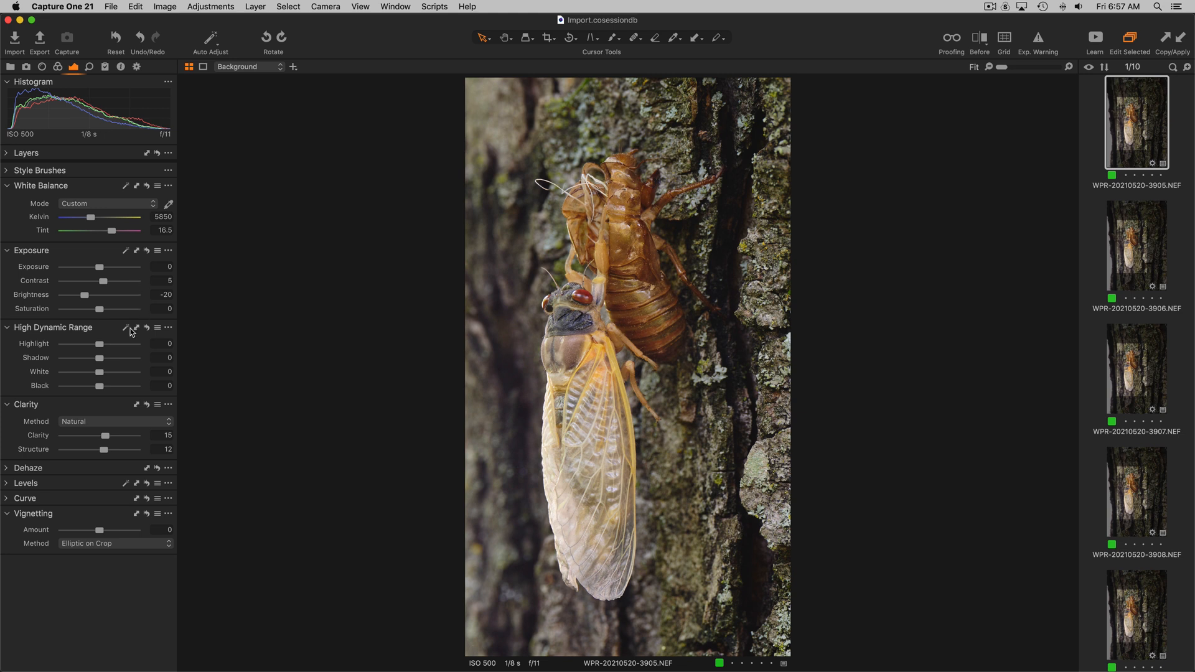
{"action": "mouse_move", "coordinate": [122, 436]}
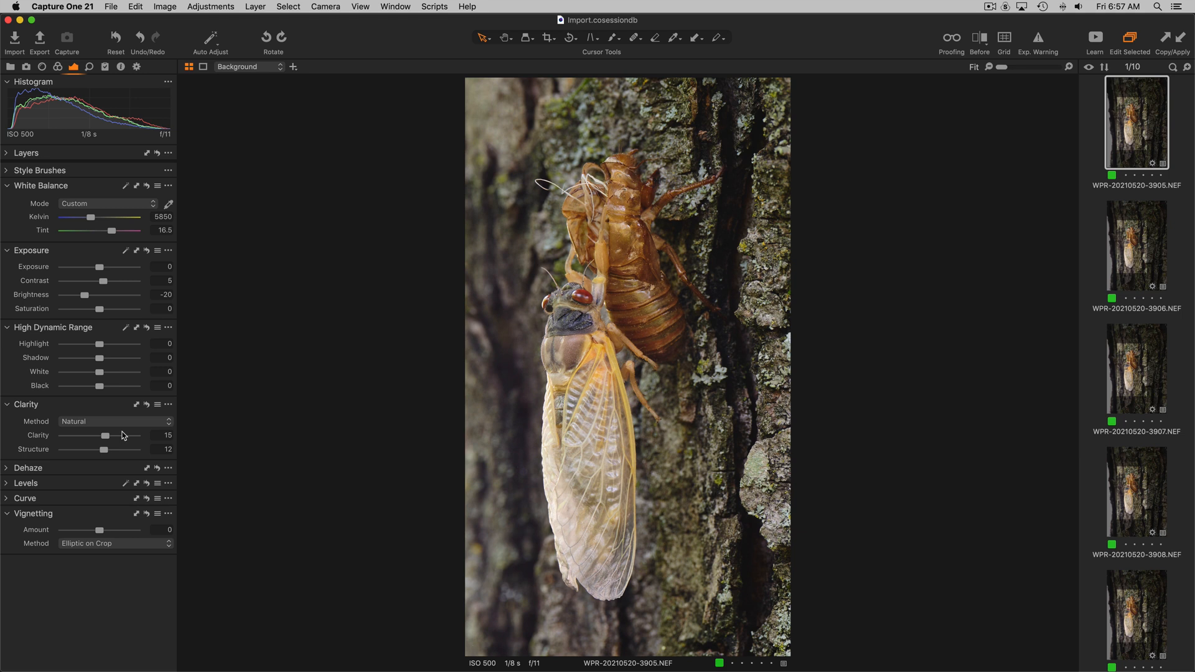
{"action": "left_click", "coordinate": [6, 513]}
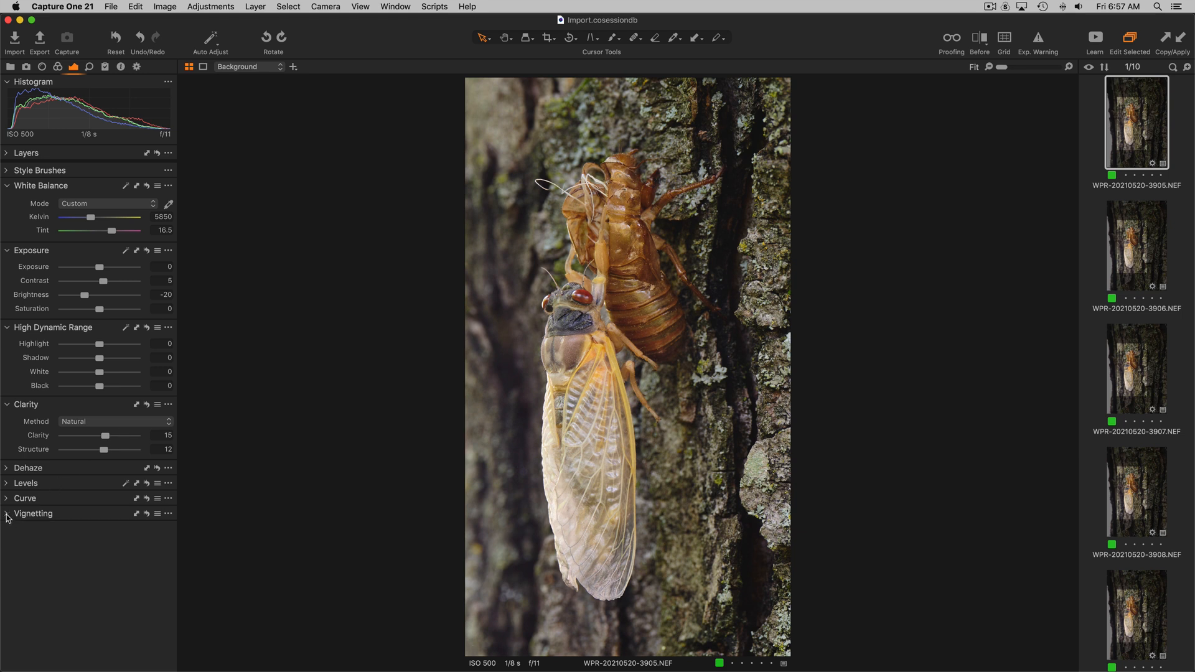
{"action": "mouse_move", "coordinate": [816, 258]}
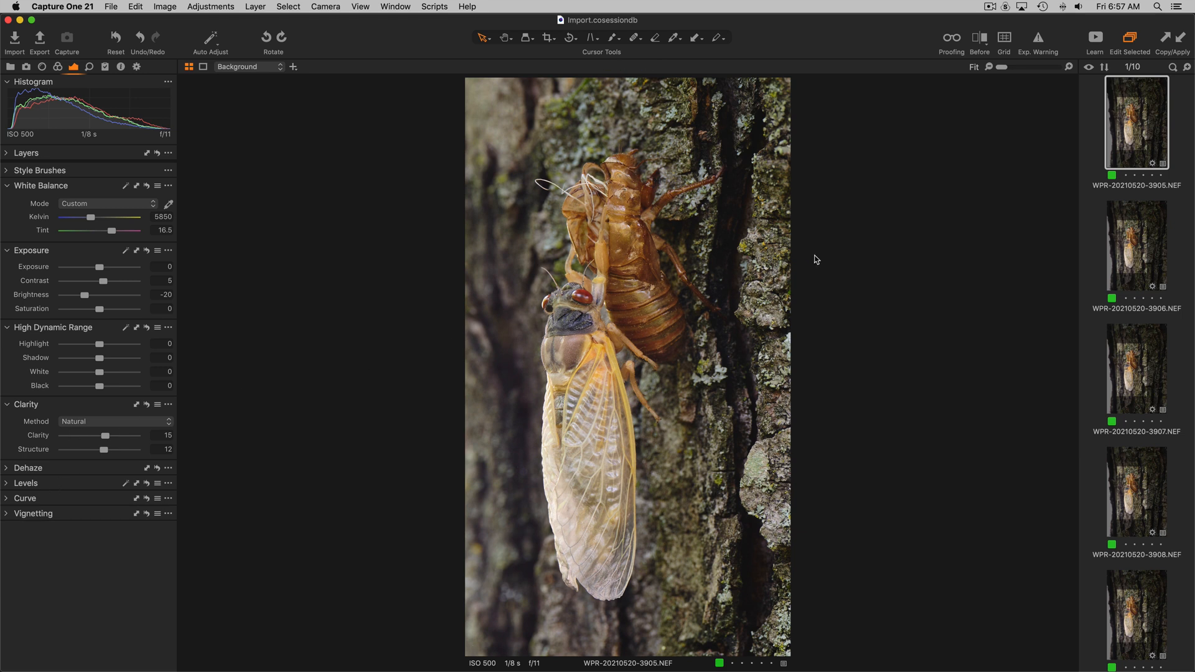
{"action": "mouse_move", "coordinate": [1134, 148]}
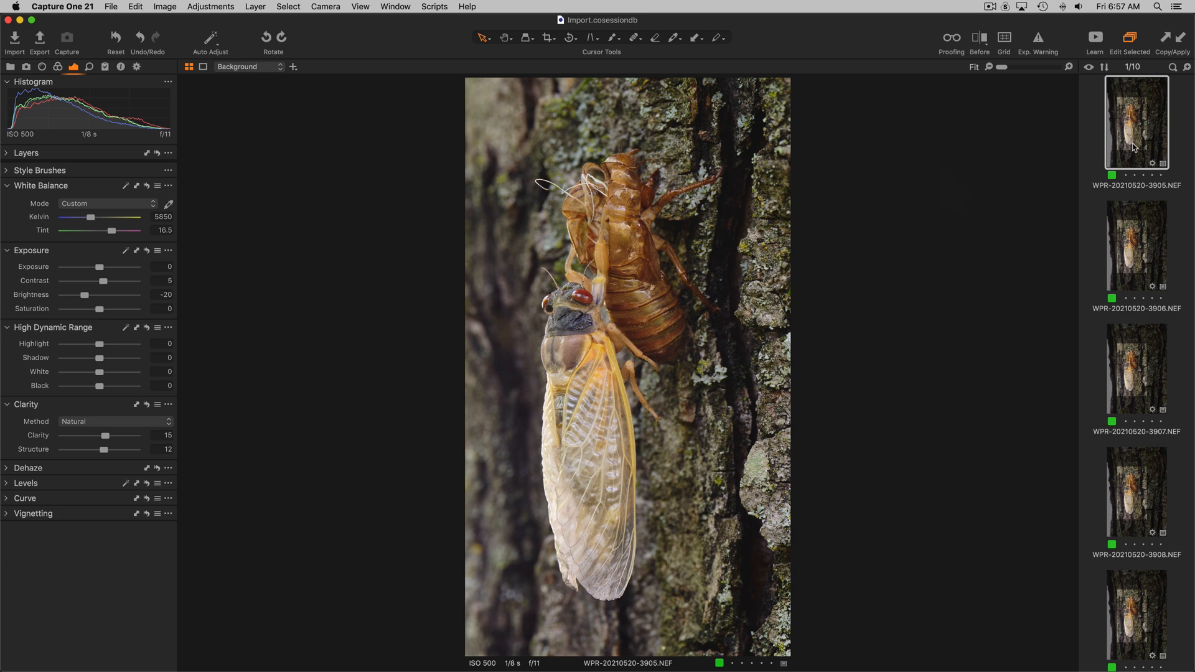
{"action": "left_click", "coordinate": [1003, 36]}
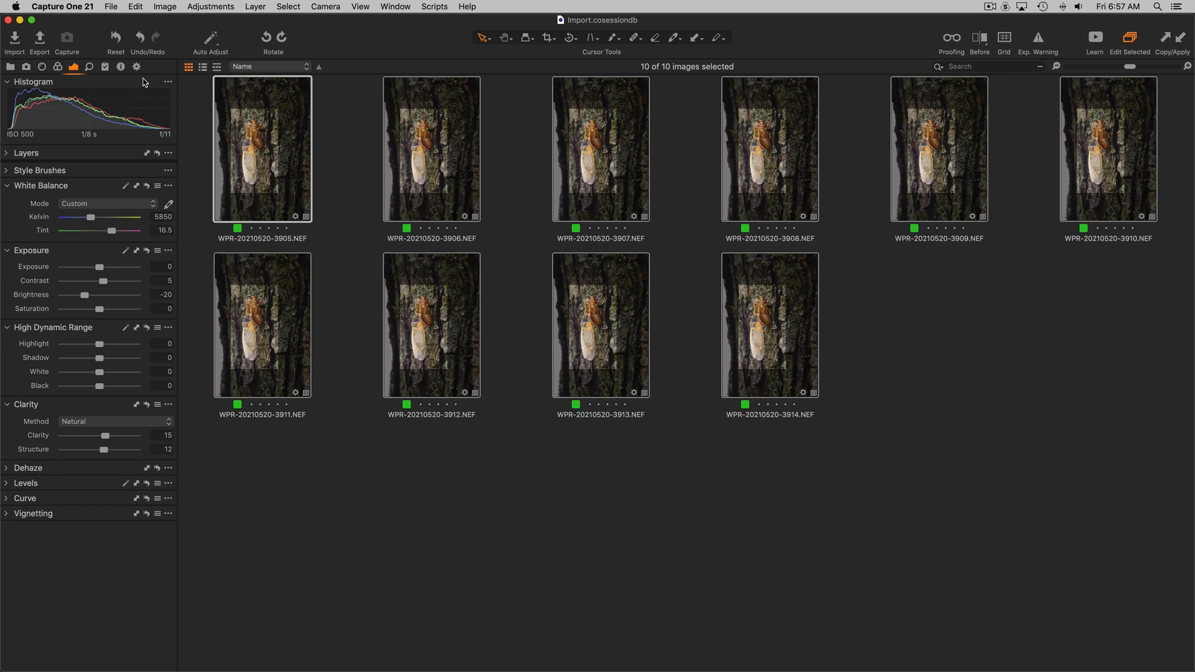
- Process the ten selected frames with the TIFF Adobe RGB 16-bit recipe from Process Recipes
{"action": "left_click", "coordinate": [137, 66]}
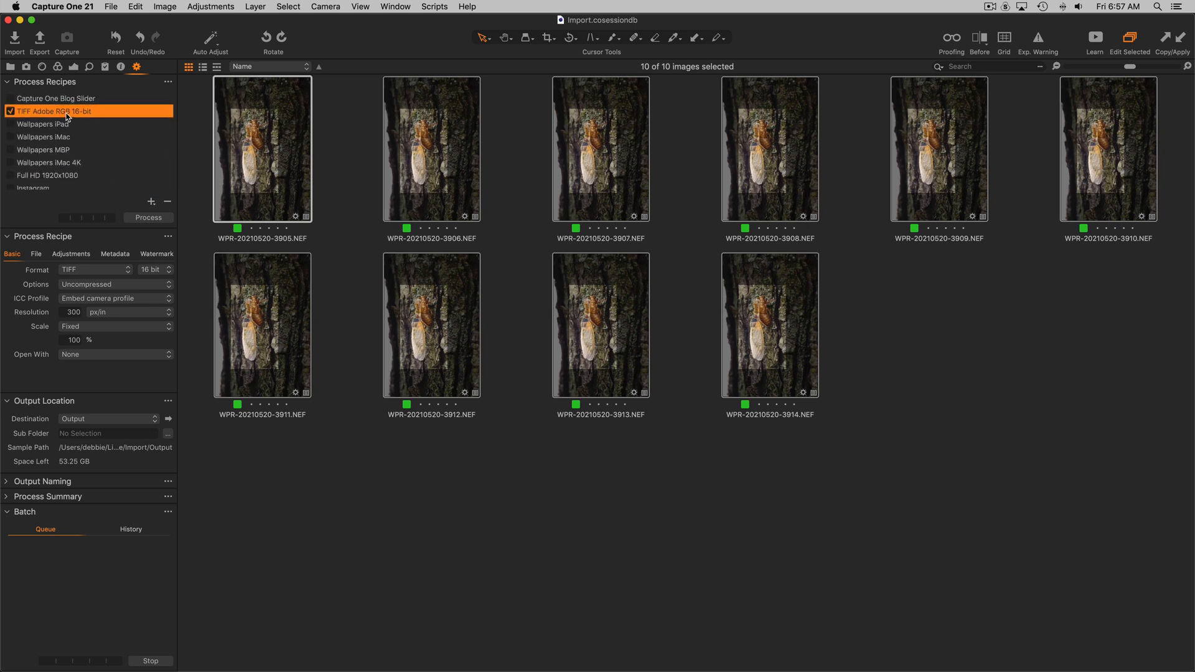
{"action": "mouse_move", "coordinate": [54, 111]}
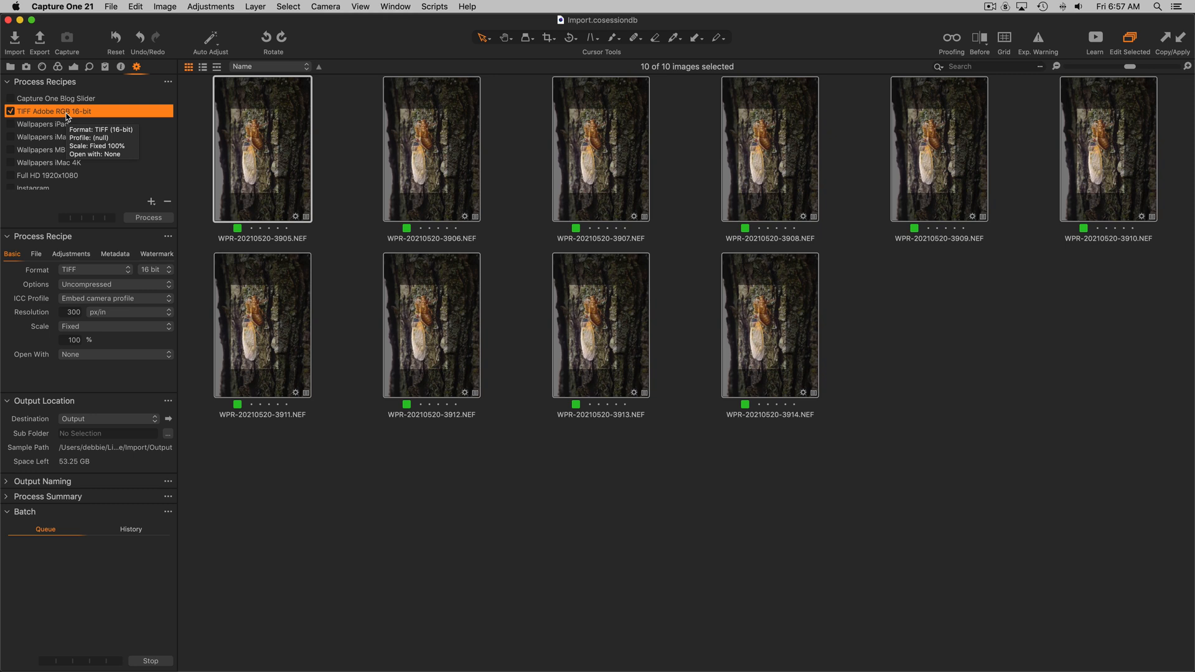
{"action": "mouse_move", "coordinate": [97, 319]}
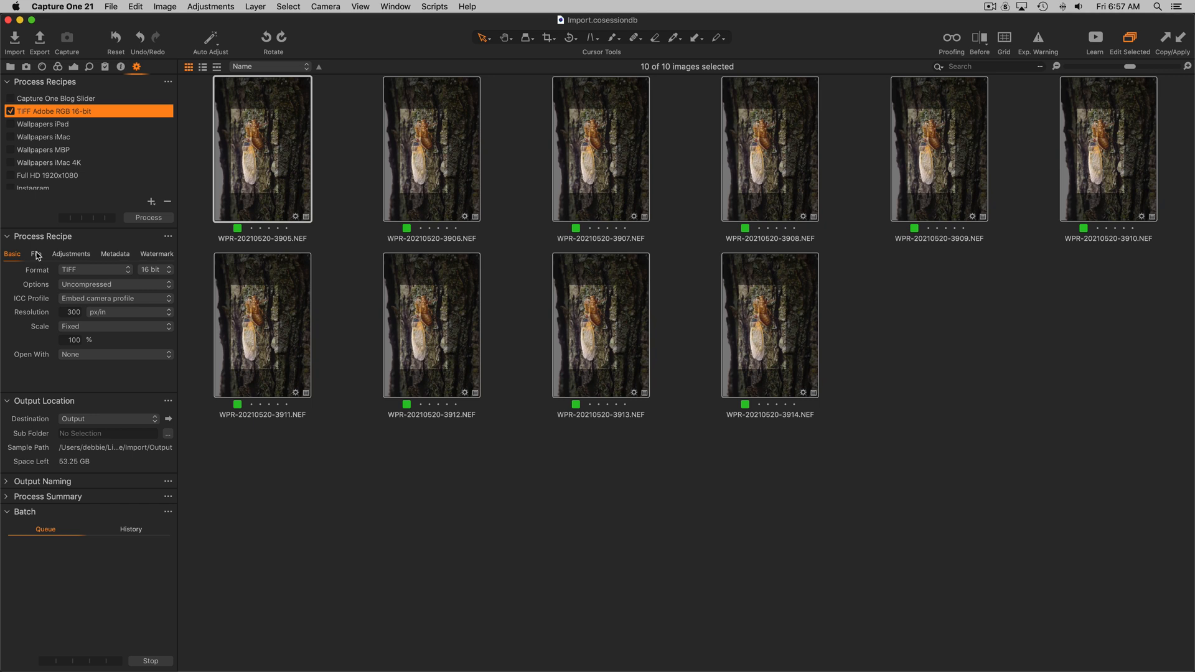
{"action": "mouse_move", "coordinate": [115, 361]}
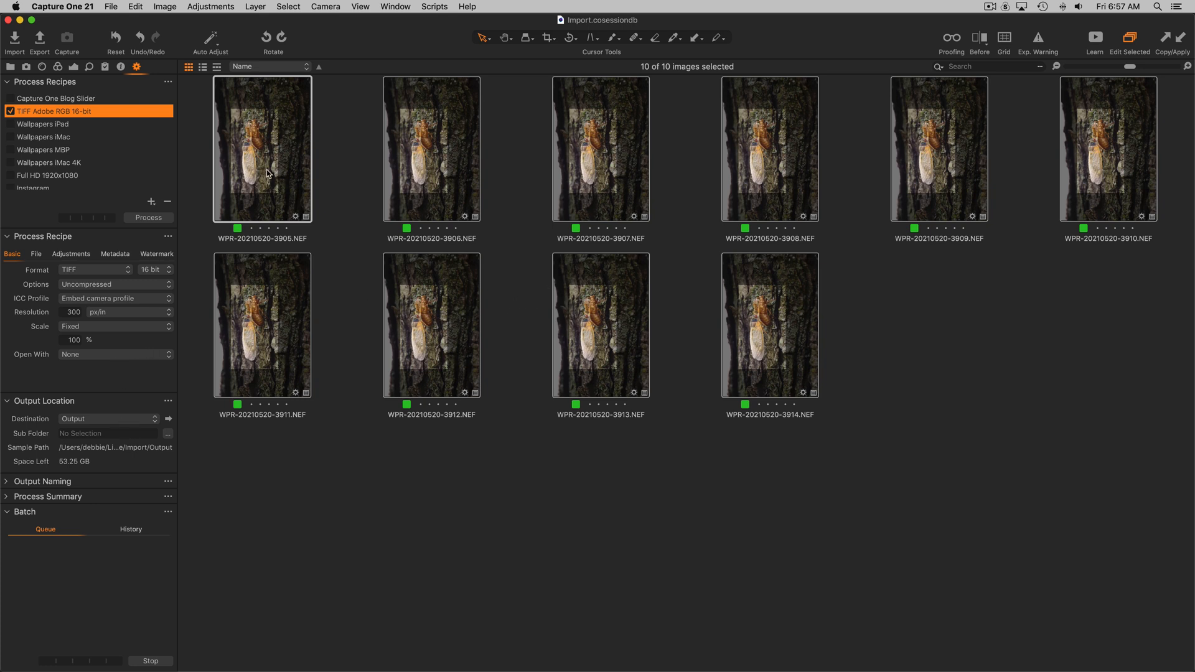
{"action": "left_click", "coordinate": [148, 216]}
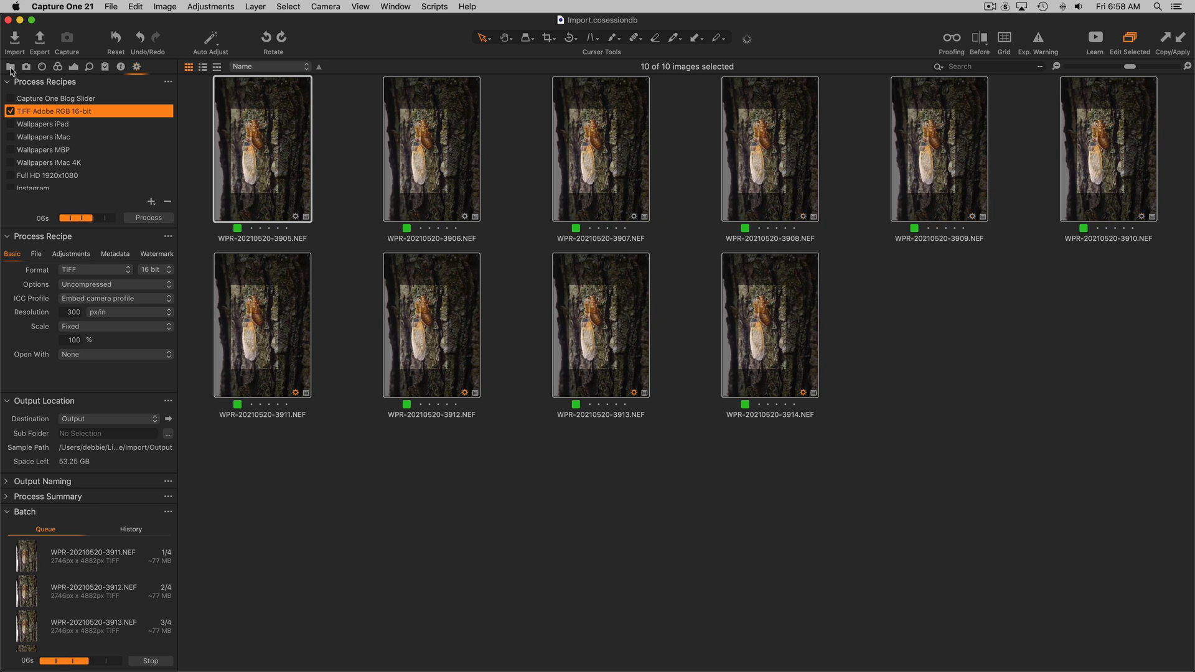
- Show the session's Library folders to reach the Output Folder of exported TIFFs
{"action": "left_click", "coordinate": [10, 67]}
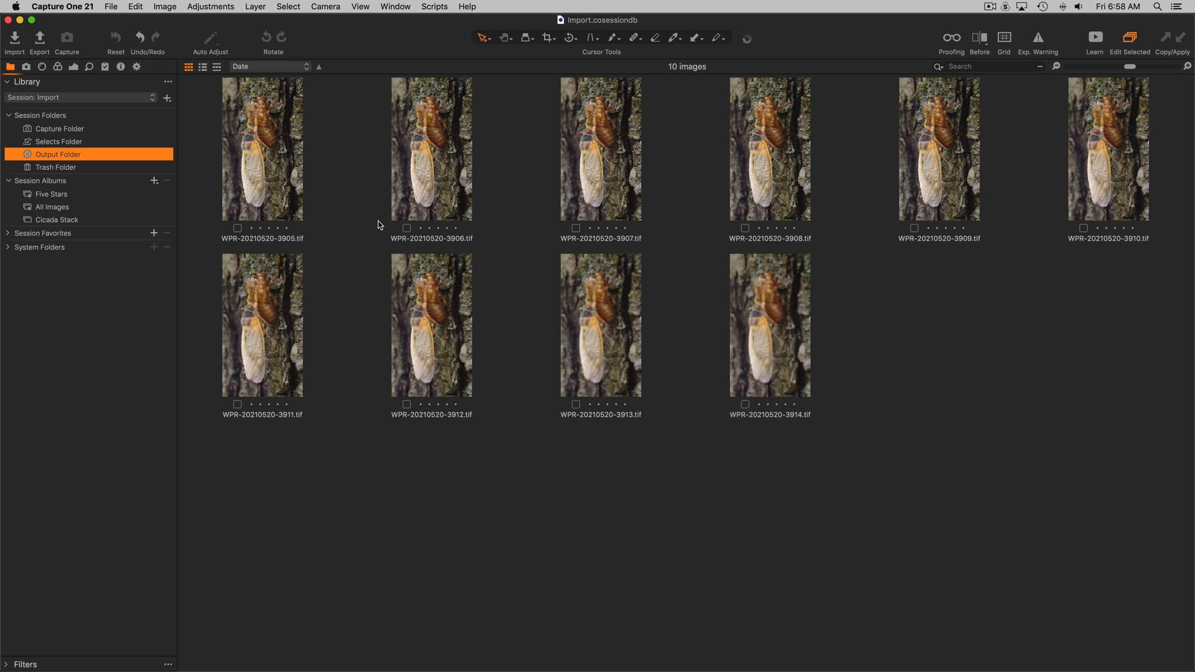
{"action": "mouse_move", "coordinate": [284, 155]}
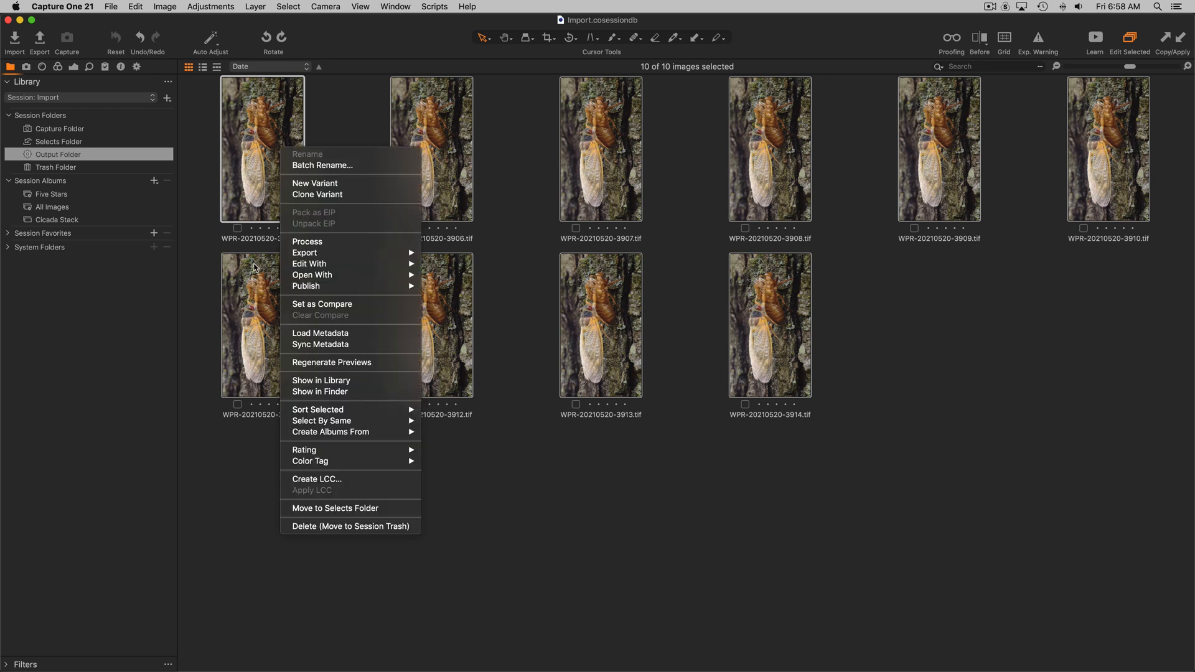
{"action": "mouse_move", "coordinate": [320, 390]}
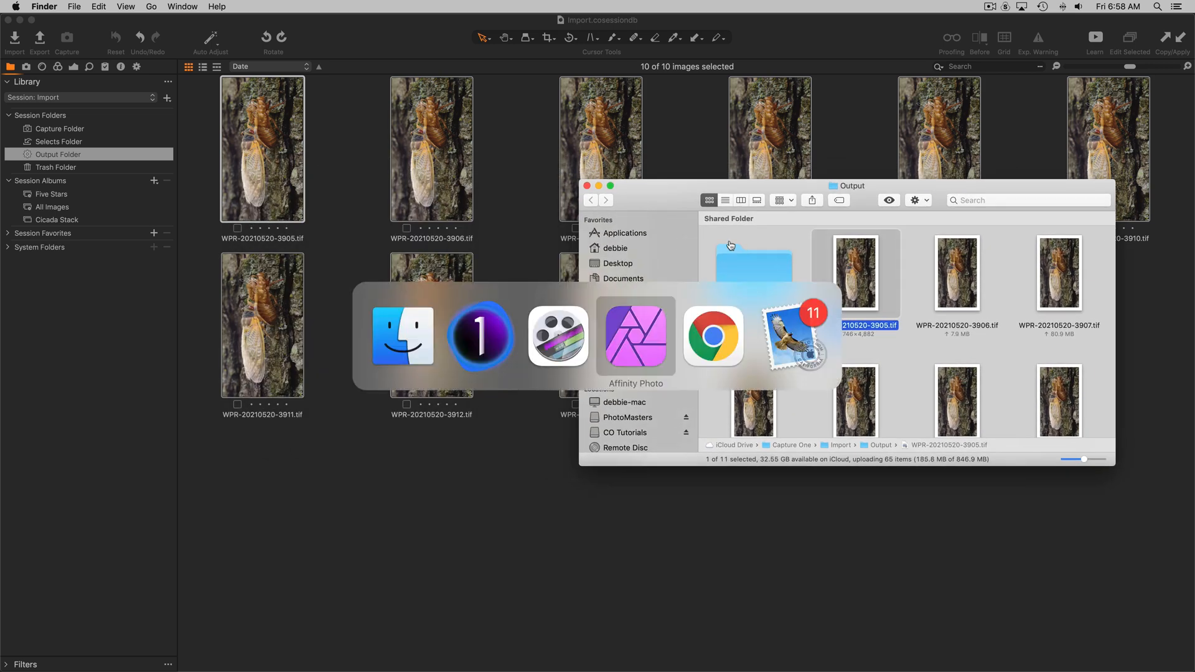
- Bring Affinity Photo forward and begin a New Focus Merge from the File menu
{"action": "left_click", "coordinate": [635, 338]}
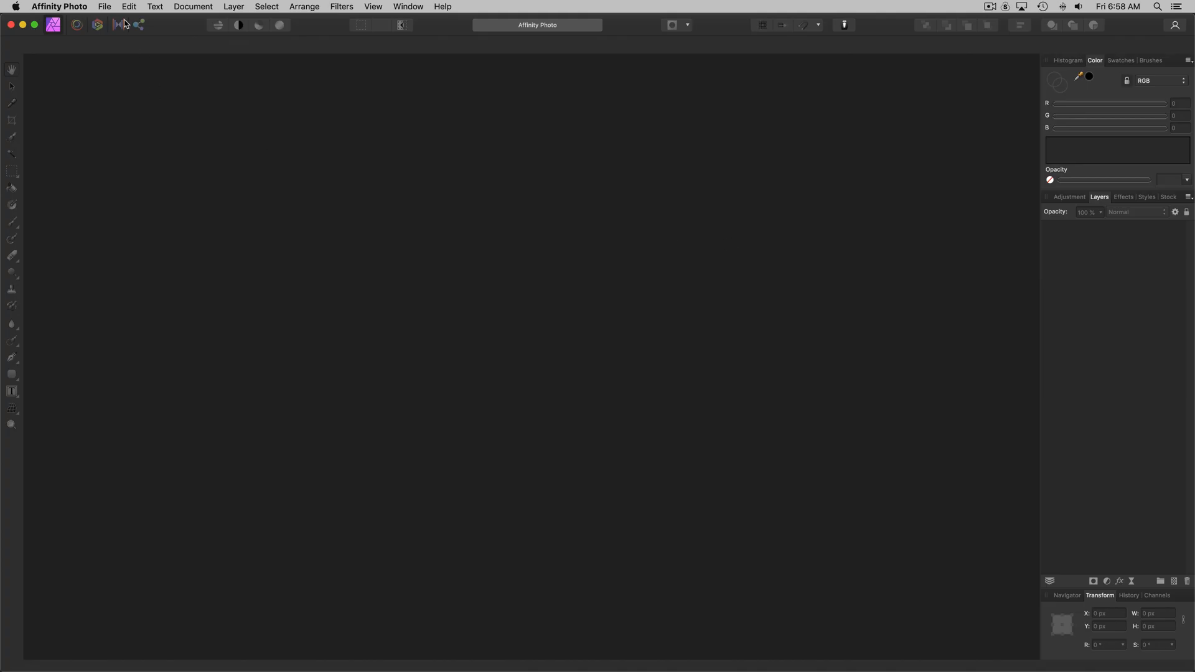
{"action": "left_click", "coordinate": [104, 6]}
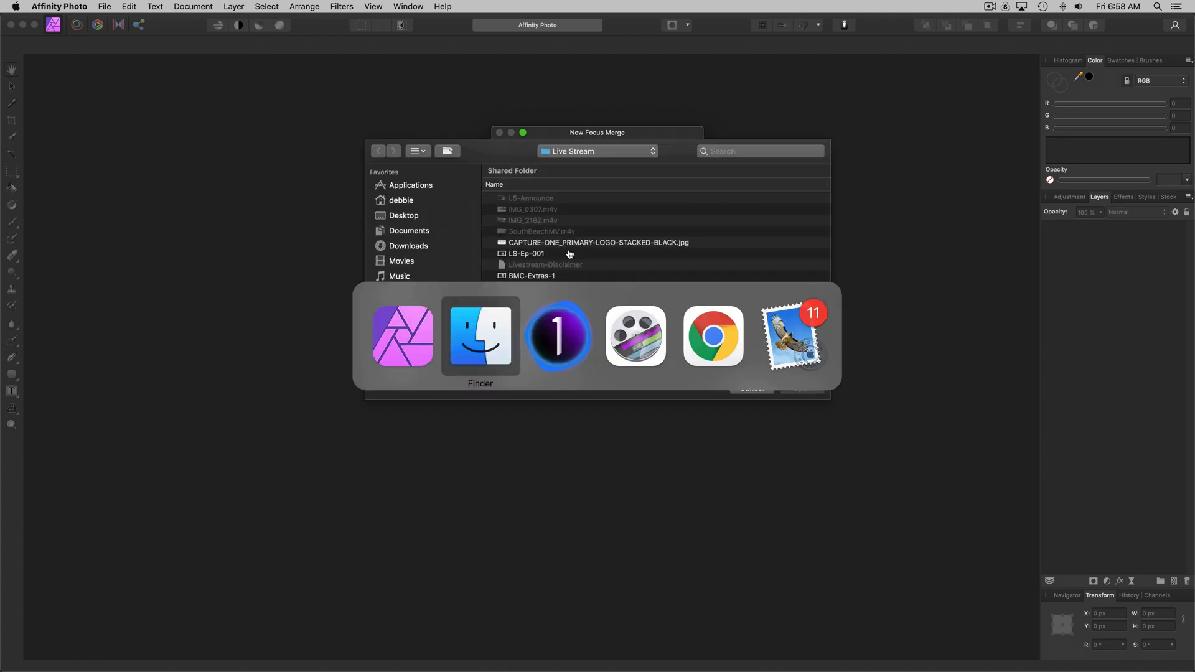
- Select all ten cicada TIFFs in the Finder Output window with Cmd-A
{"action": "left_click", "coordinate": [479, 337]}
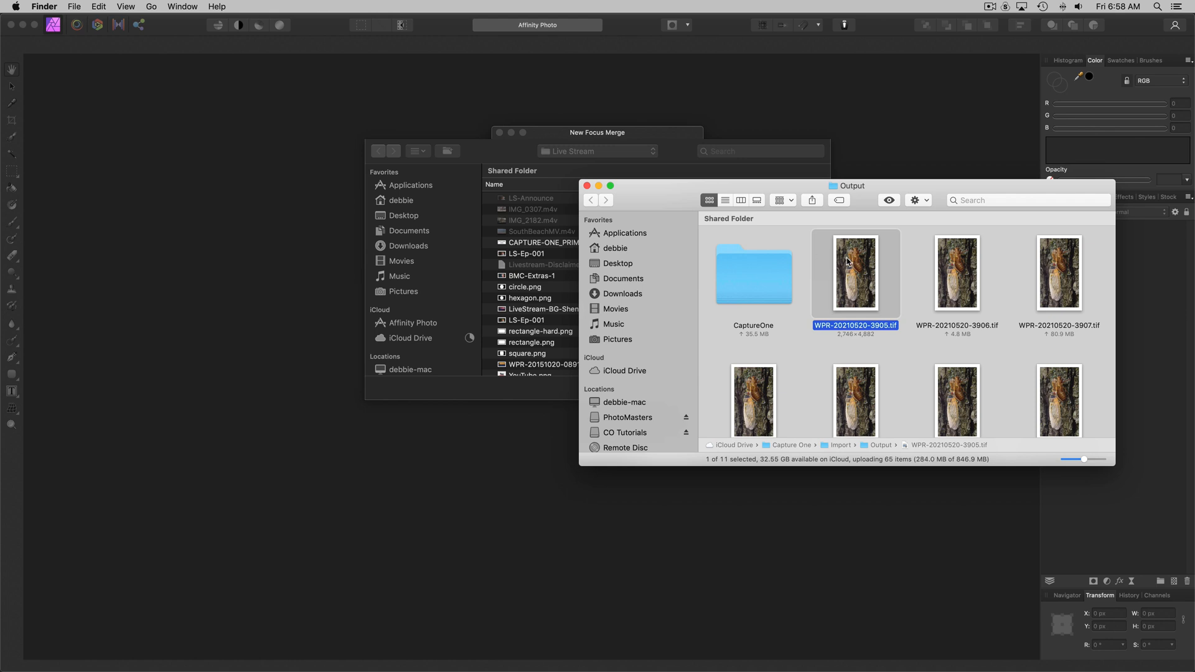
{"action": "key", "text": "cmd+a"}
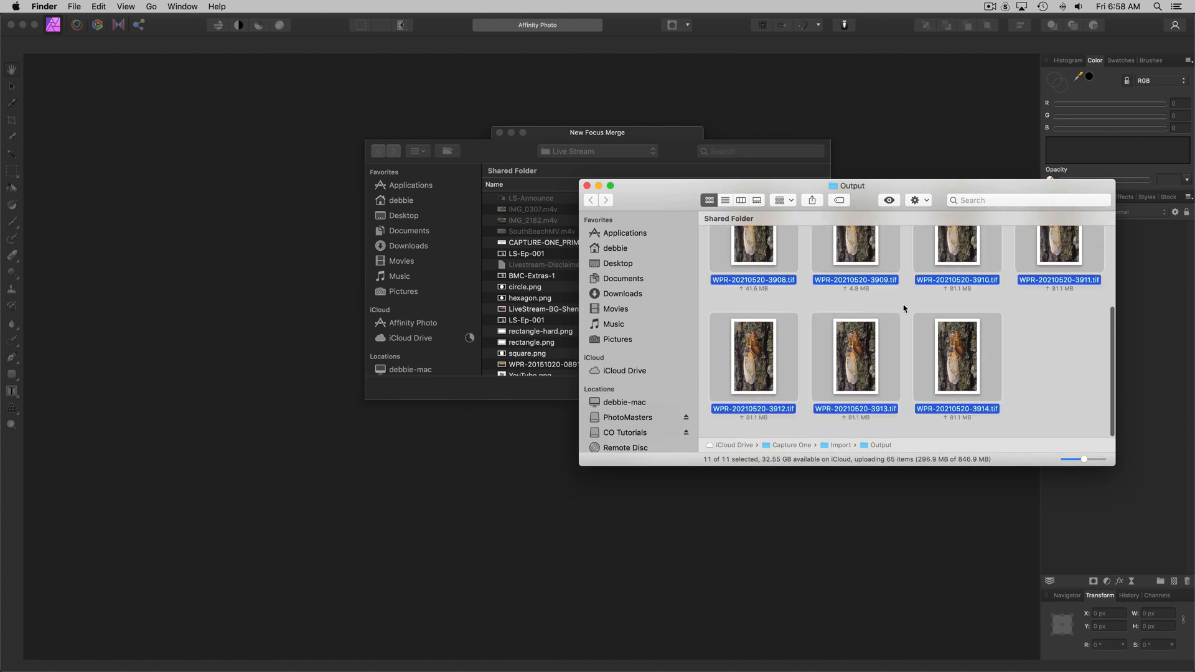
{"action": "scroll", "scroll_direction": "up", "scroll_amount": 3}
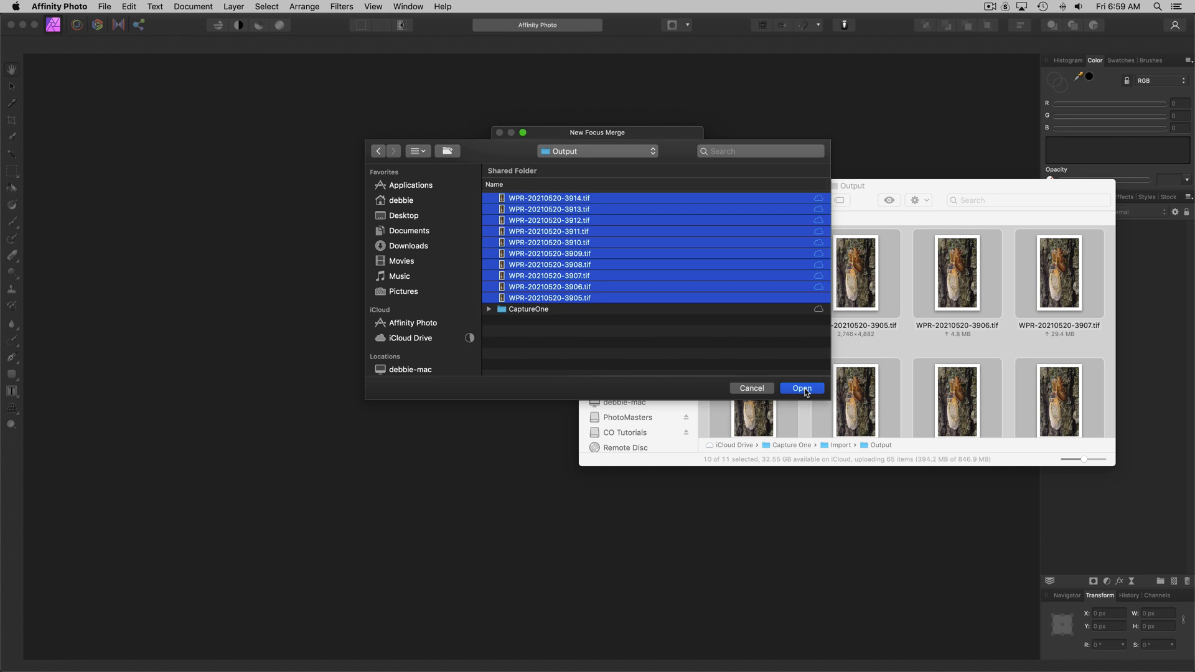
- Add the ten TIFFs to the focus merge list, review it, and confirm to start merging
{"action": "left_click", "coordinate": [801, 388]}
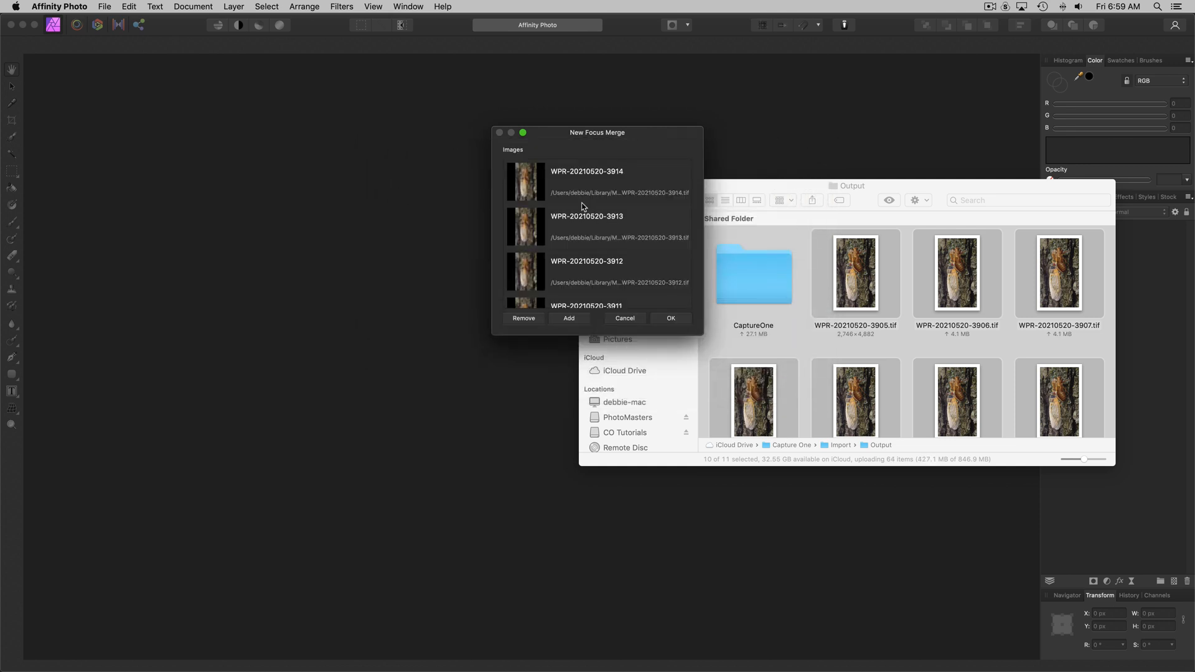
{"action": "scroll", "scroll_direction": "down", "scroll_amount": 3}
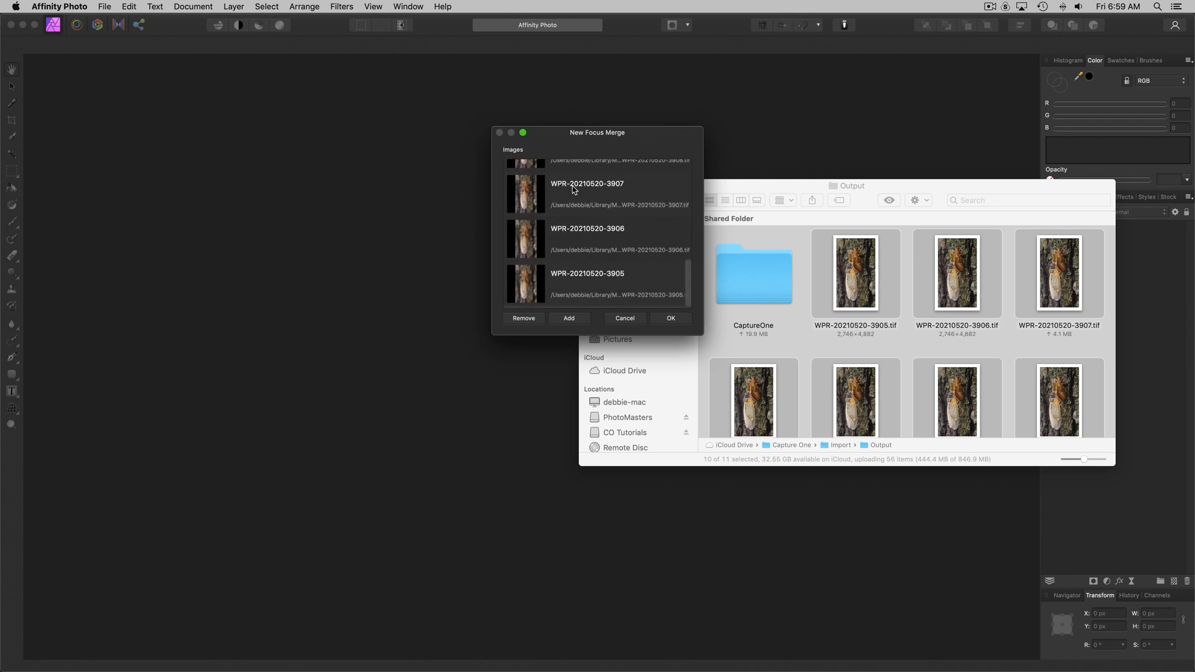
{"action": "scroll", "scroll_direction": "up", "scroll_amount": 3}
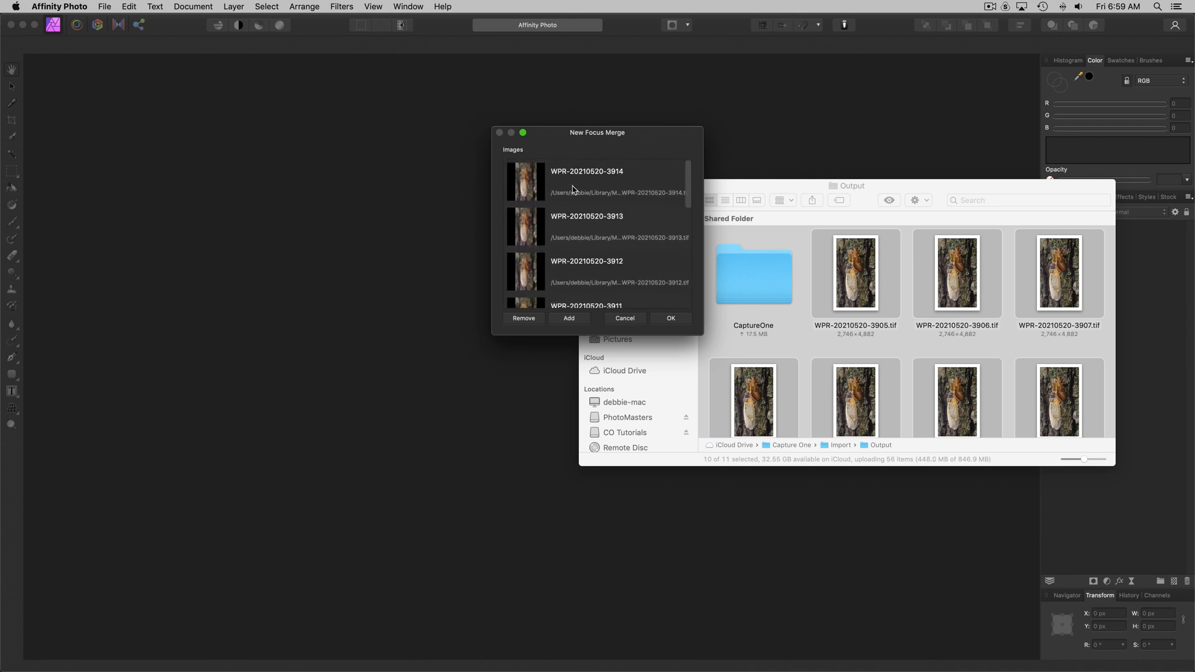
{"action": "scroll", "scroll_direction": "down", "scroll_amount": 3}
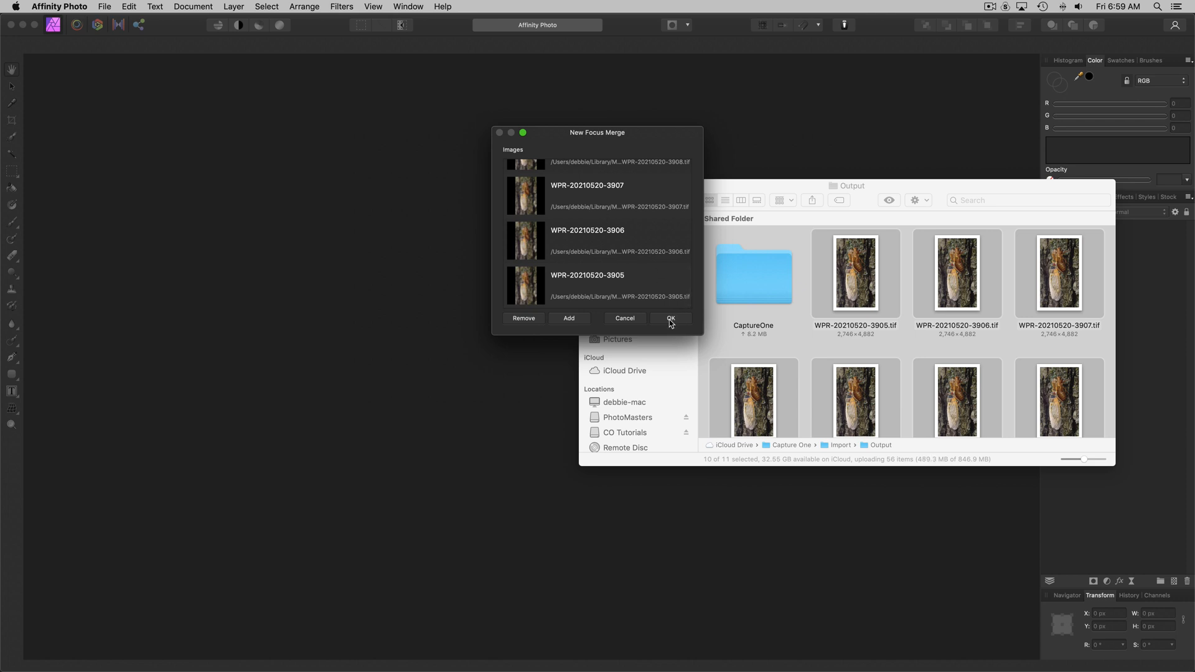
{"action": "left_click", "coordinate": [670, 317]}
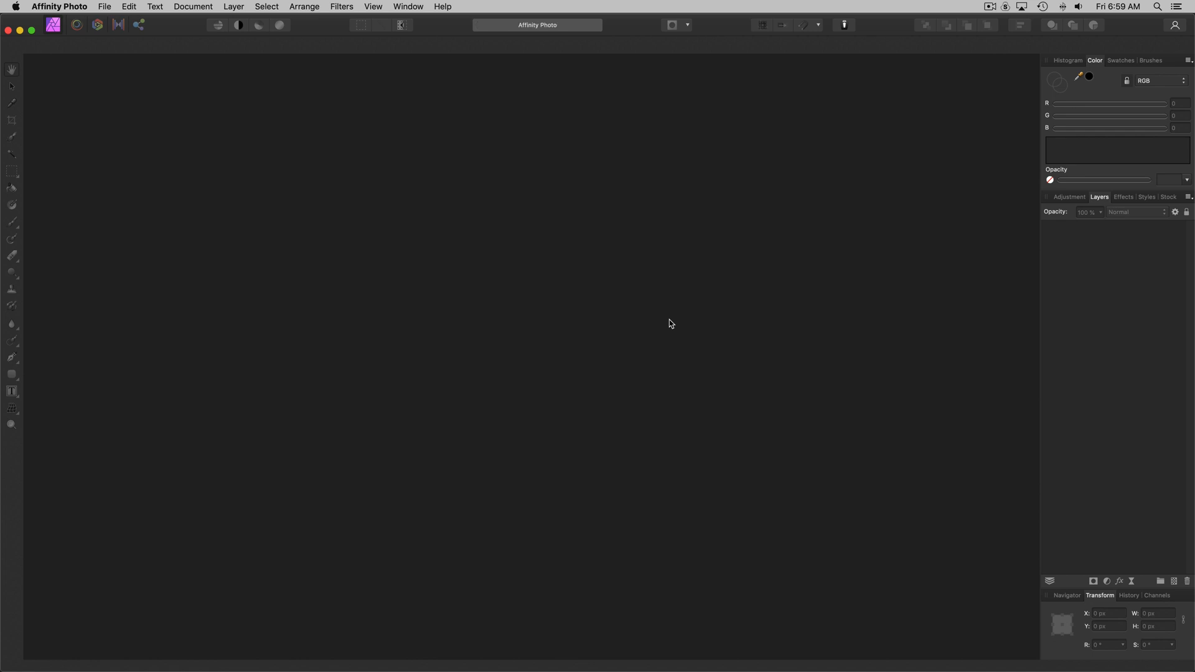
{"action": "mouse_move", "coordinate": [1050, 342]}
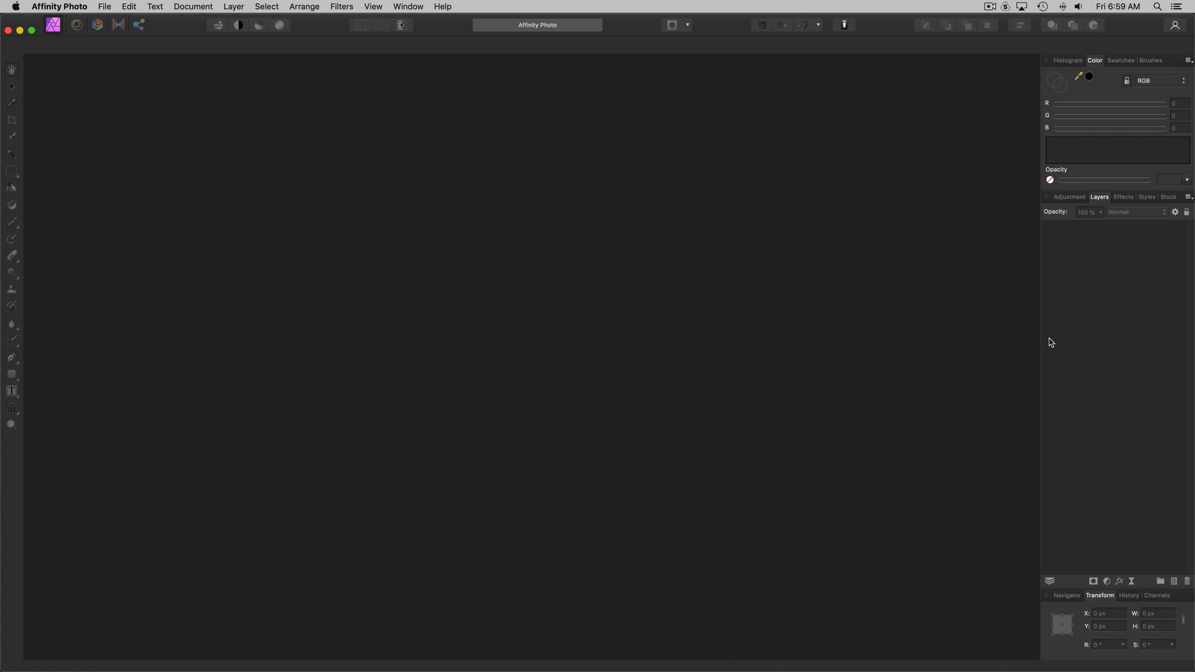
{"action": "mouse_move", "coordinate": [1010, 339]}
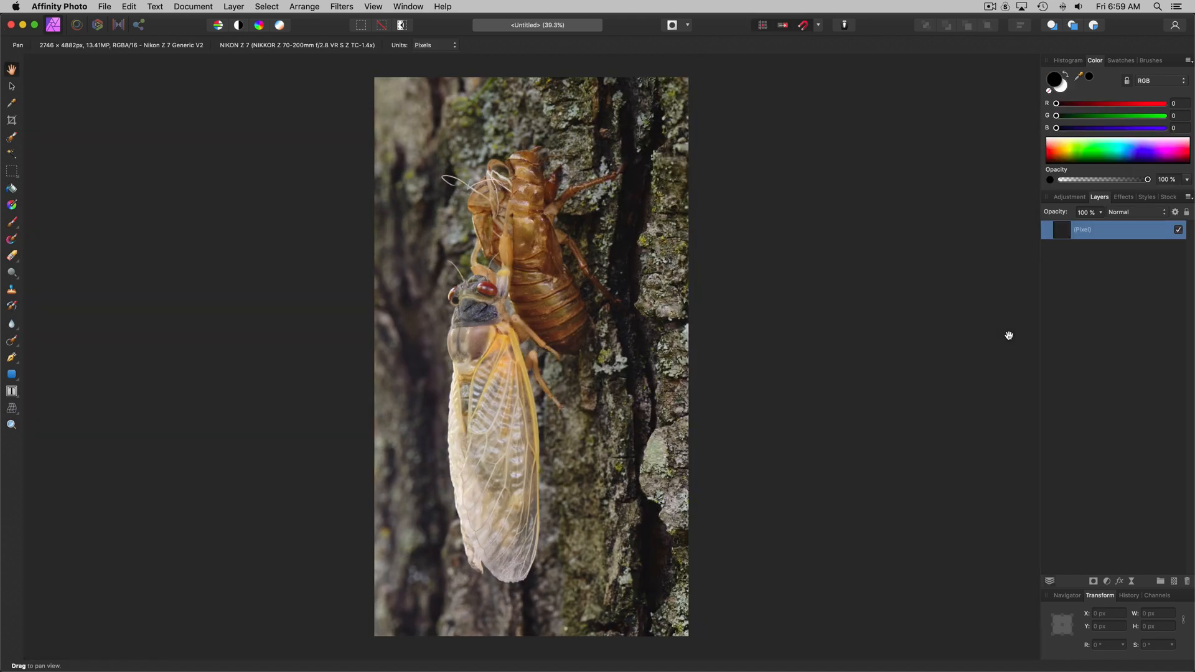
{"action": "mouse_move", "coordinate": [823, 304]}
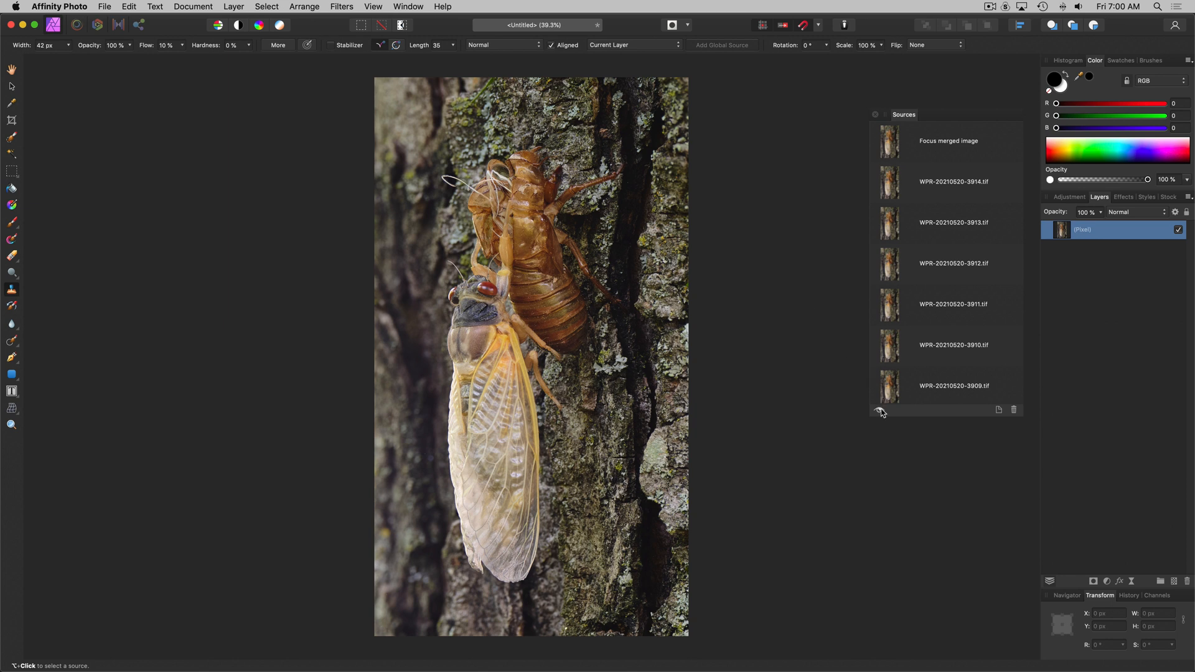
{"action": "mouse_move", "coordinate": [880, 412]}
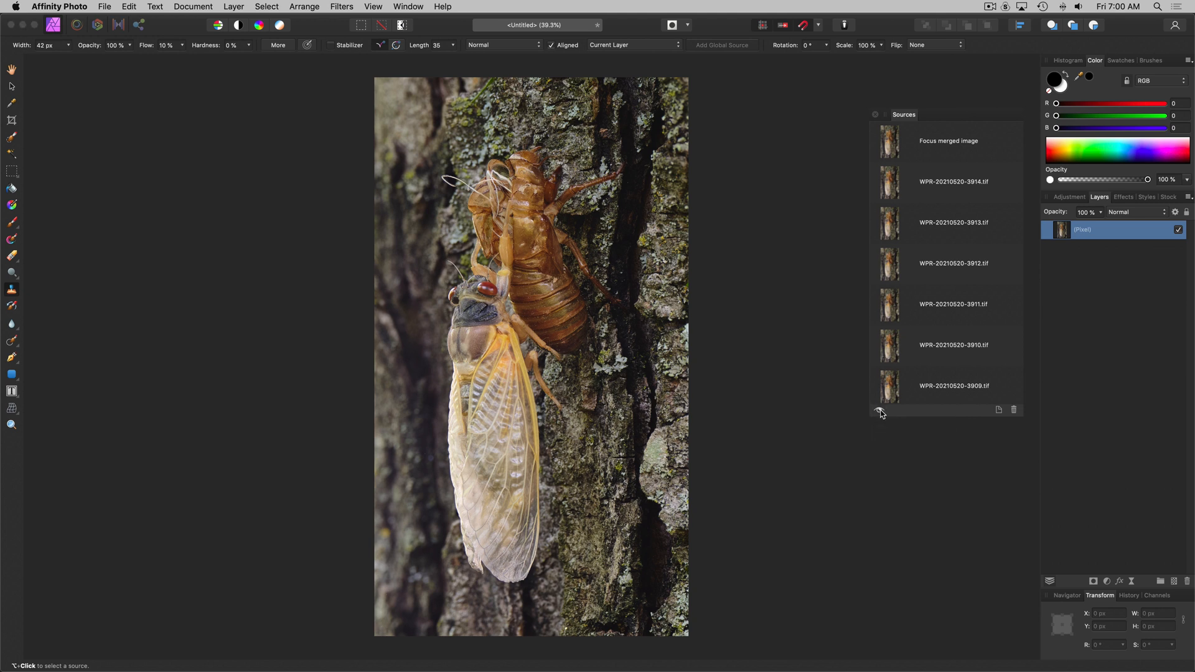
{"action": "mouse_move", "coordinate": [888, 405]}
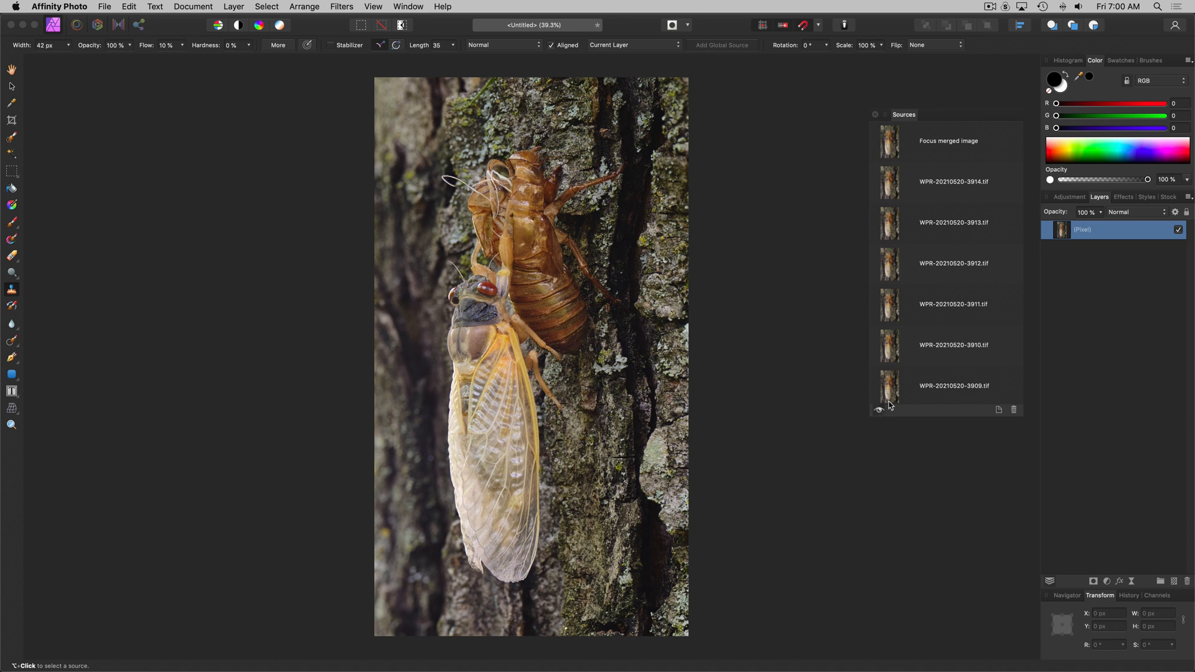
{"action": "left_click", "coordinate": [952, 181]}
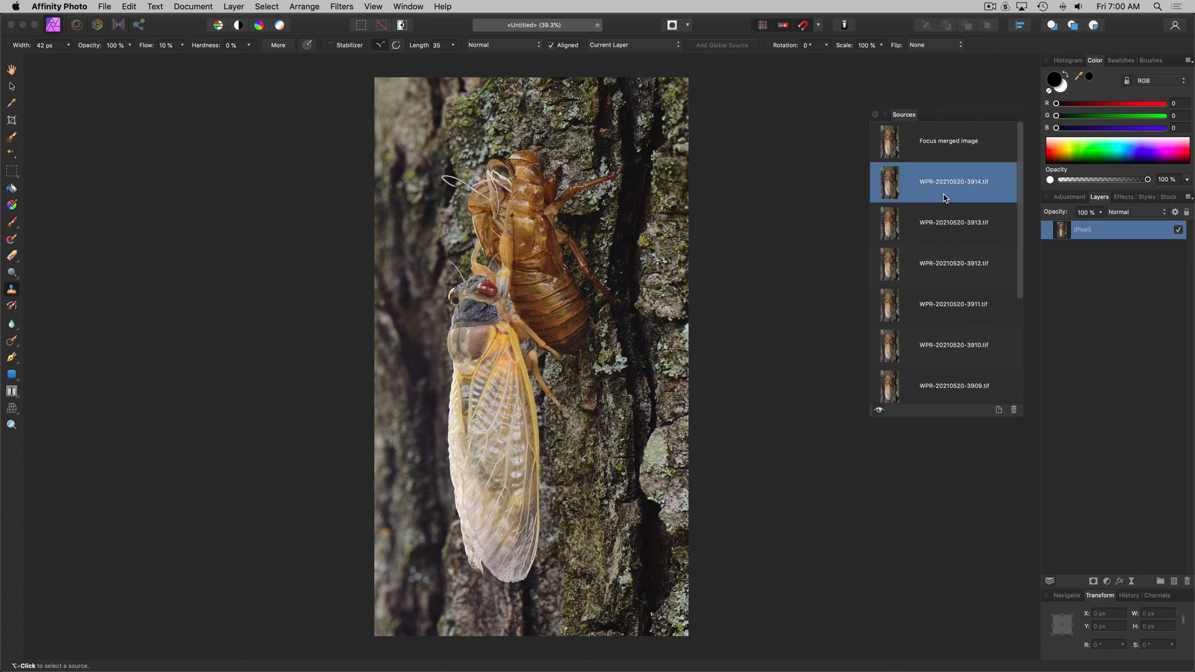
{"action": "left_click", "coordinate": [952, 222]}
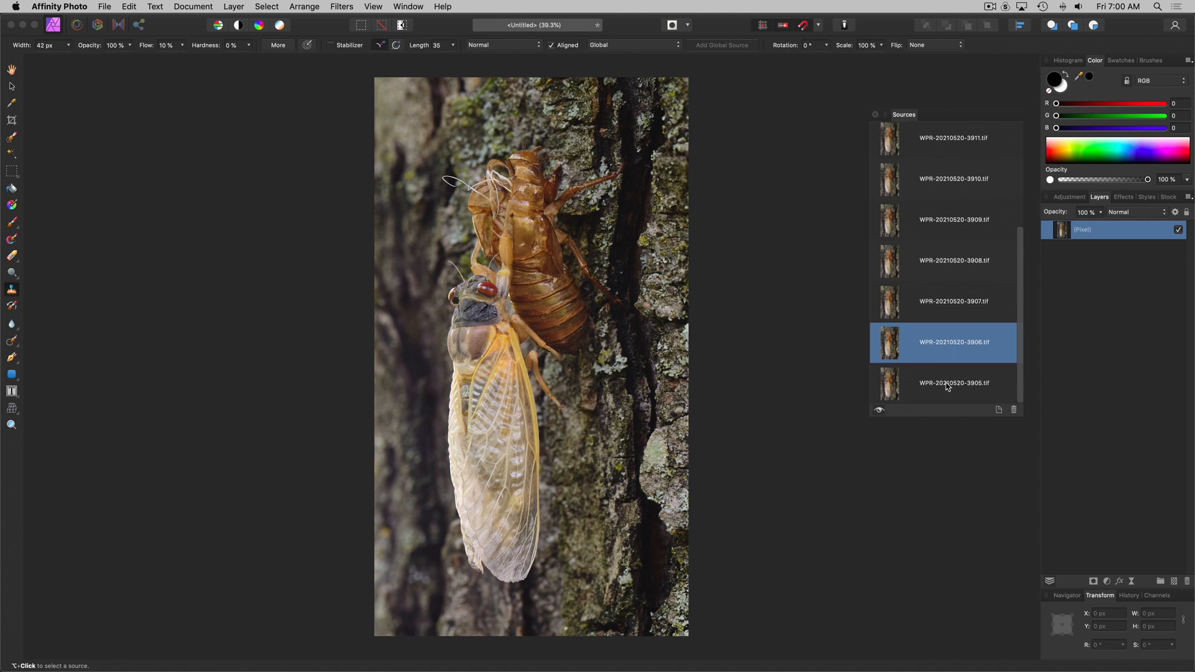
{"action": "scroll", "scroll_direction": "up", "scroll_amount": 3}
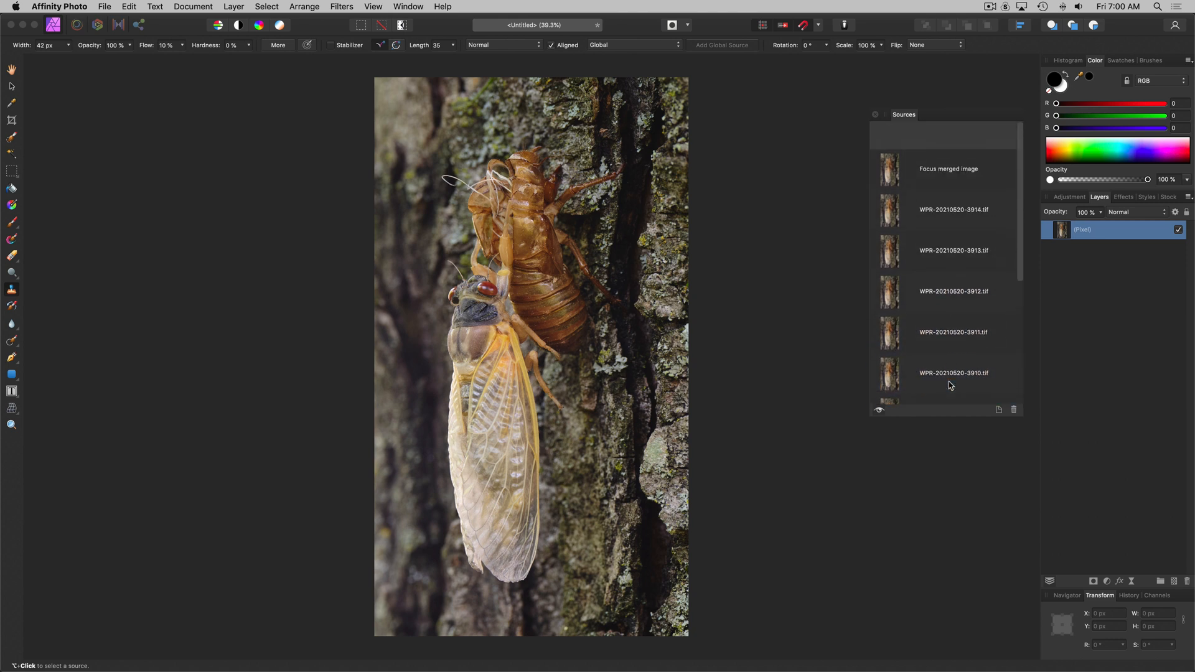
{"action": "left_click", "coordinate": [952, 181]}
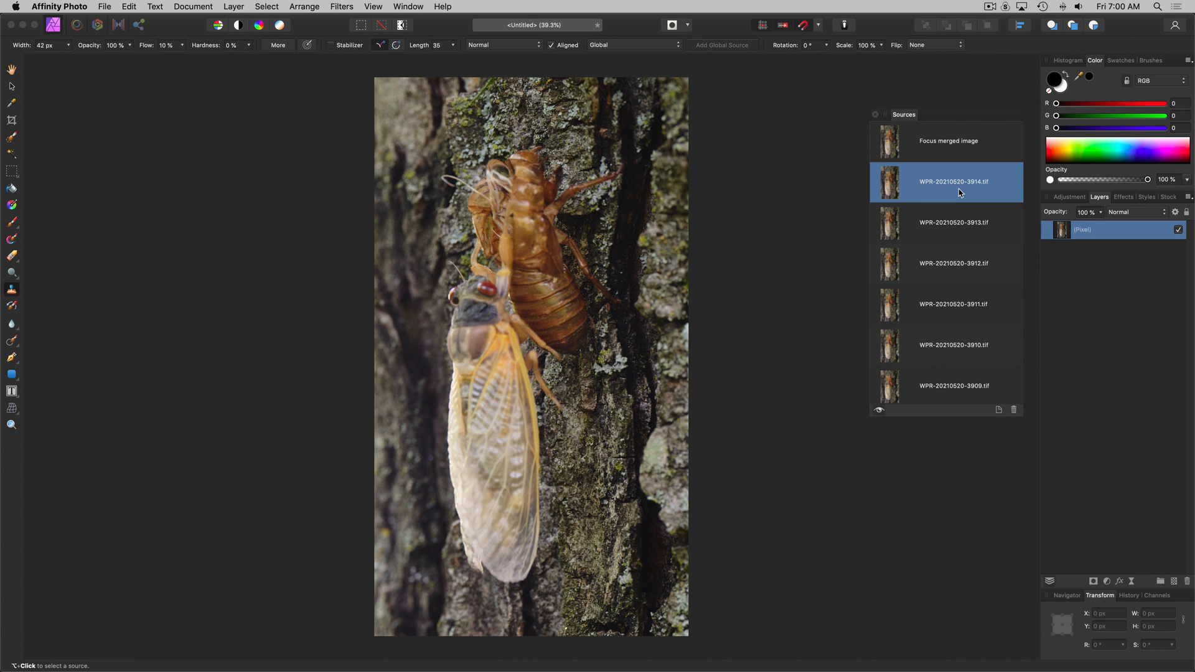
- Set the Focus merged image result as the source, showing the whole sharp cicada
{"action": "left_click", "coordinate": [948, 141]}
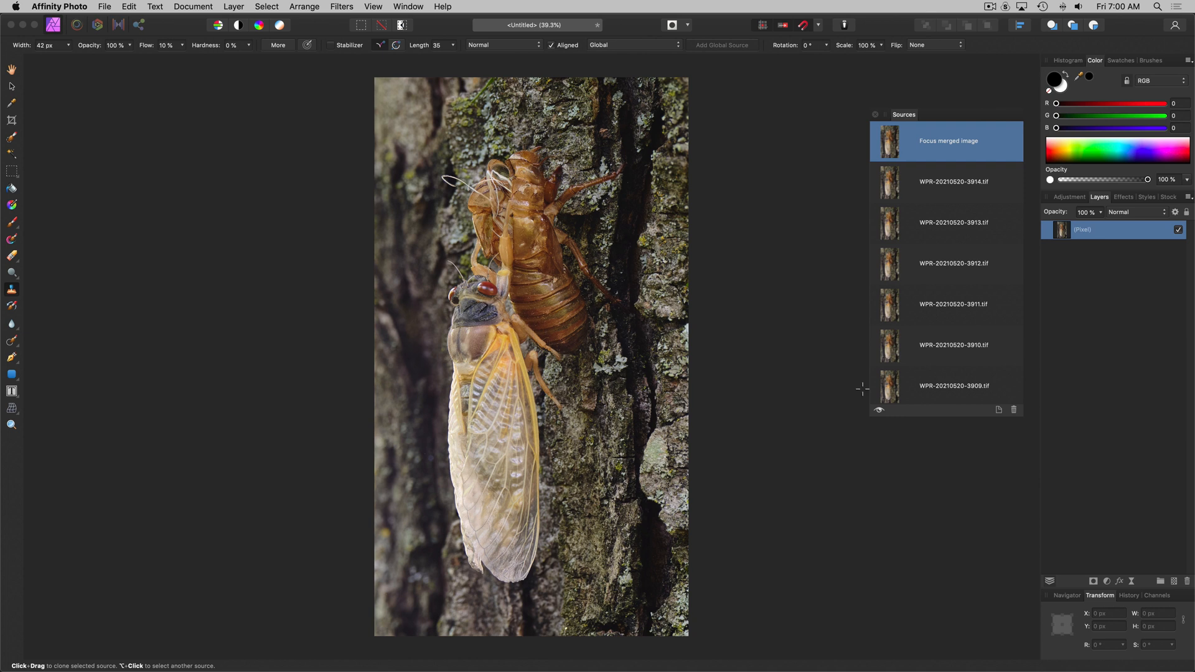
{"action": "scroll", "scroll_direction": "down", "scroll_amount": 3}
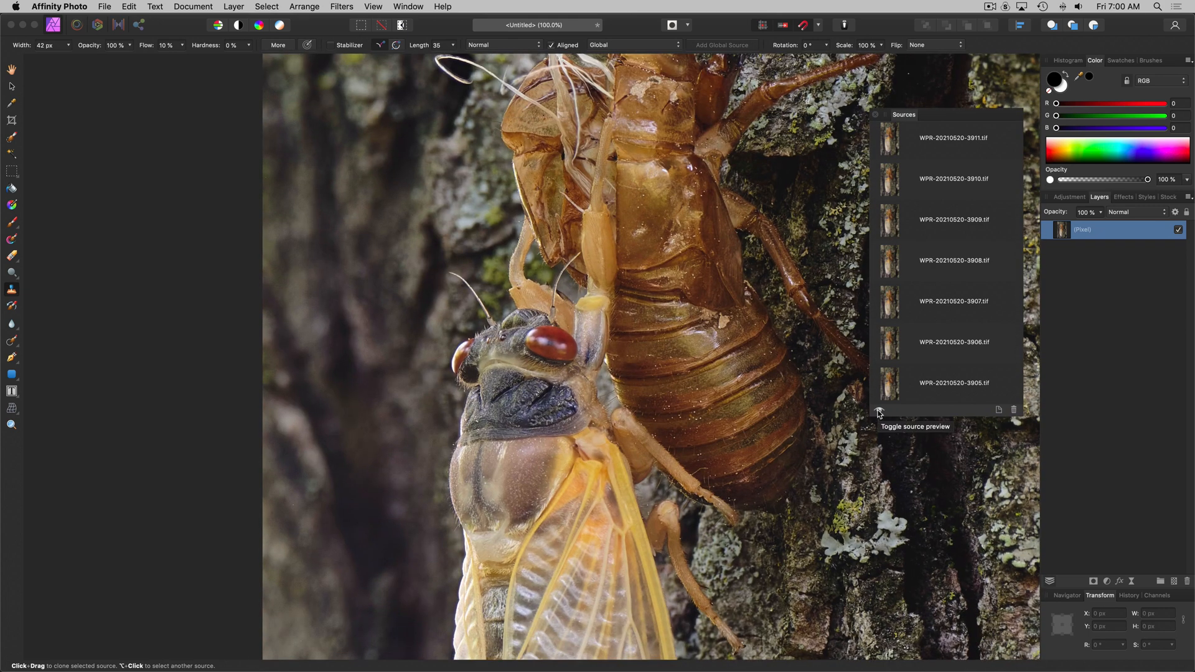
{"action": "mouse_move", "coordinate": [895, 366]}
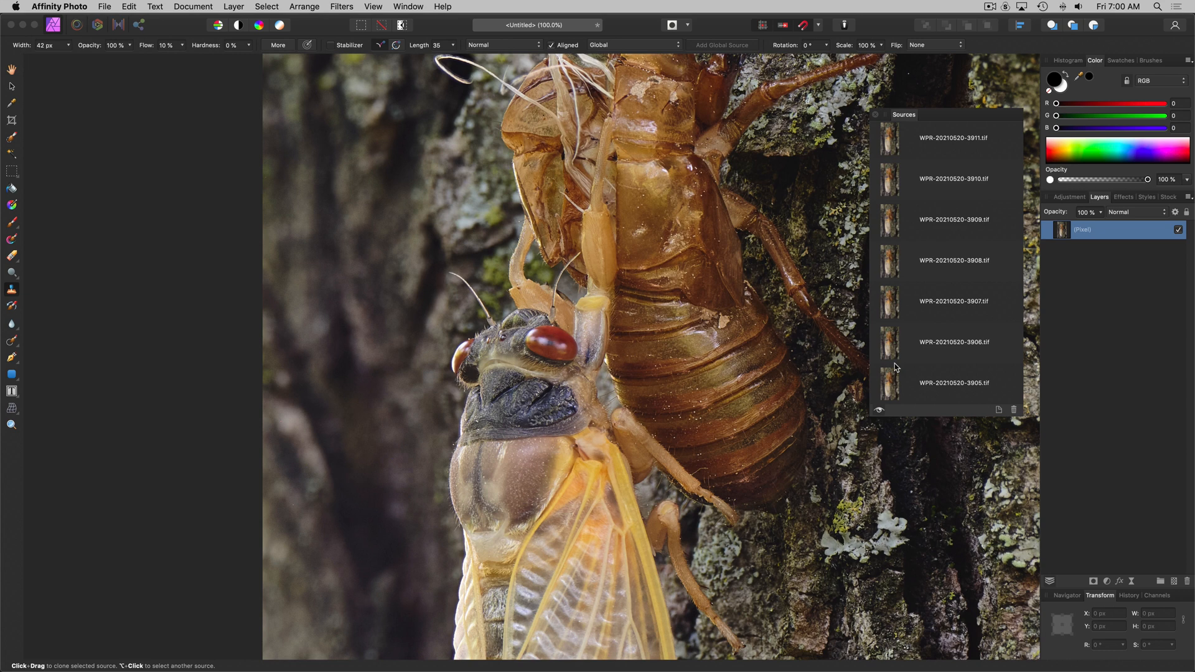
{"action": "scroll", "scroll_direction": "down", "scroll_amount": 3}
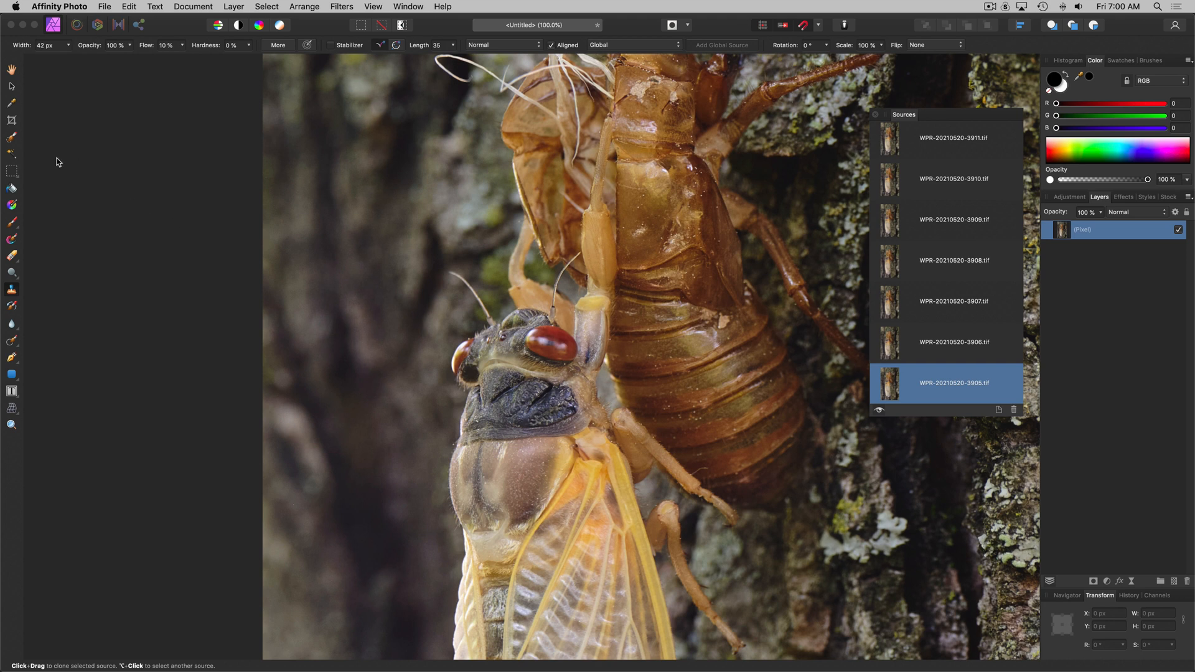
{"action": "mouse_move", "coordinate": [260, 327]}
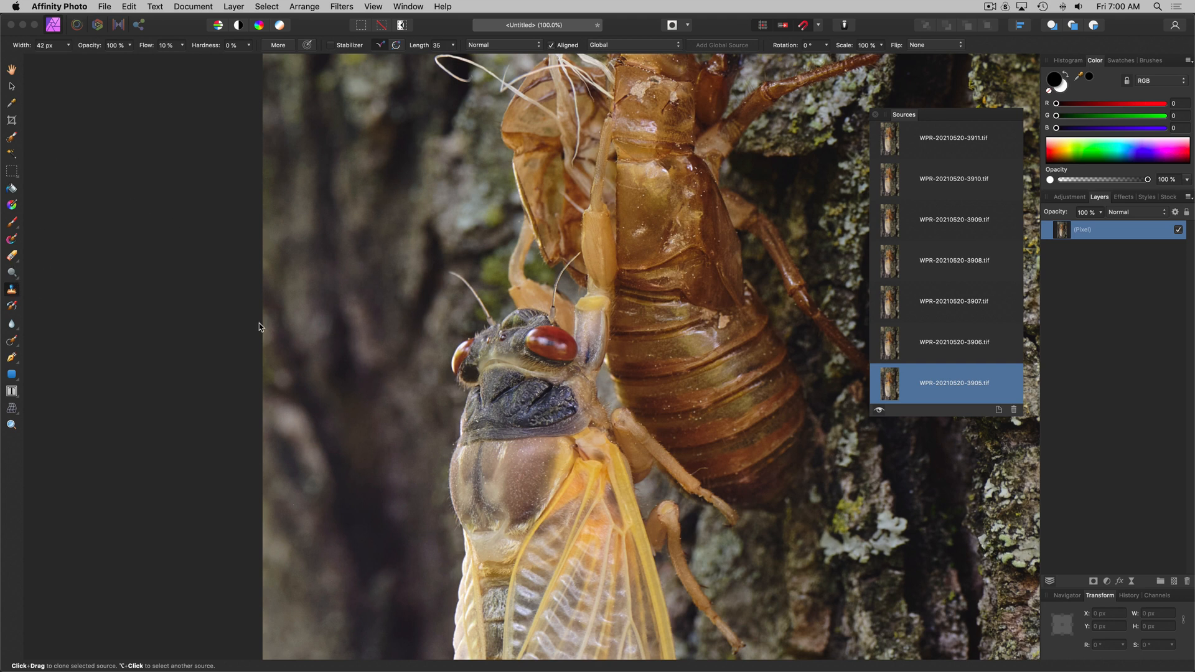
{"action": "mouse_move", "coordinate": [546, 348]}
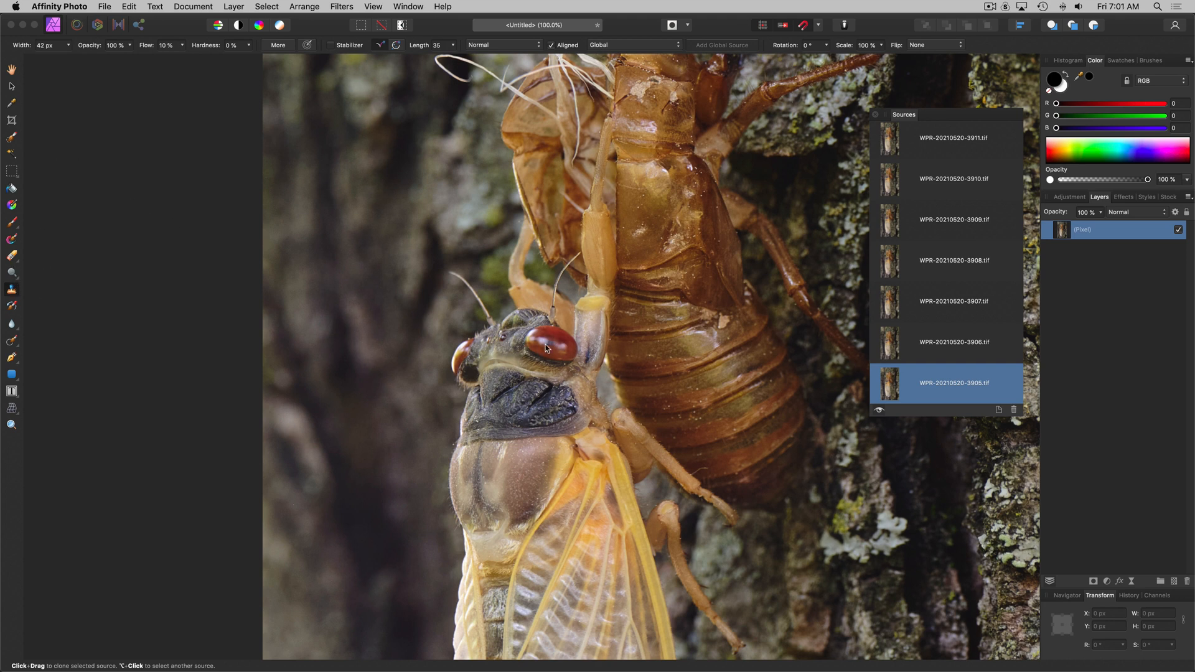
{"action": "mouse_move", "coordinate": [545, 348]}
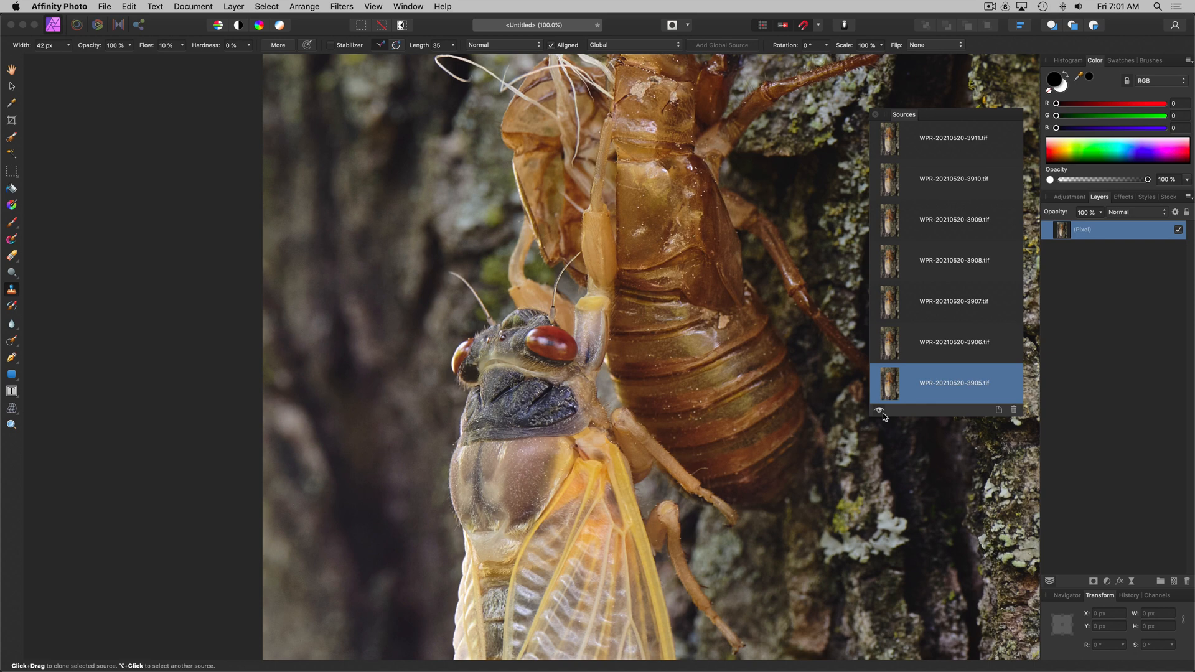
{"action": "scroll", "scroll_direction": "up", "scroll_amount": 3}
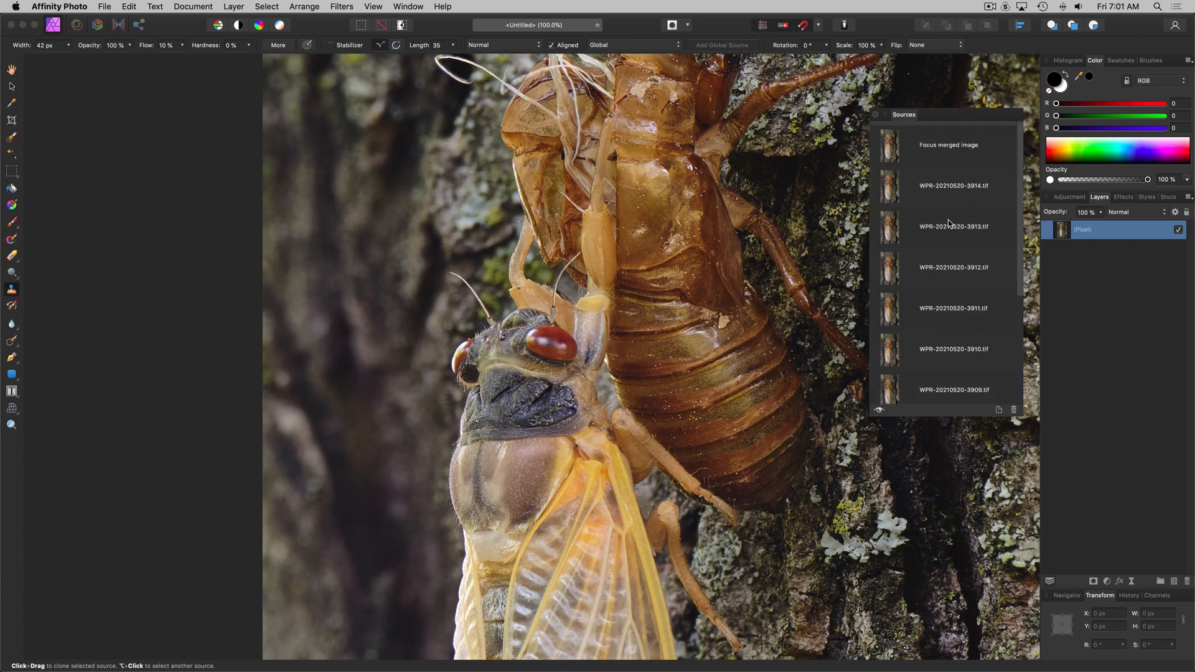
{"action": "left_click", "coordinate": [947, 145]}
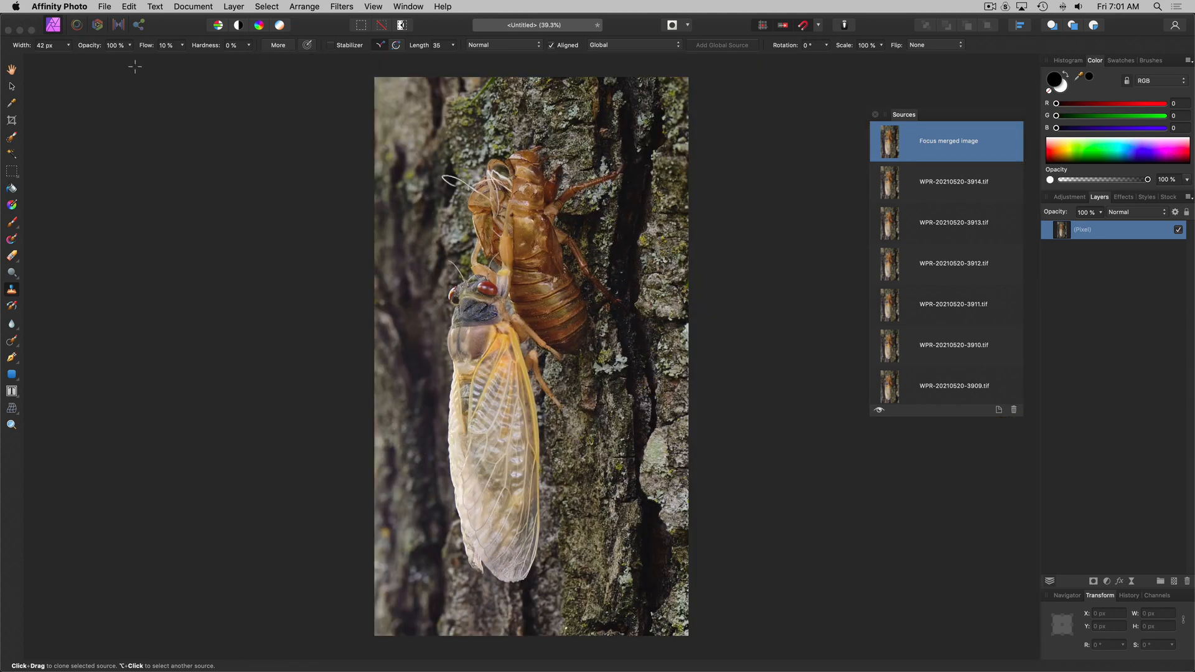
- Export the merged image with the TIFF RGB 16-bit preset and proceed to the save location
{"action": "left_click", "coordinate": [105, 6]}
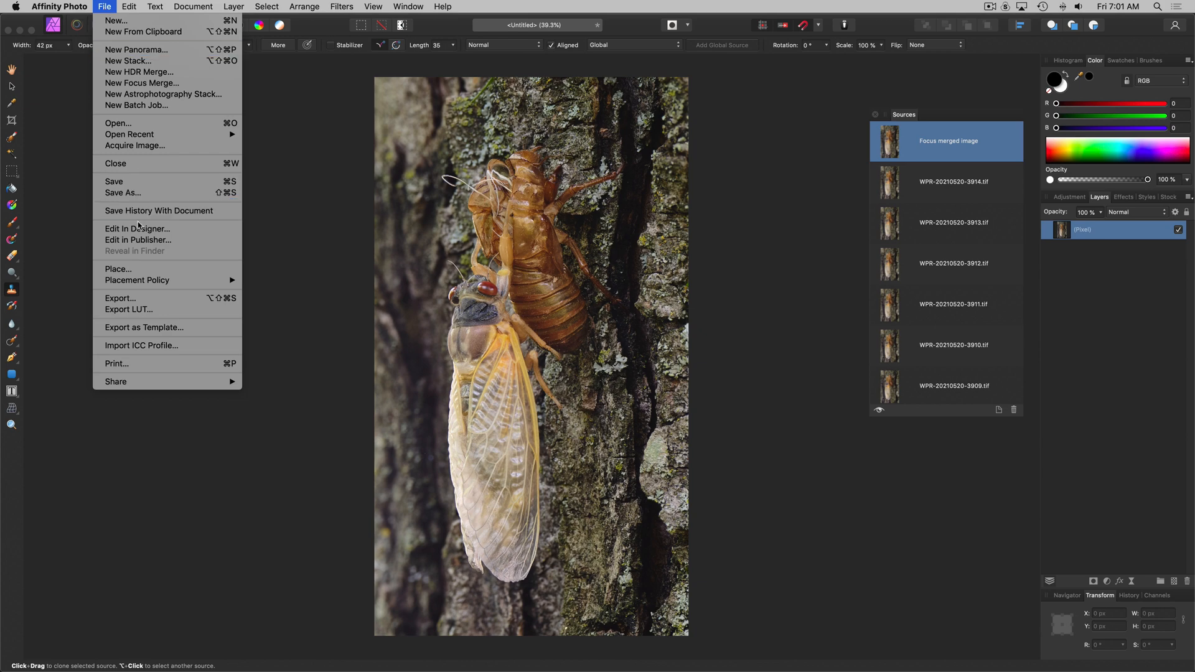
{"action": "left_click", "coordinate": [119, 298]}
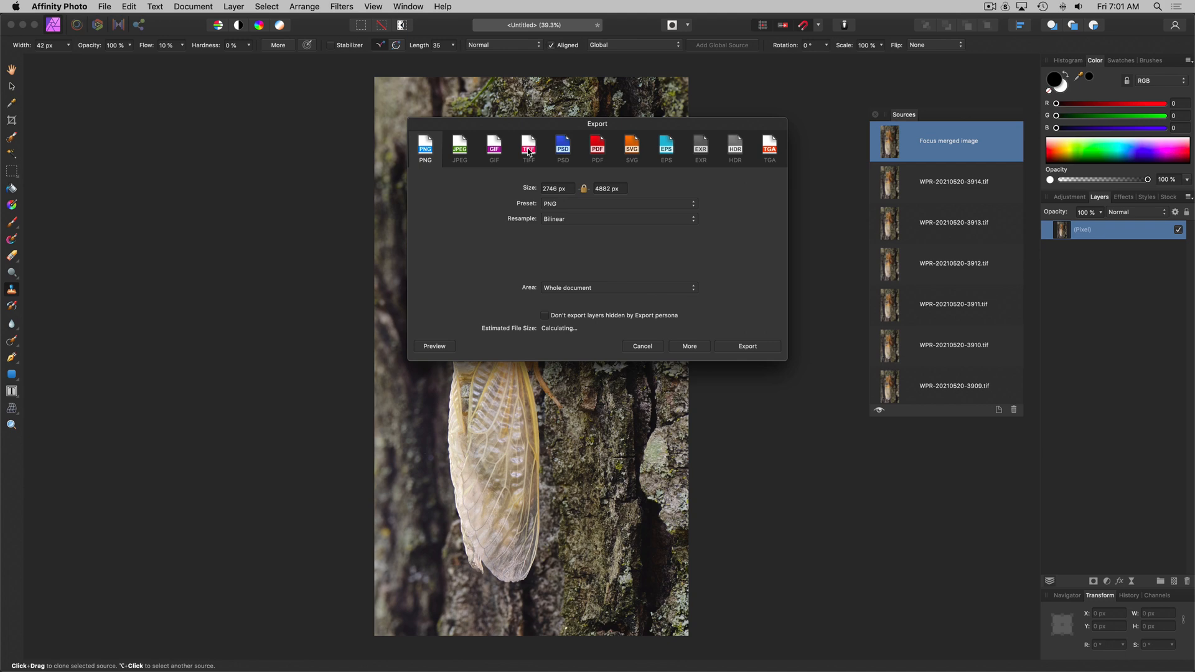
{"action": "left_click", "coordinate": [528, 146]}
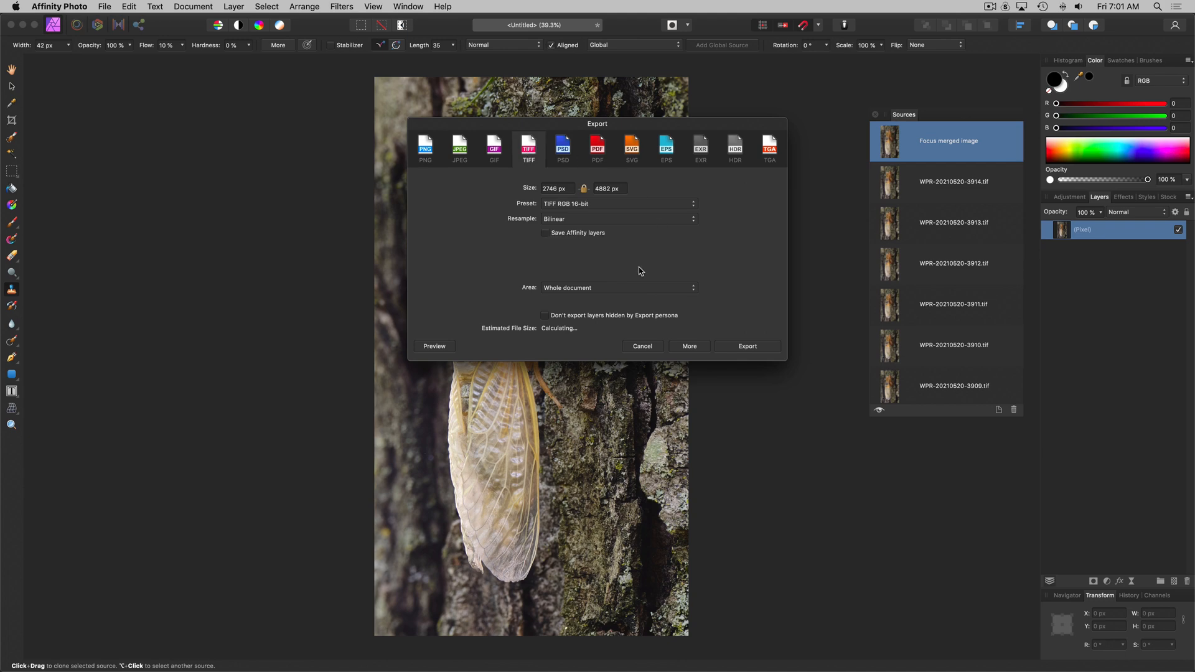
{"action": "left_click", "coordinate": [746, 346]}
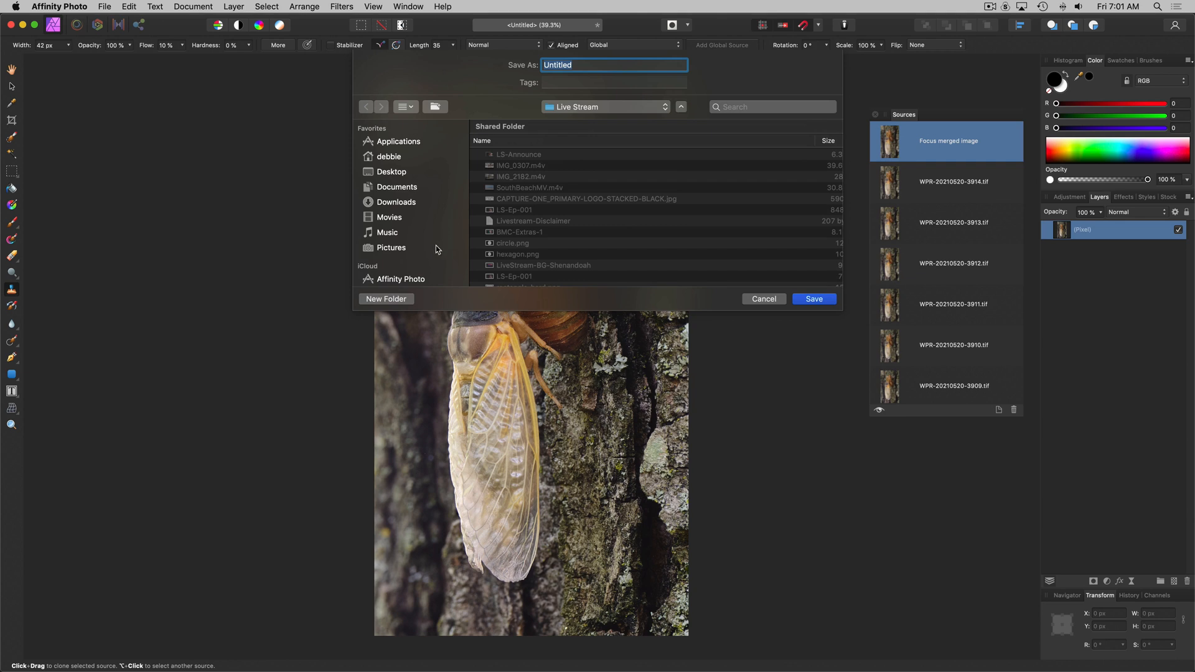
- Navigate the save sheet to iCloud Drive > Import > Capture
{"action": "left_click", "coordinate": [398, 232]}
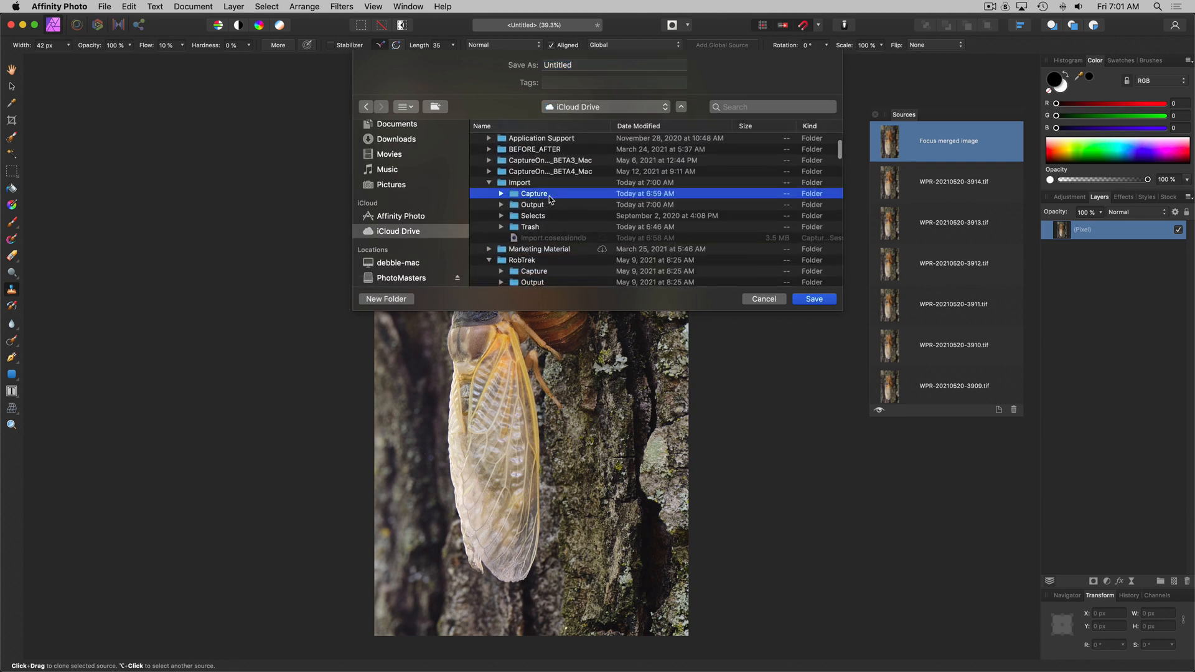
{"action": "double_click", "coordinate": [534, 193]}
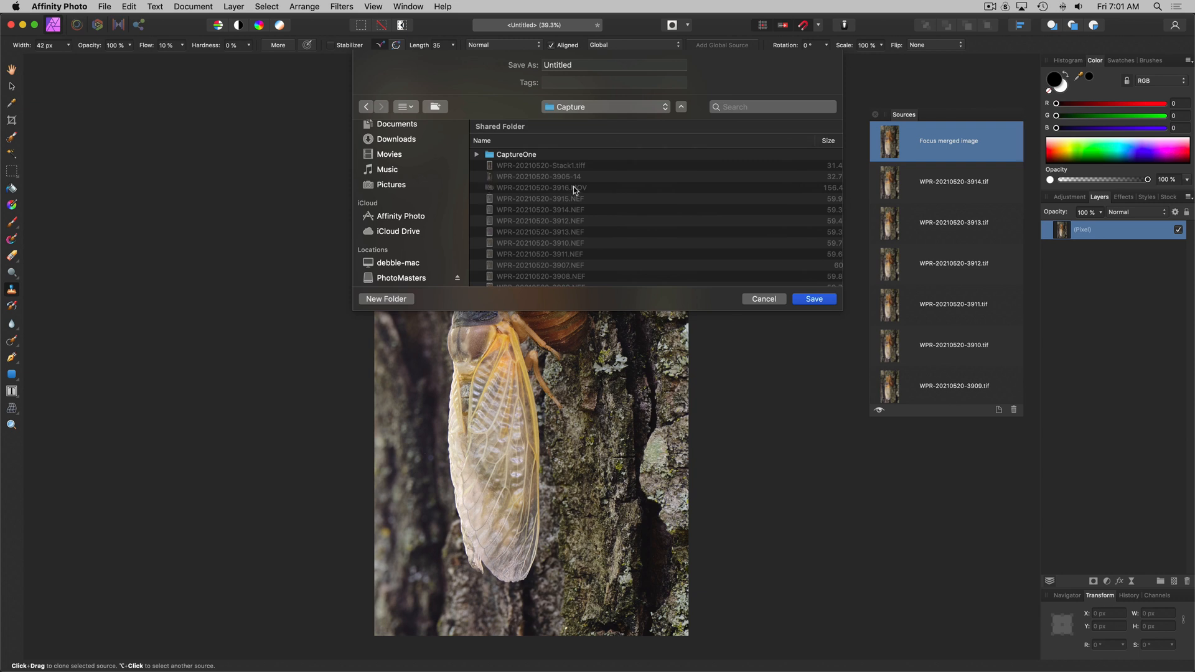
{"action": "mouse_move", "coordinate": [646, 110]}
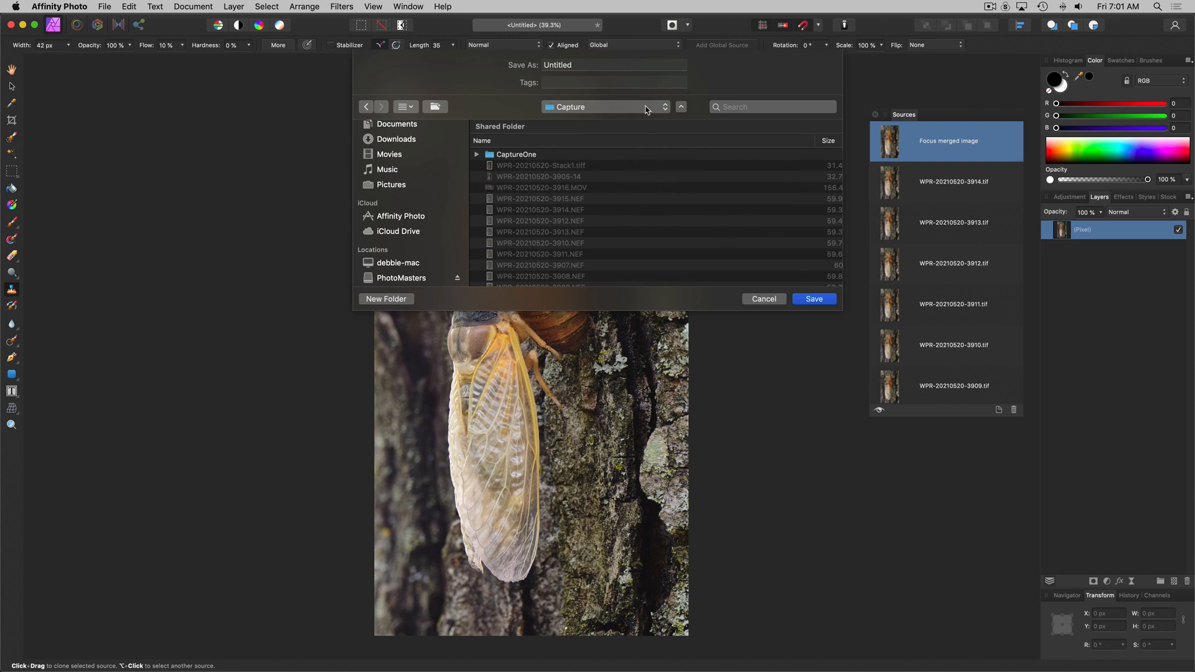
- Name the file WPR-20210520-Stack and save the TIFF into the Capture folder
{"action": "left_click", "coordinate": [613, 65]}
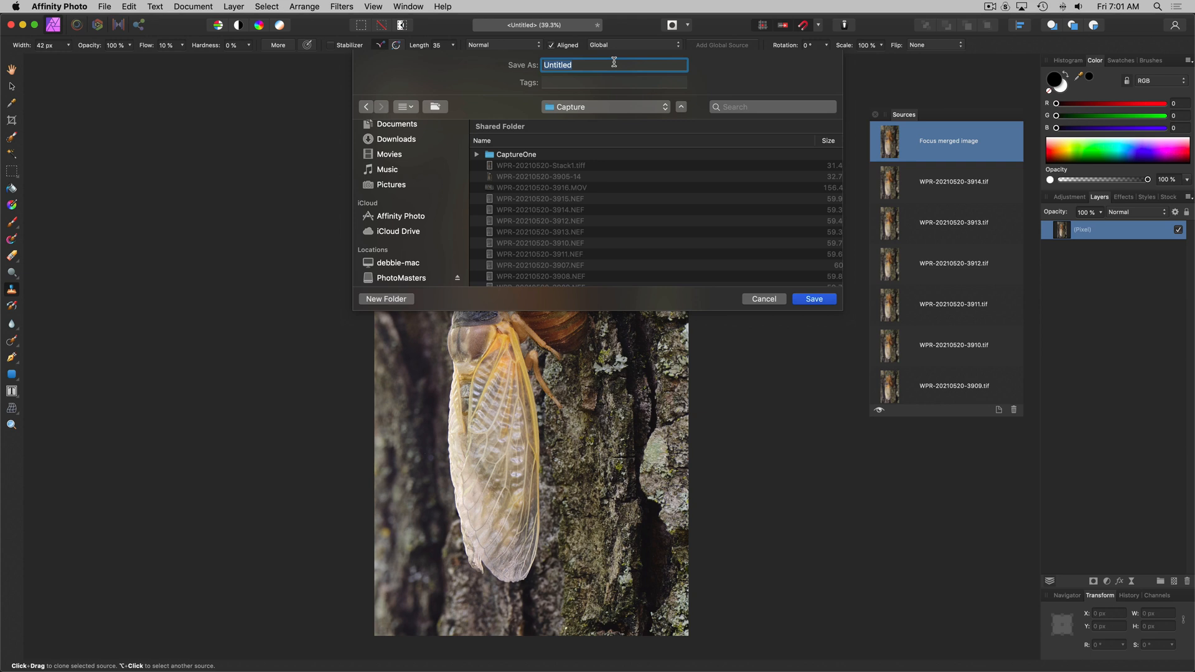
{"action": "scroll", "scroll_direction": "down", "scroll_amount": 3}
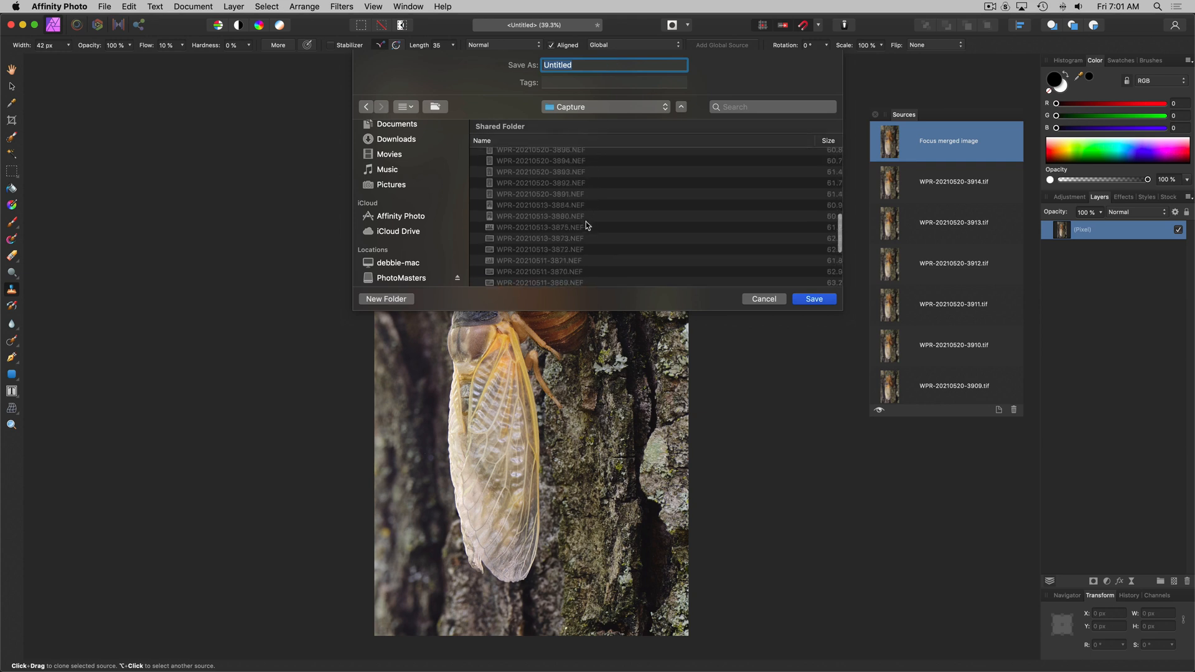
{"action": "scroll", "scroll_direction": "down", "scroll_amount": 3}
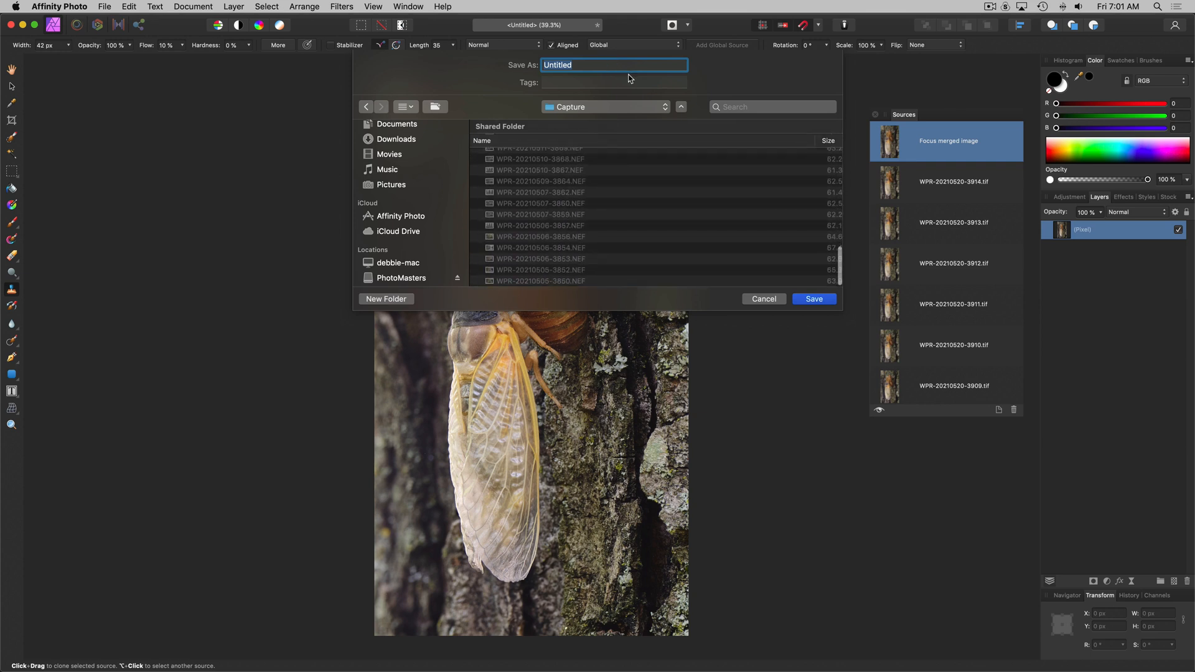
{"action": "type", "text": "W"}
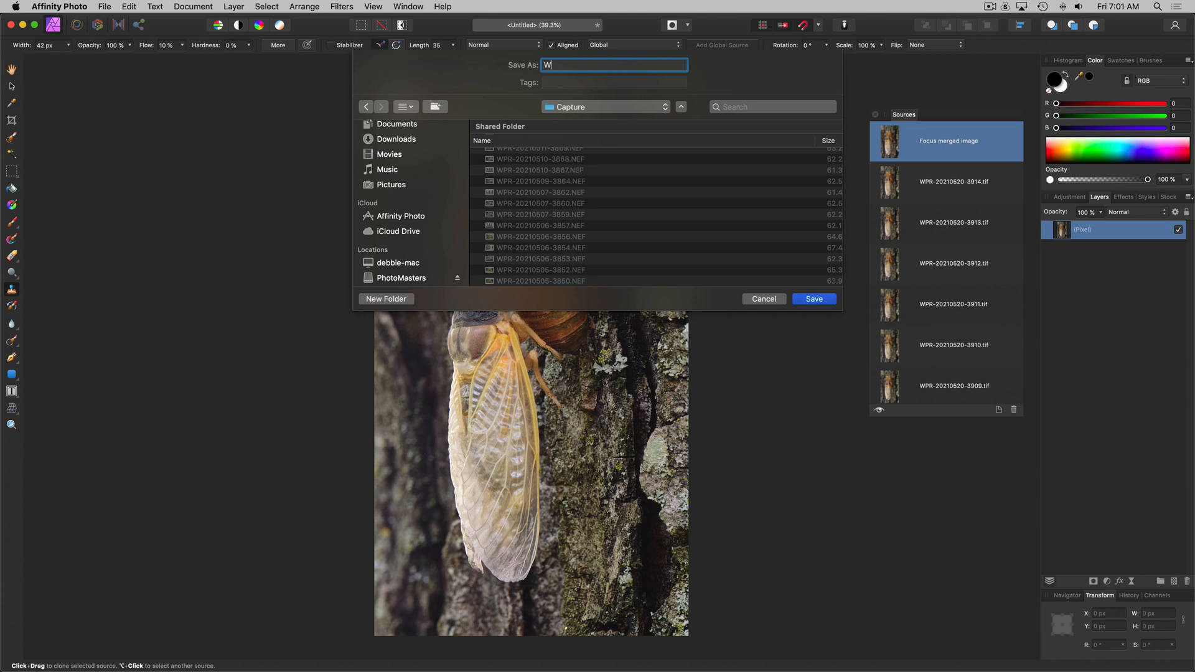
{"action": "type", "text": "PR-2-2"}
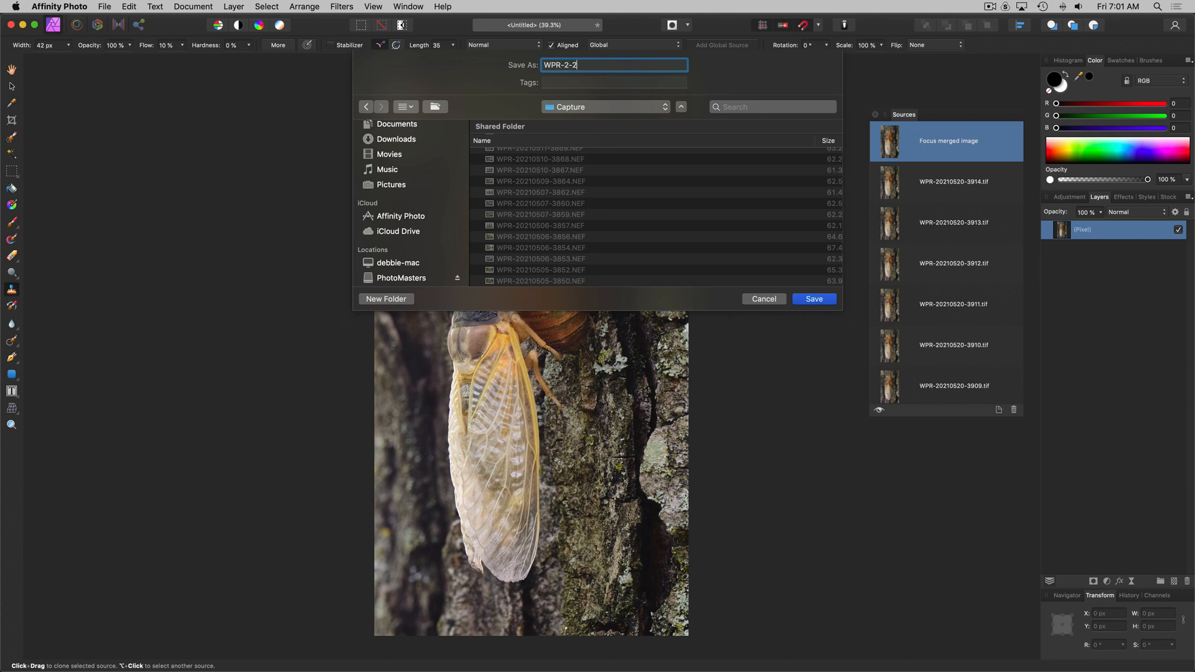
{"action": "key", "text": "Backspace"}
{"action": "type", "text": "021"}
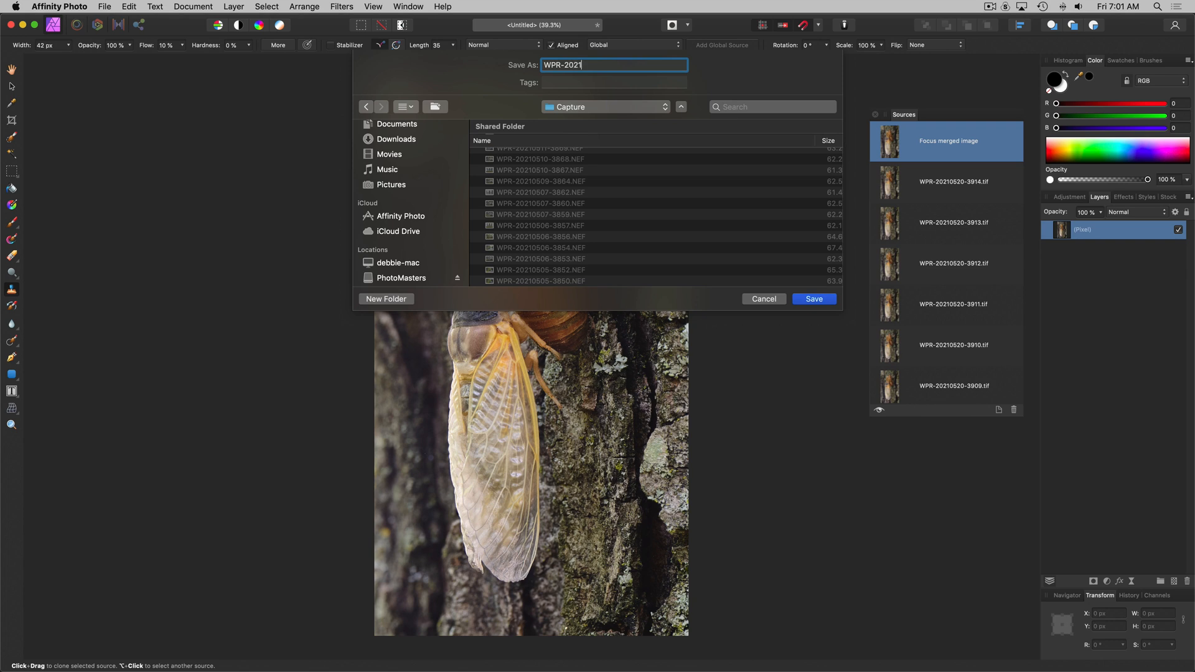
{"action": "type", "text": "5"}
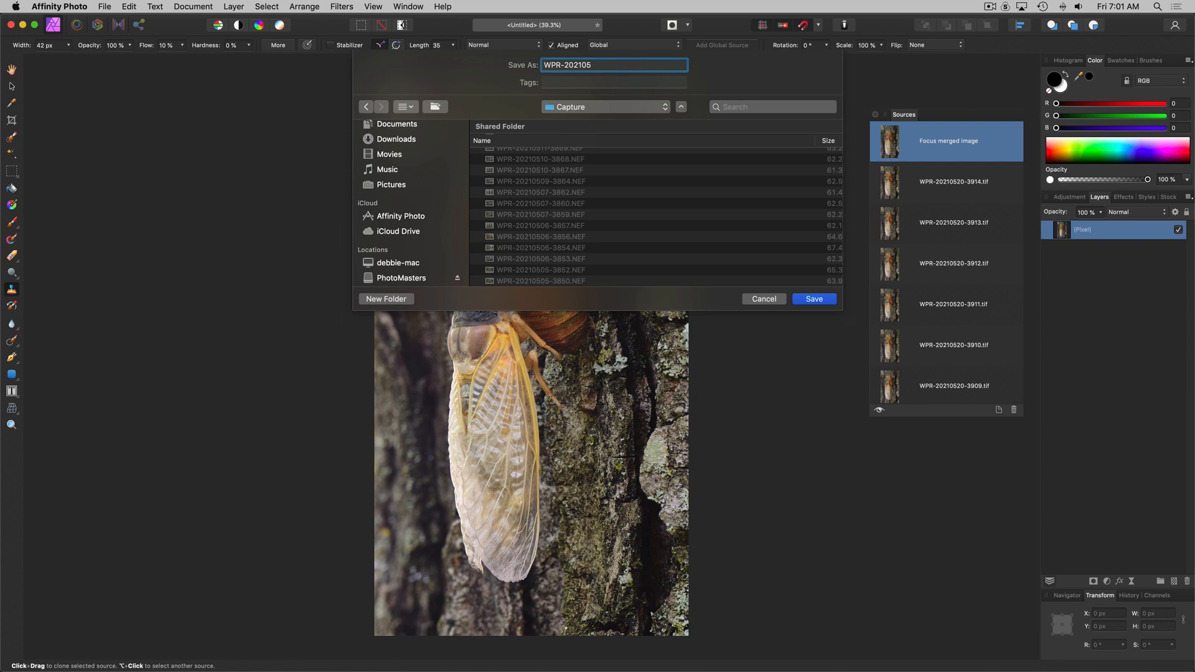
{"action": "scroll", "scroll_direction": "up", "scroll_amount": 3}
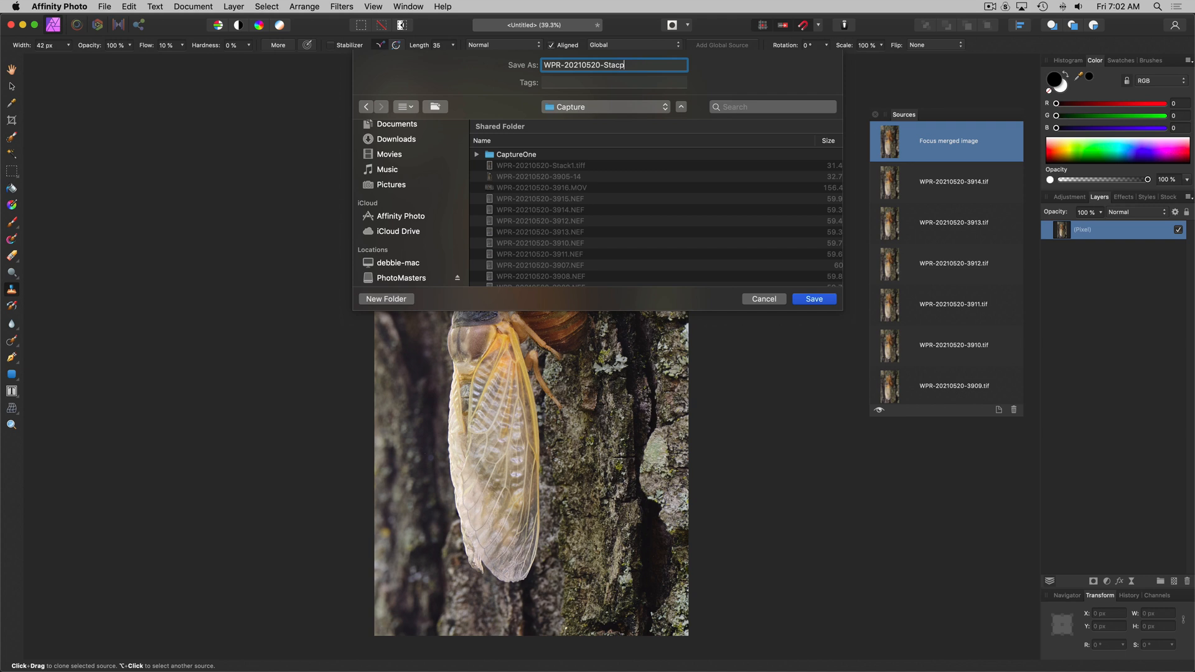
{"action": "key", "text": "Backspace"}
{"action": "type", "text": "k"}
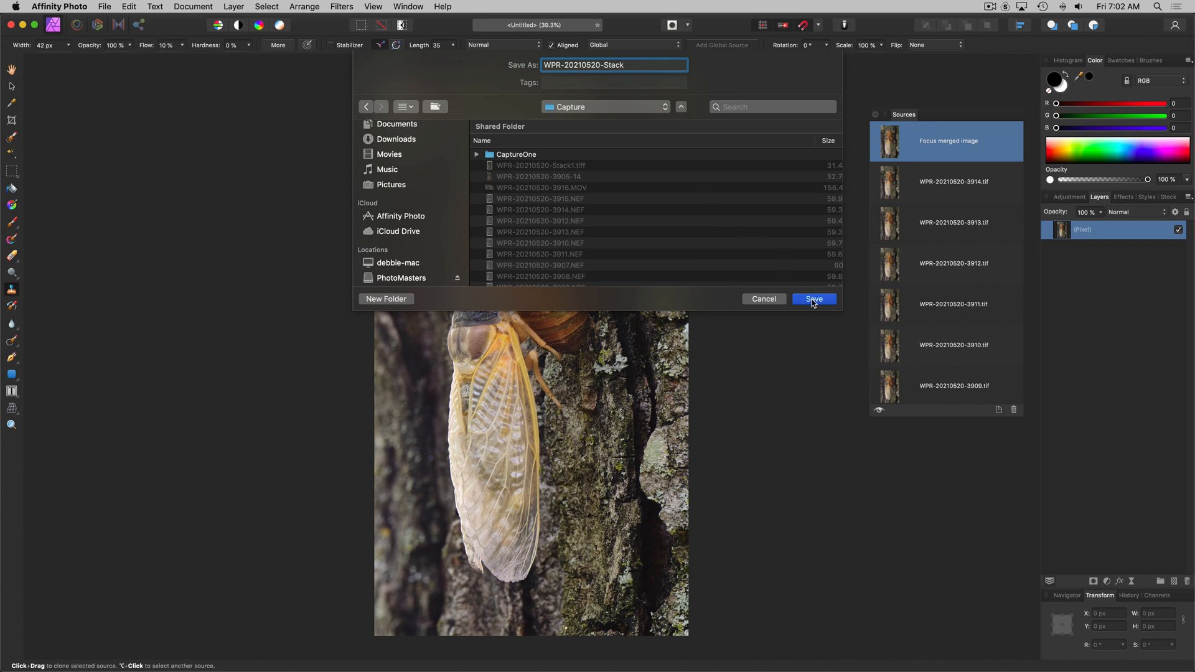
{"action": "left_click", "coordinate": [813, 299]}
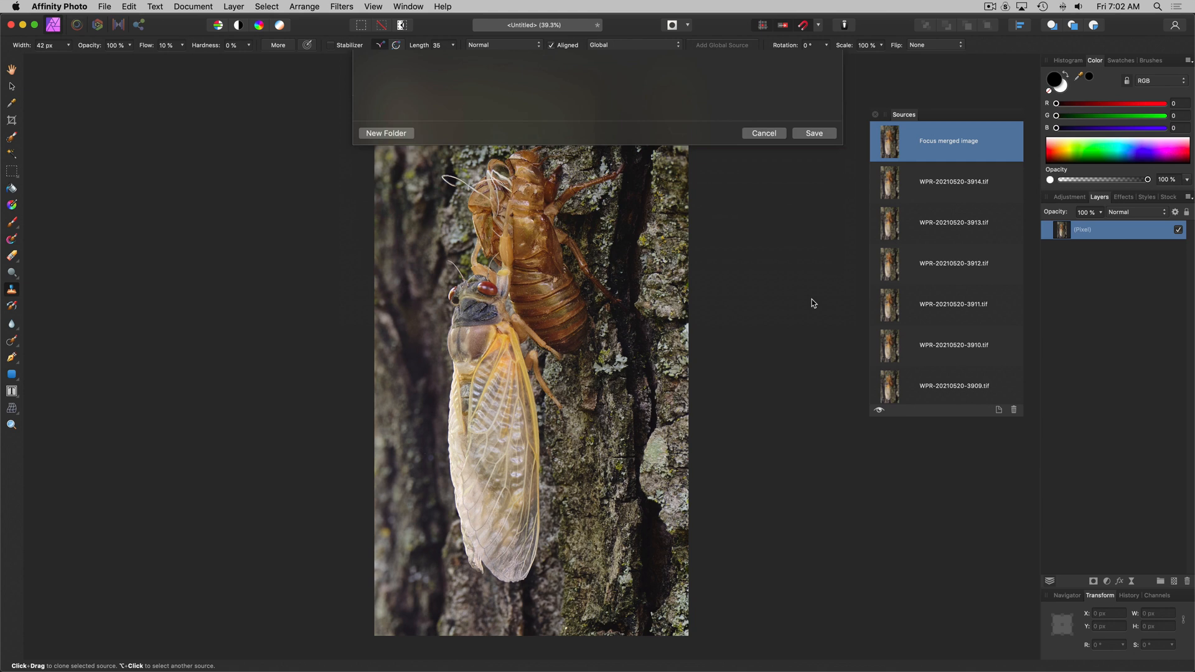
- Close the untitled merge document, choosing Don't Save
{"action": "left_click", "coordinate": [812, 133]}
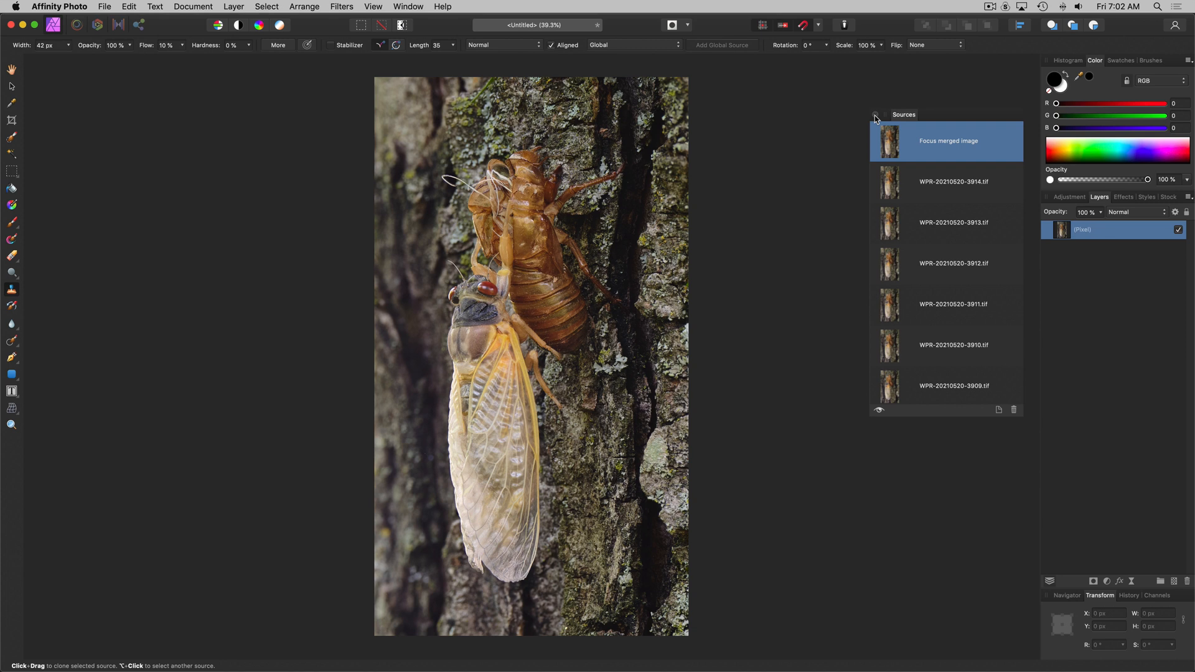
{"action": "mouse_move", "coordinate": [793, 124]}
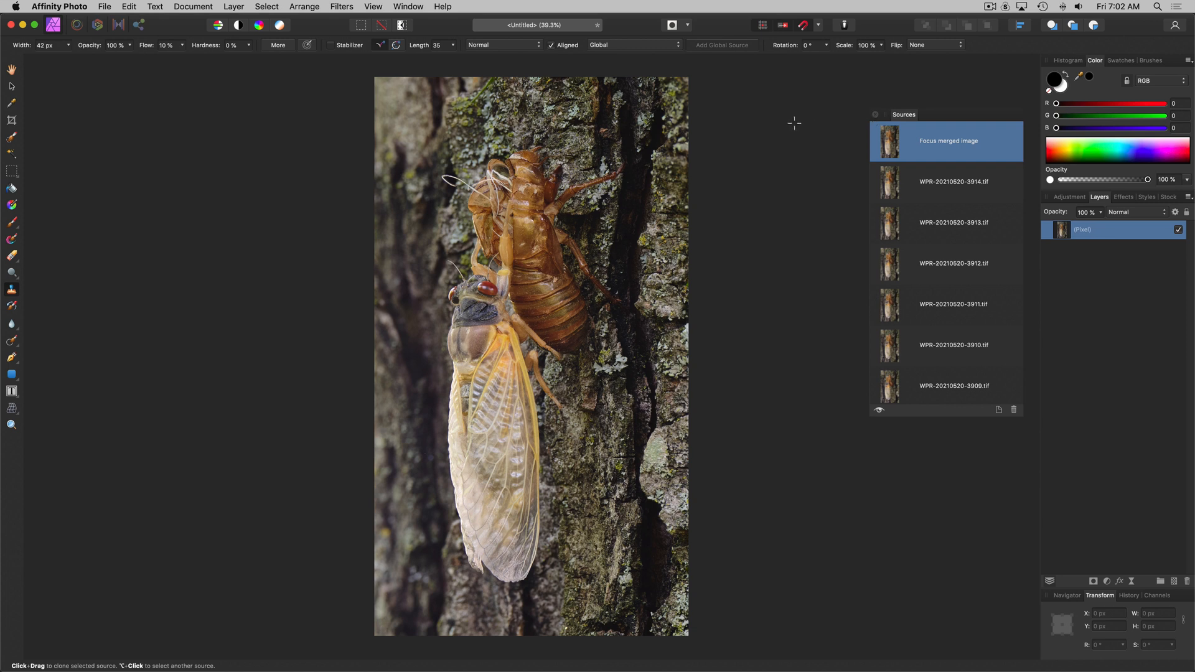
{"action": "mouse_move", "coordinate": [784, 145]}
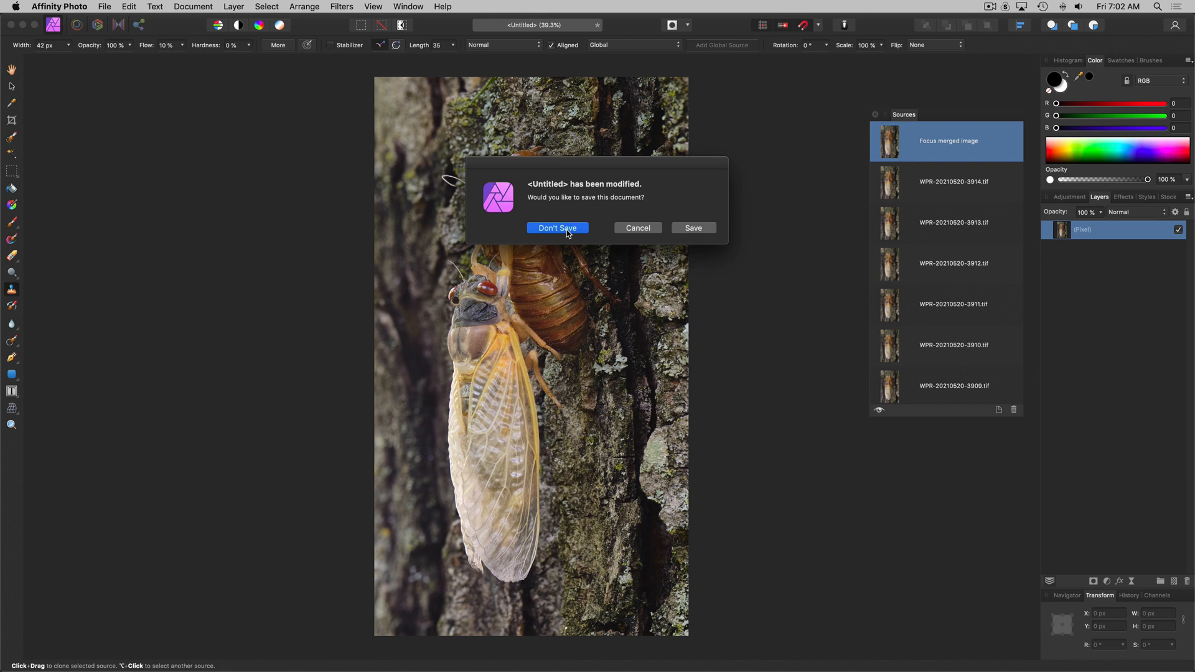
{"action": "left_click", "coordinate": [557, 227]}
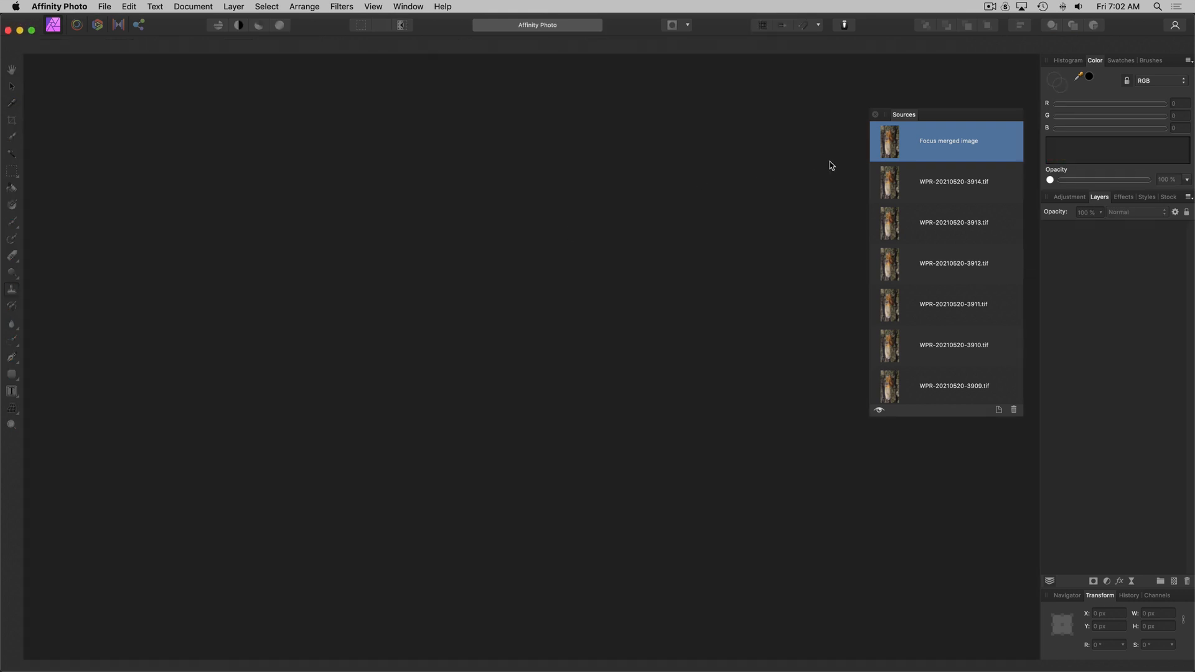
{"action": "mouse_move", "coordinate": [875, 115]}
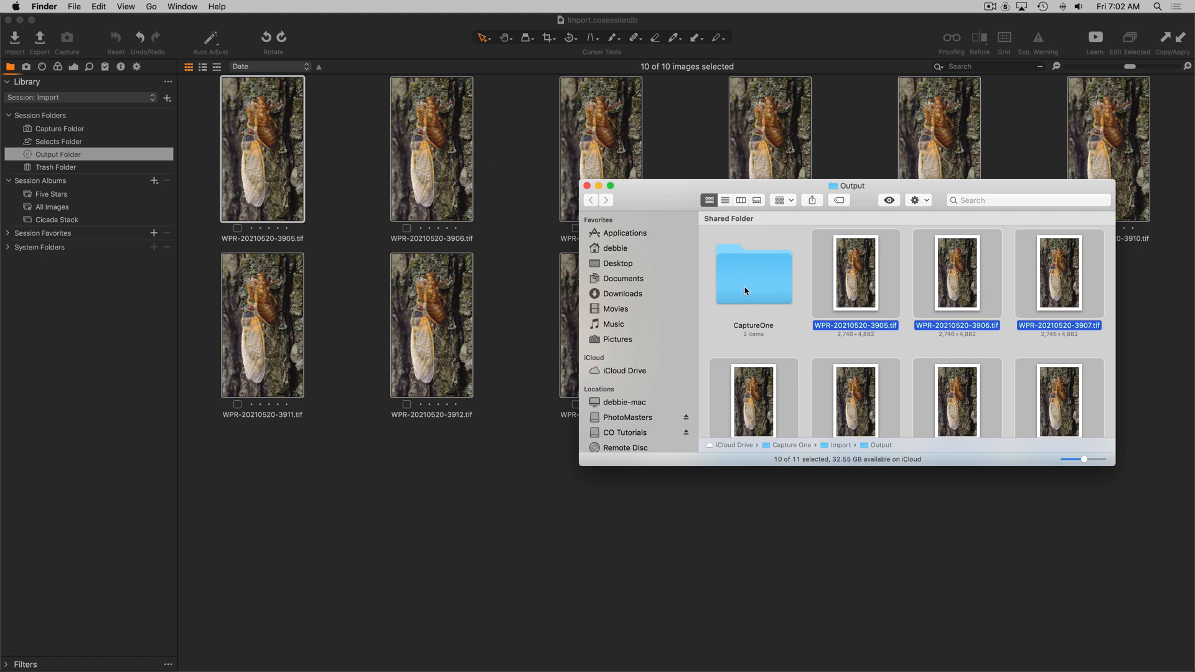
{"action": "mouse_move", "coordinate": [94, 135]}
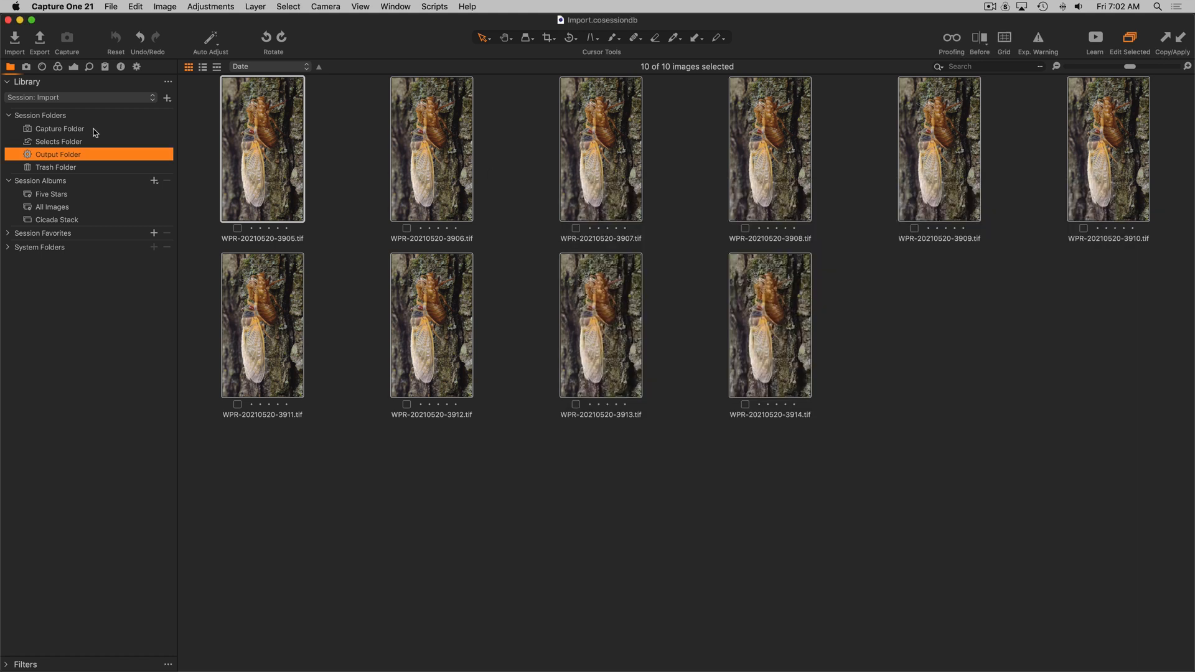
- Add WPR-20210520-Stack.tiff from the Capture Folder to the Cicada Stack album
{"action": "left_click", "coordinate": [60, 128]}
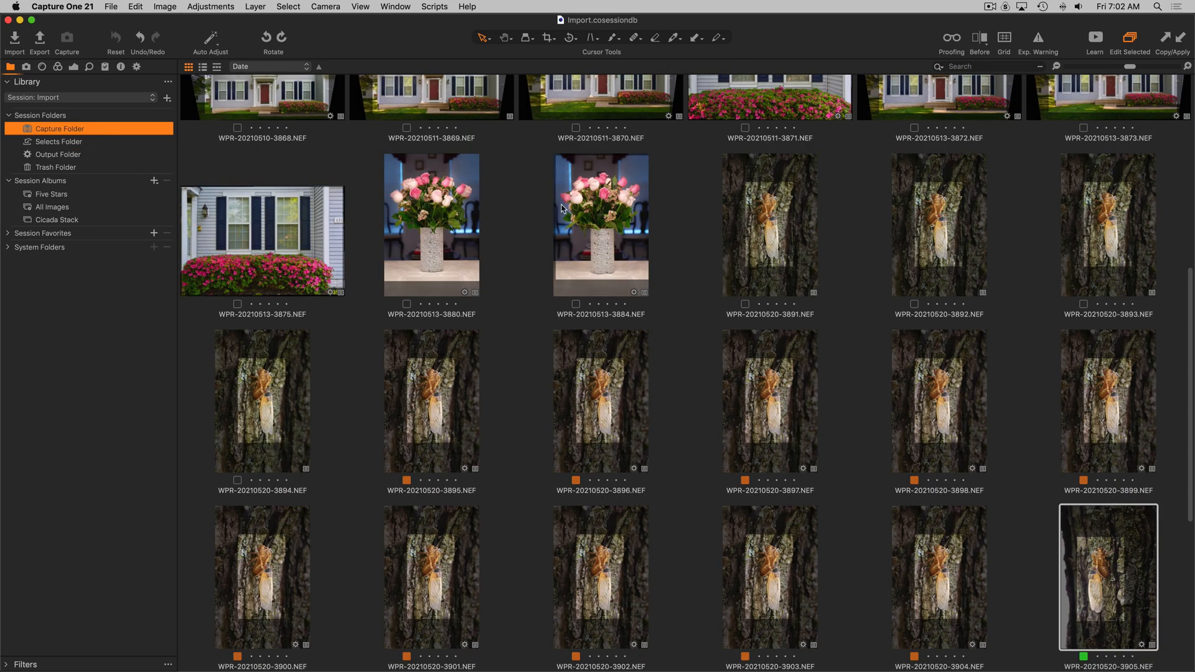
{"action": "scroll", "scroll_direction": "down", "scroll_amount": 3}
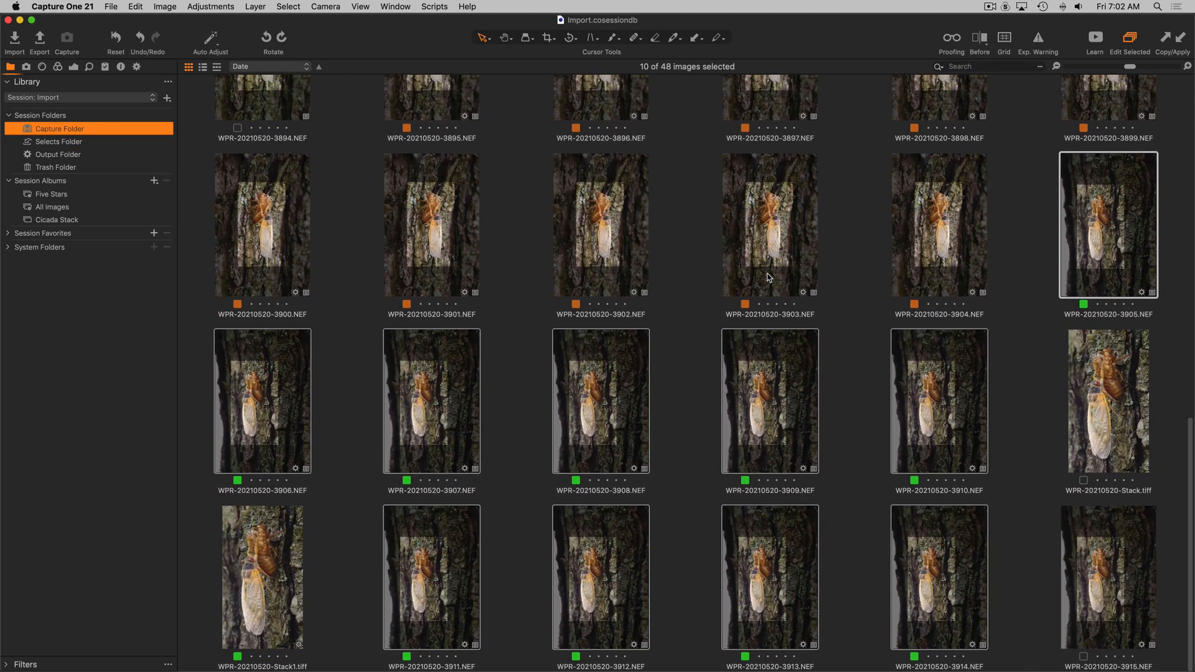
{"action": "left_click", "coordinate": [1108, 400]}
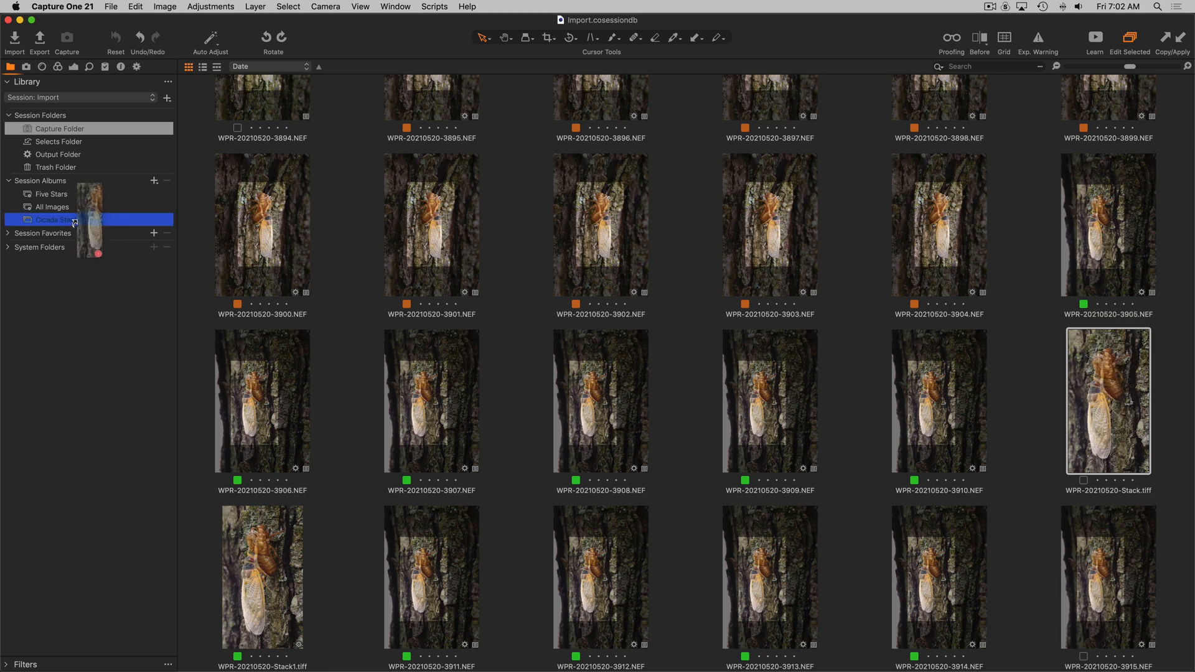
{"action": "left_click", "coordinate": [56, 219]}
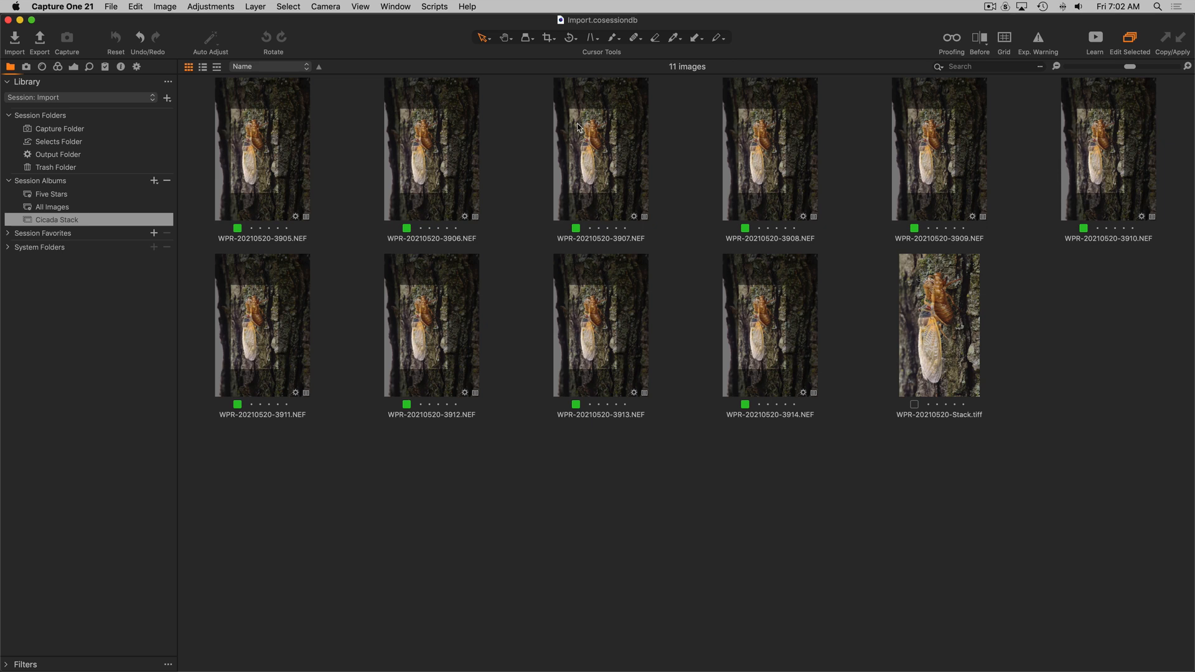
{"action": "mouse_move", "coordinate": [749, 328]}
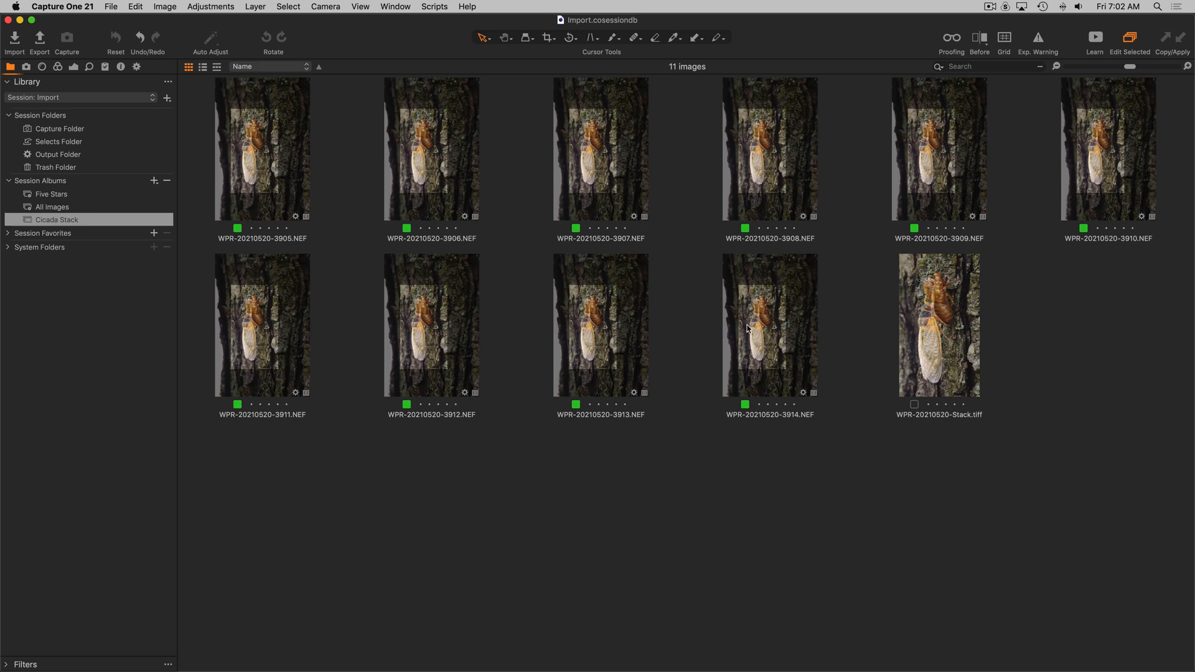
- View the Stack TIFF large from inside the Cicada Stack album
{"action": "left_click", "coordinate": [938, 325]}
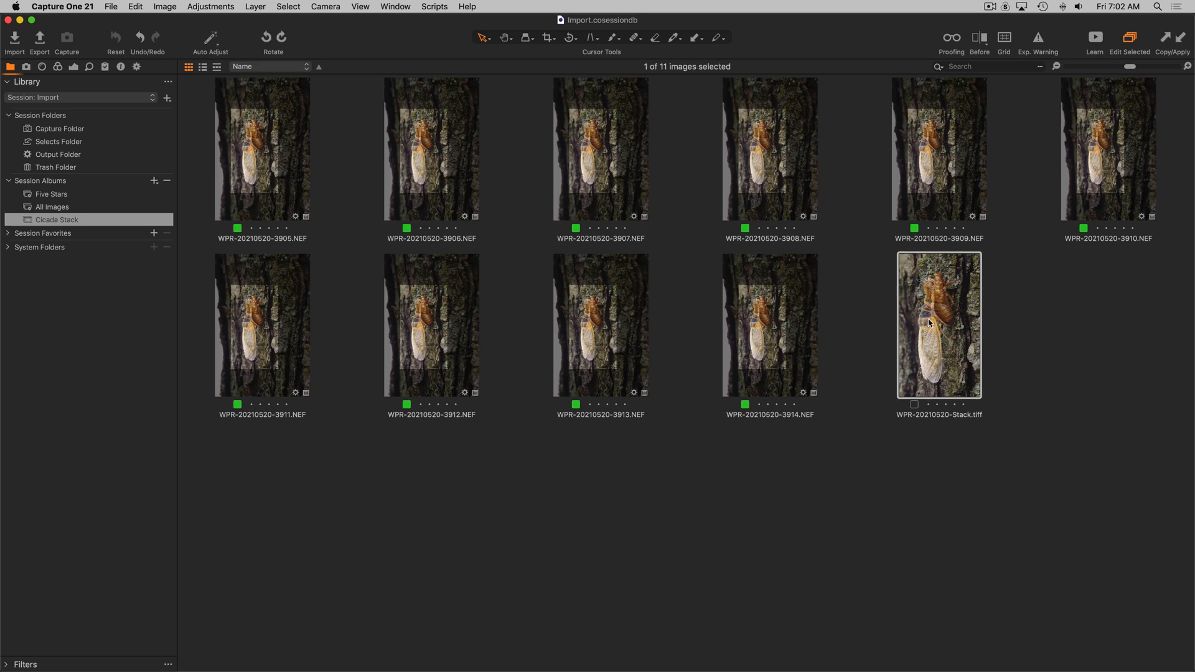
{"action": "double_click", "coordinate": [938, 324]}
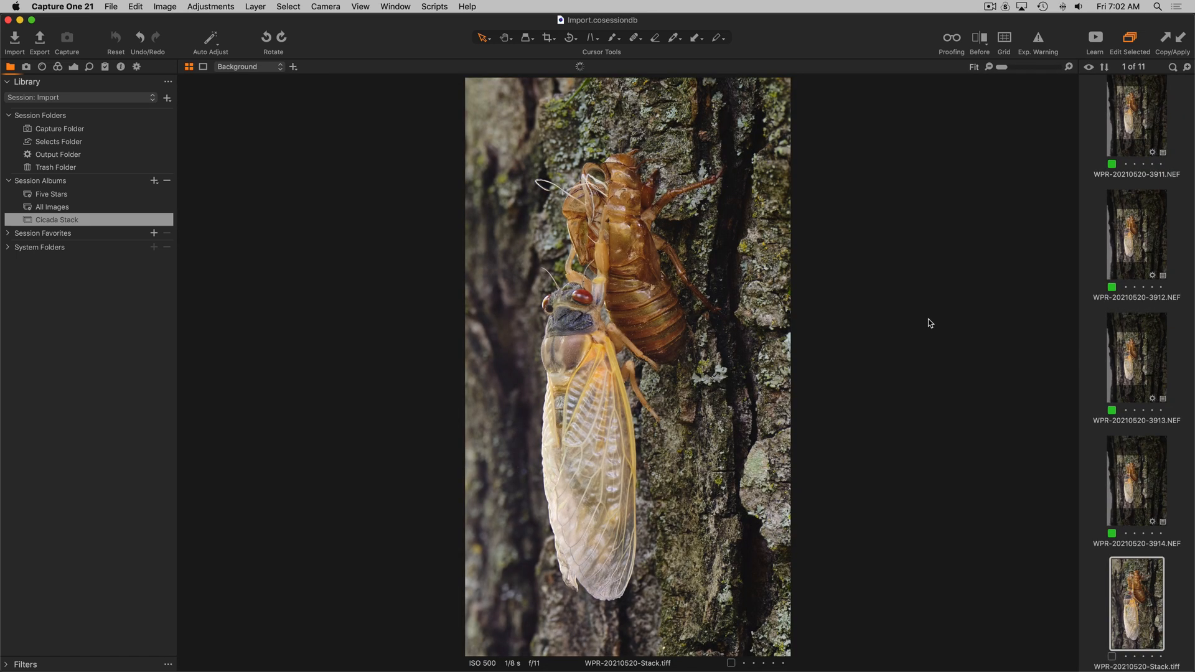
{"action": "mouse_move", "coordinate": [856, 261]}
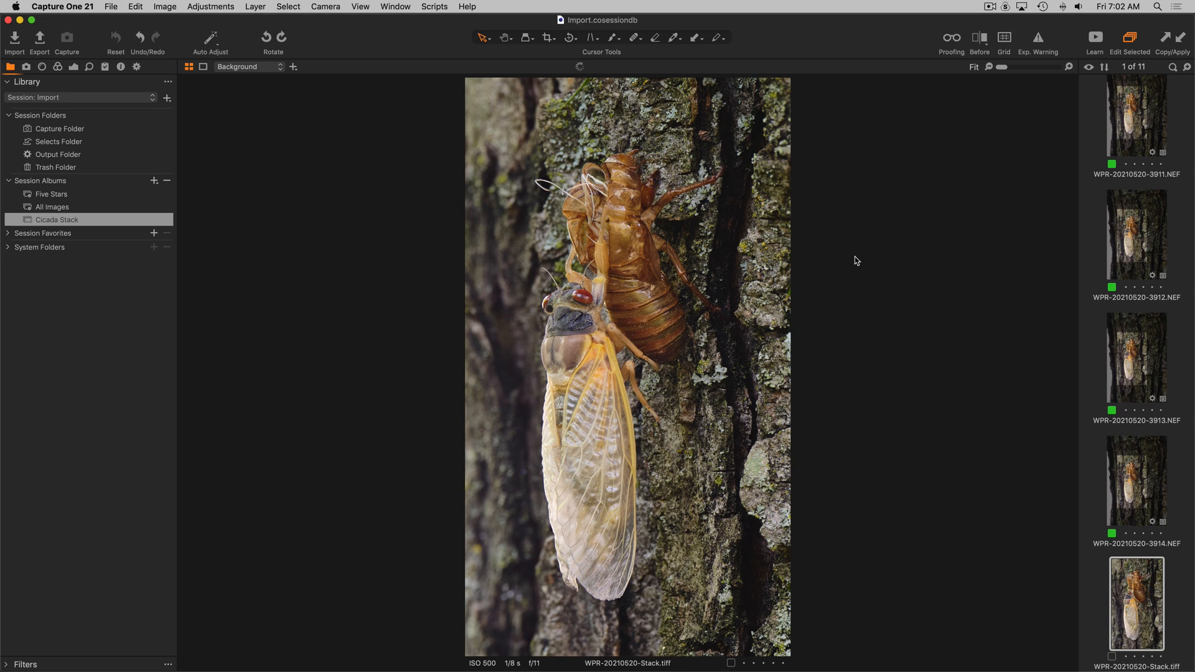
{"action": "mouse_move", "coordinate": [374, 176]}
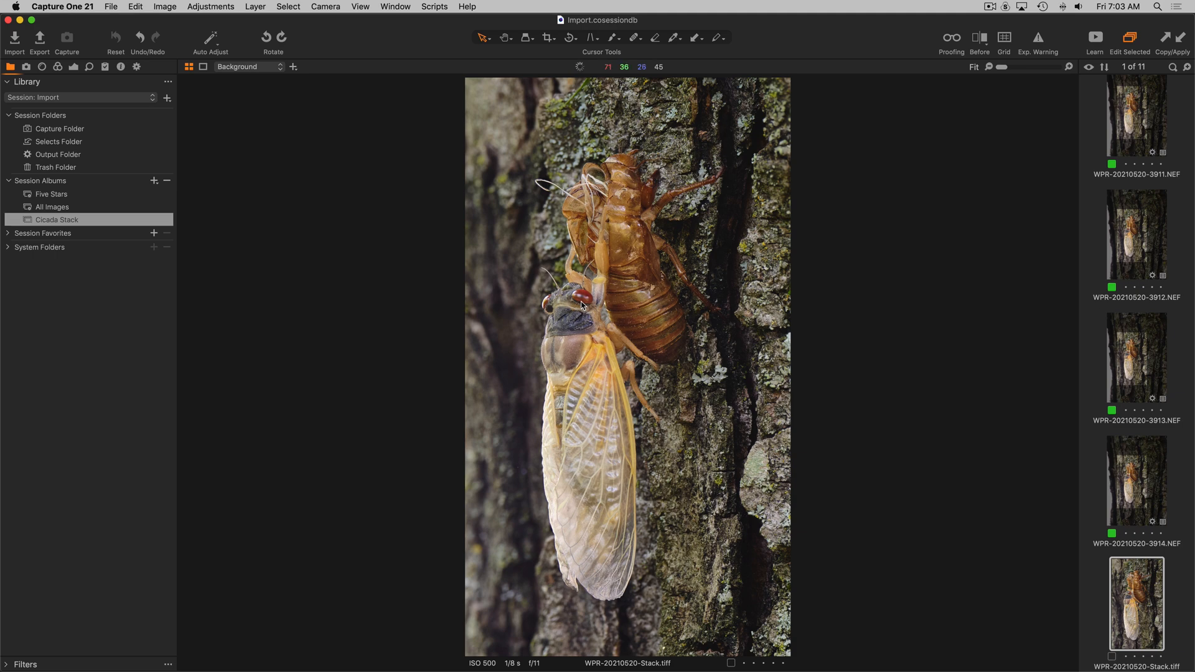
{"action": "mouse_move", "coordinate": [132, 78]}
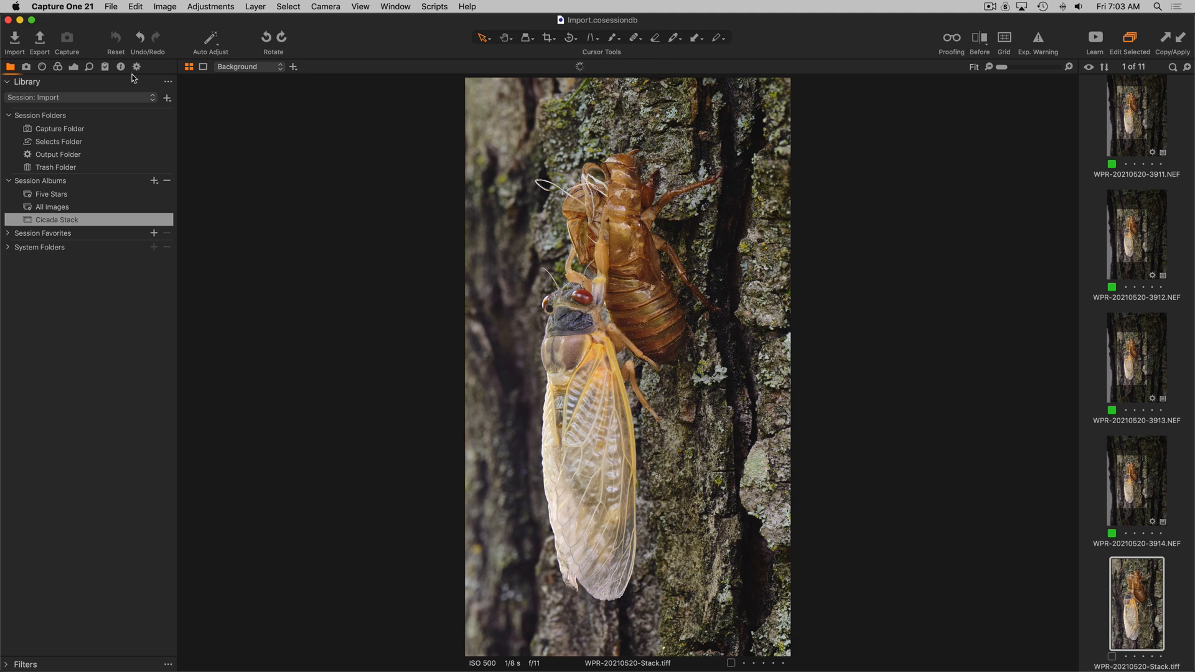
- Enable the 3000px JPEG process recipe for the stacked TIFF in the Output tool
{"action": "left_click", "coordinate": [137, 66]}
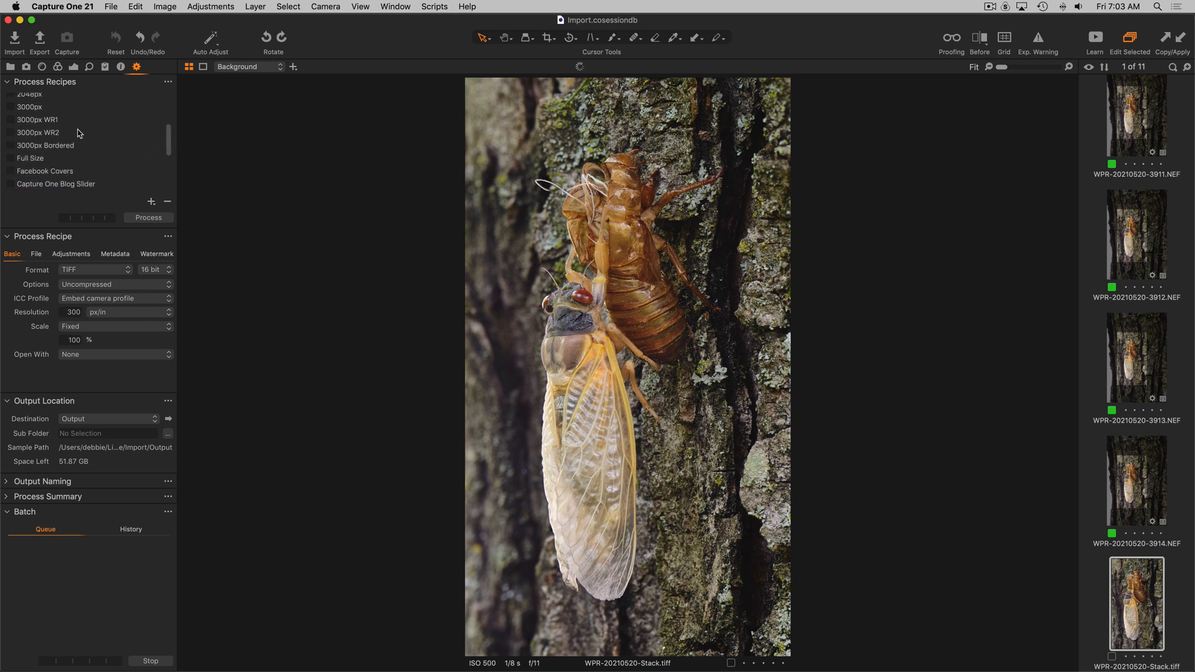
{"action": "left_click", "coordinate": [29, 120]}
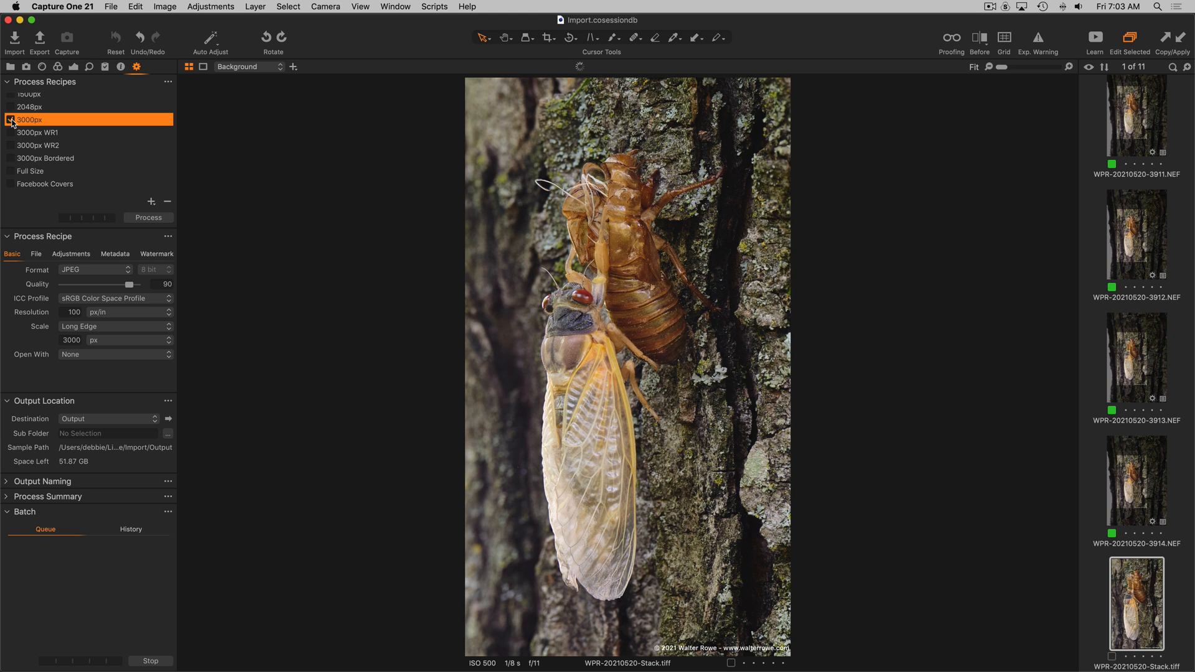
{"action": "mouse_move", "coordinate": [680, 422]}
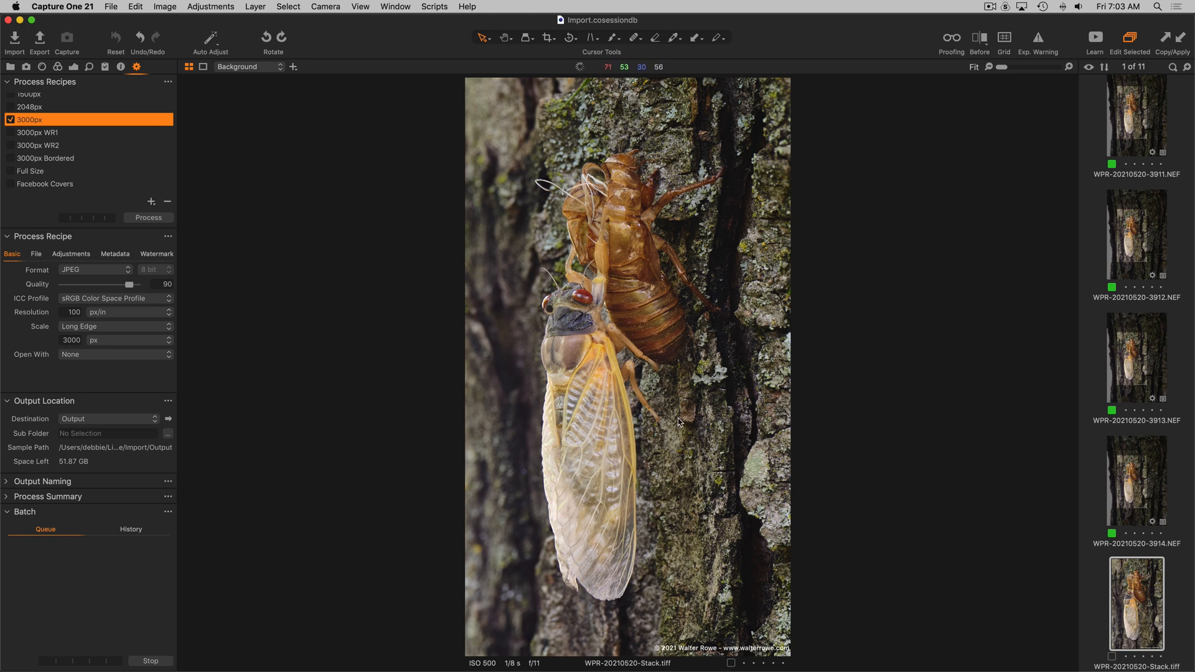
{"action": "mouse_move", "coordinate": [66, 94]}
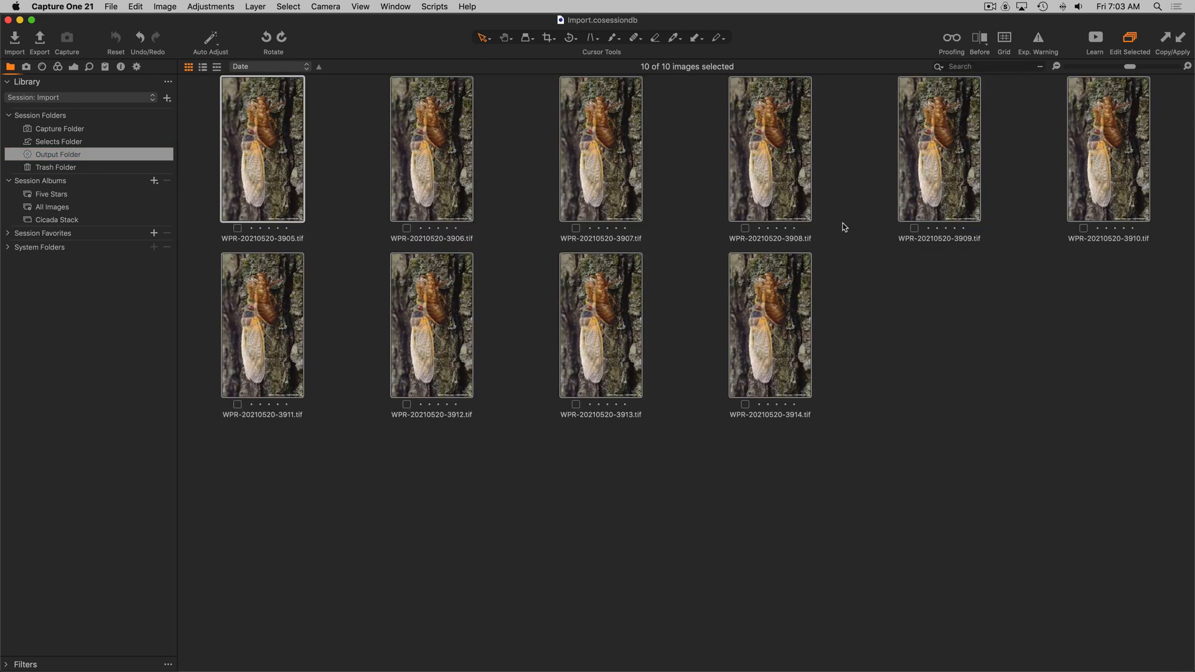
{"action": "mouse_move", "coordinate": [941, 300]}
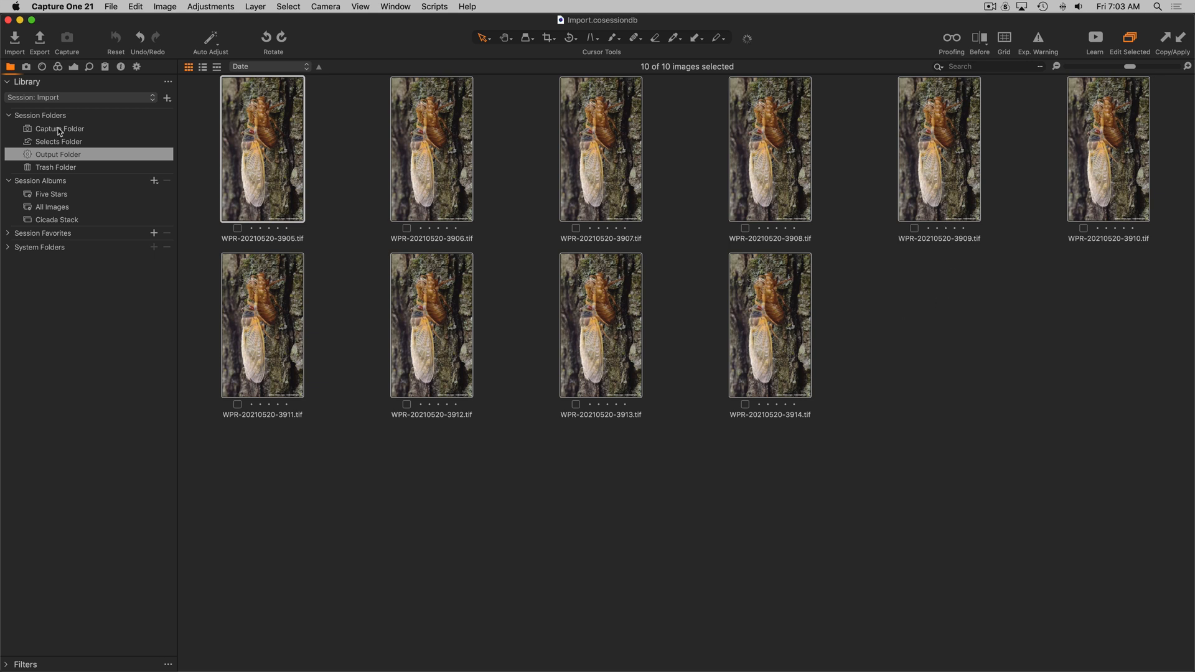
- Show the 3000px recipe's file-location settings in the Process Recipe File section
{"action": "left_click", "coordinate": [137, 66]}
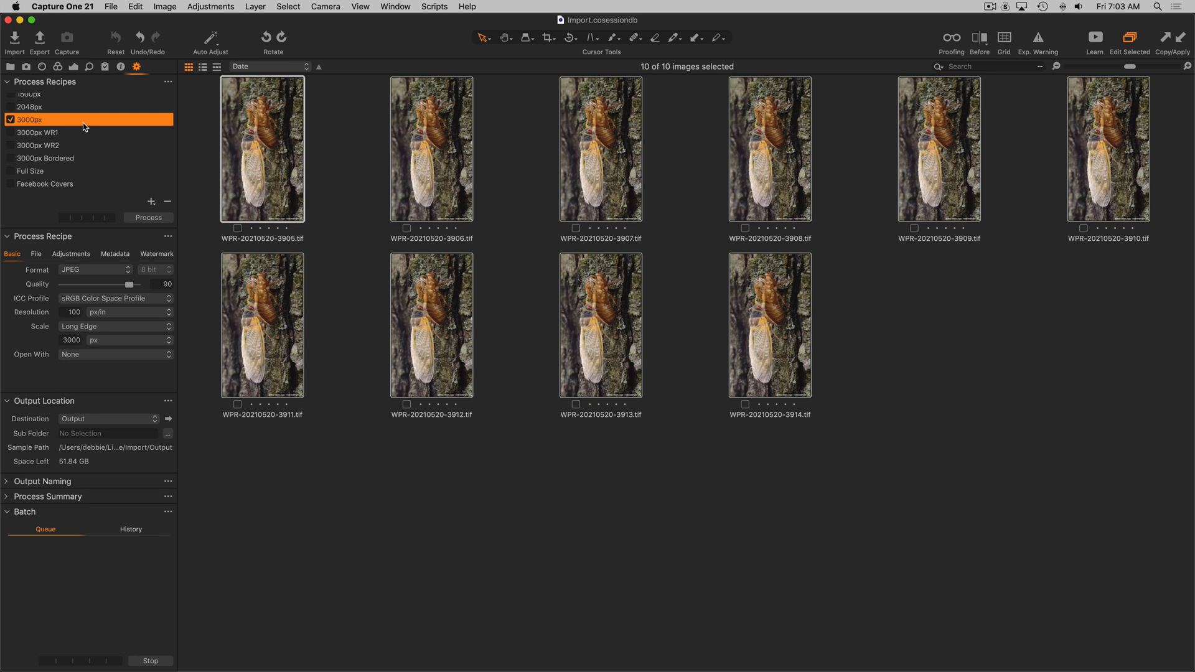
{"action": "left_click", "coordinate": [36, 254]}
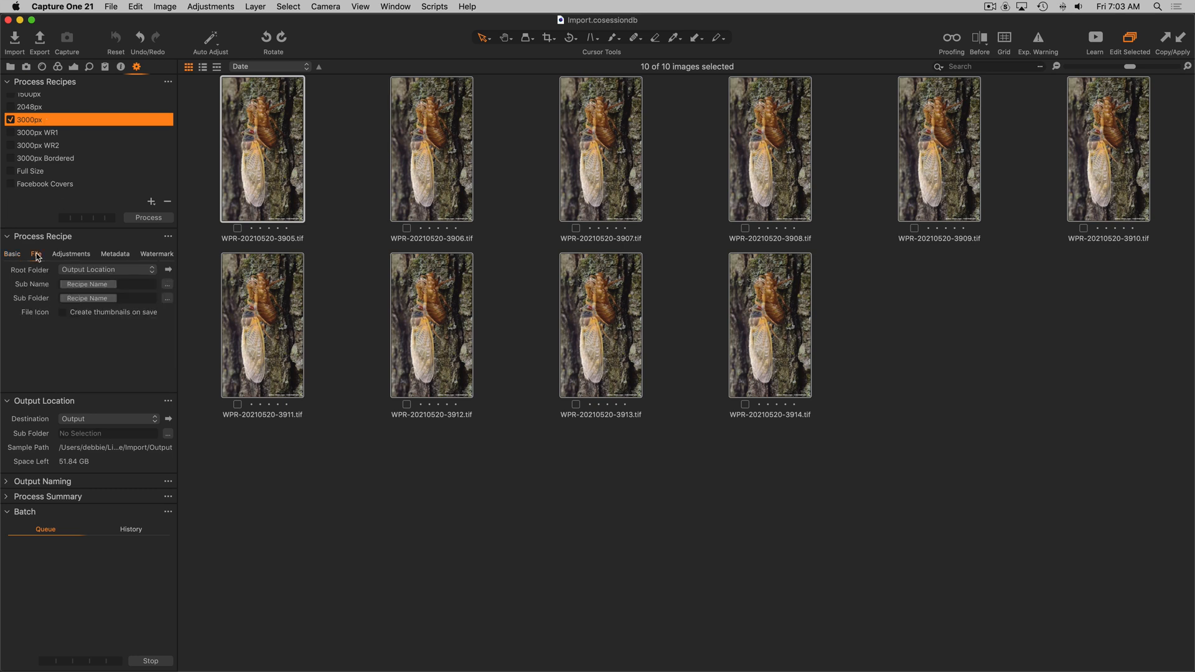
{"action": "mouse_move", "coordinate": [13, 72]}
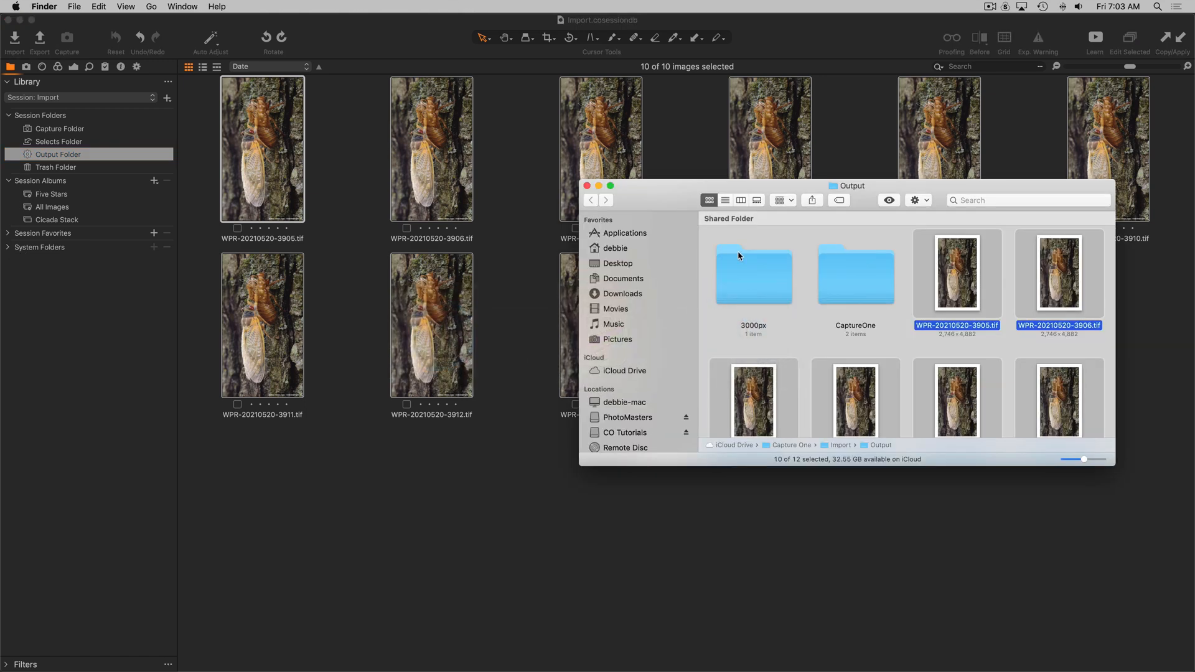
- In Finder list view, expand 3000px and move the emptied folder to the Trash
{"action": "left_click", "coordinate": [725, 199]}
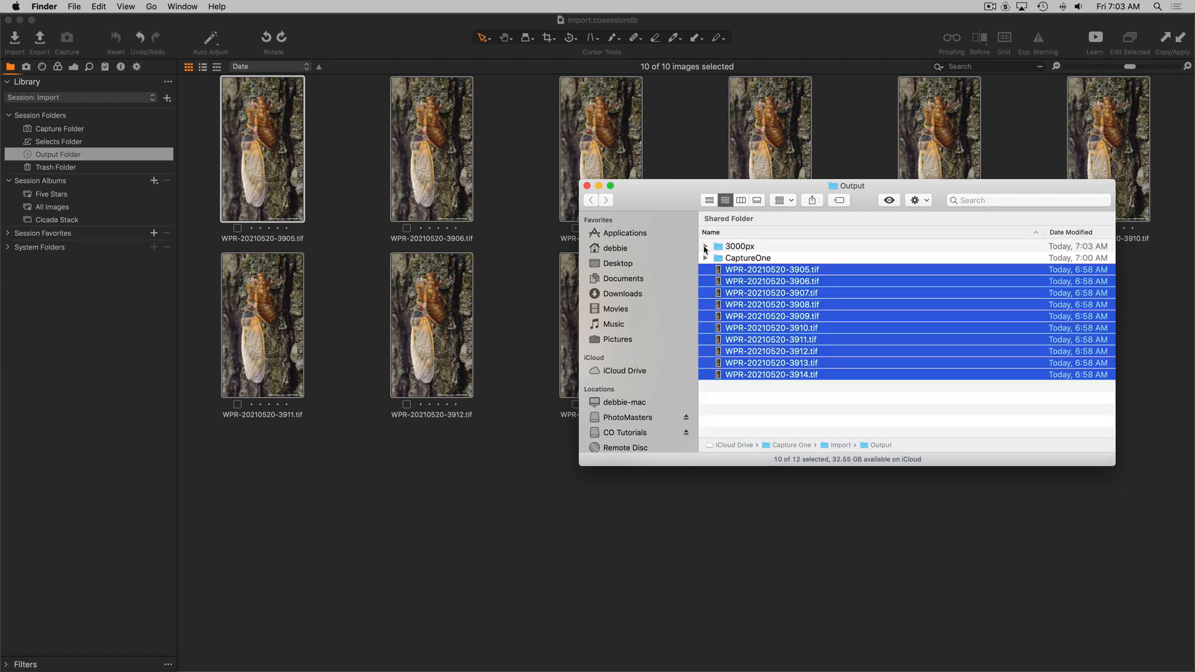
{"action": "left_click", "coordinate": [705, 247]}
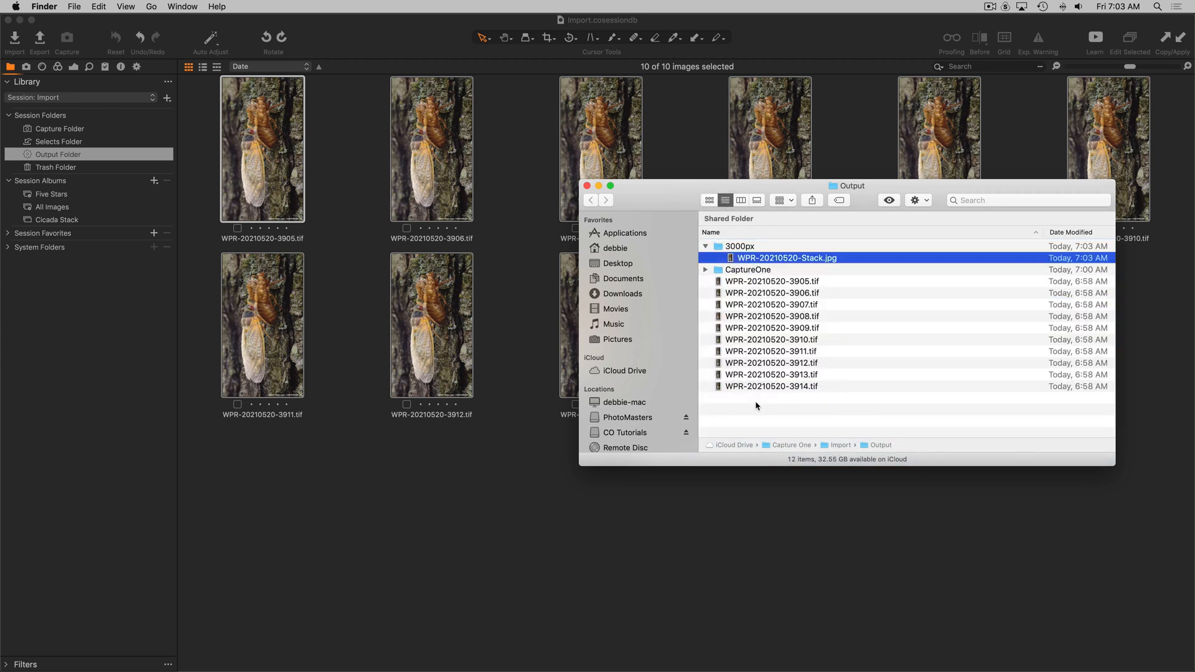
{"action": "right_click", "coordinate": [739, 247]}
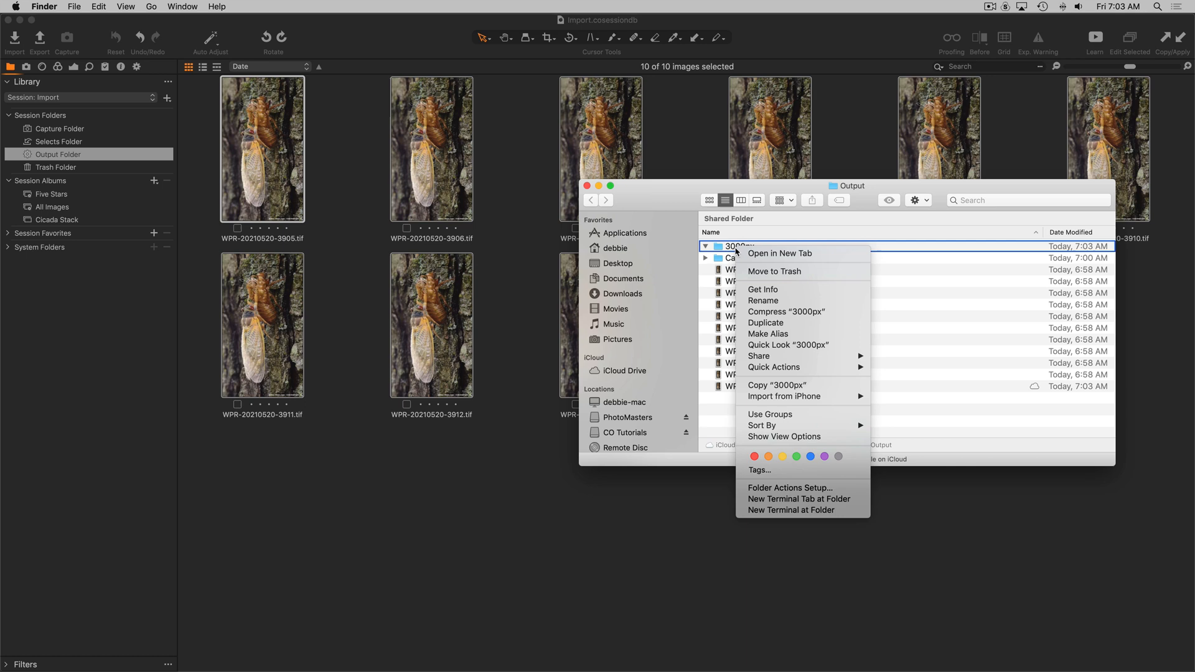
{"action": "left_click", "coordinate": [764, 300]}
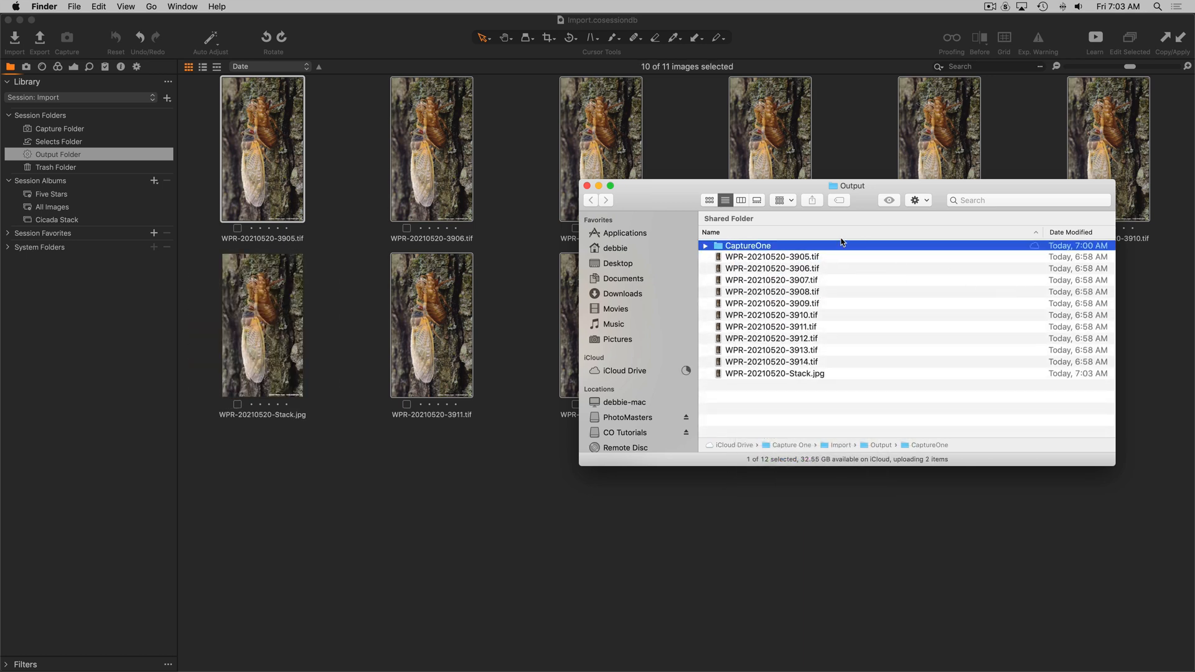
- Close the Output Finder window and select the new Stack JPEG in Capture One
{"action": "left_click", "coordinate": [587, 185]}
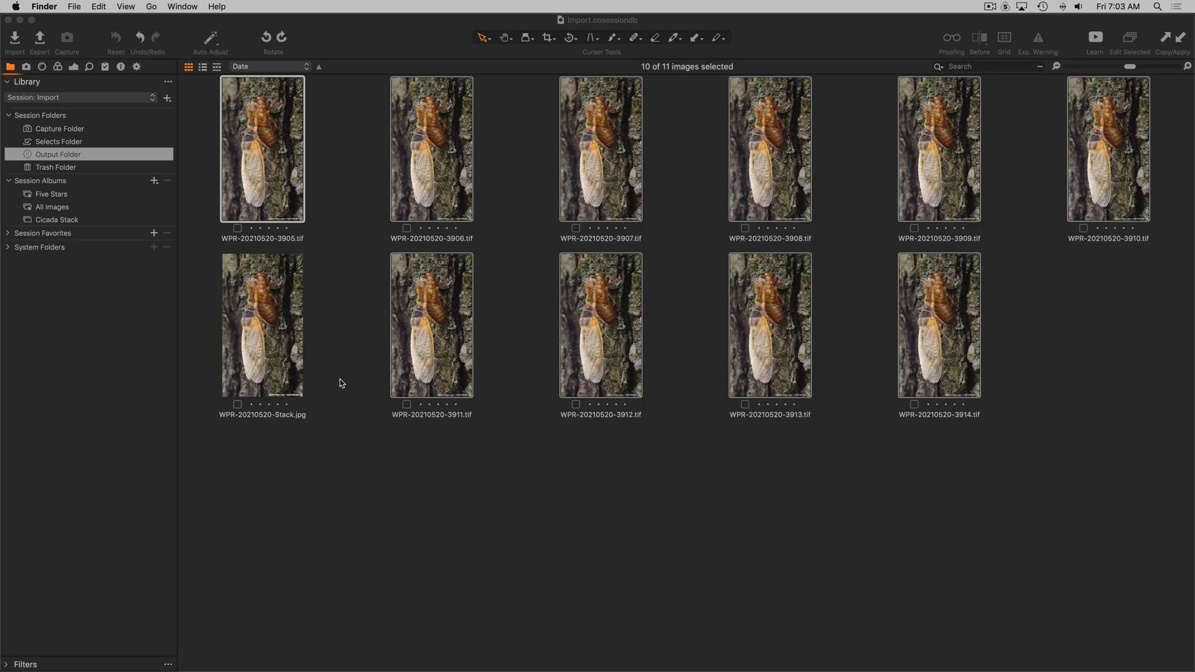
{"action": "left_click", "coordinate": [263, 323]}
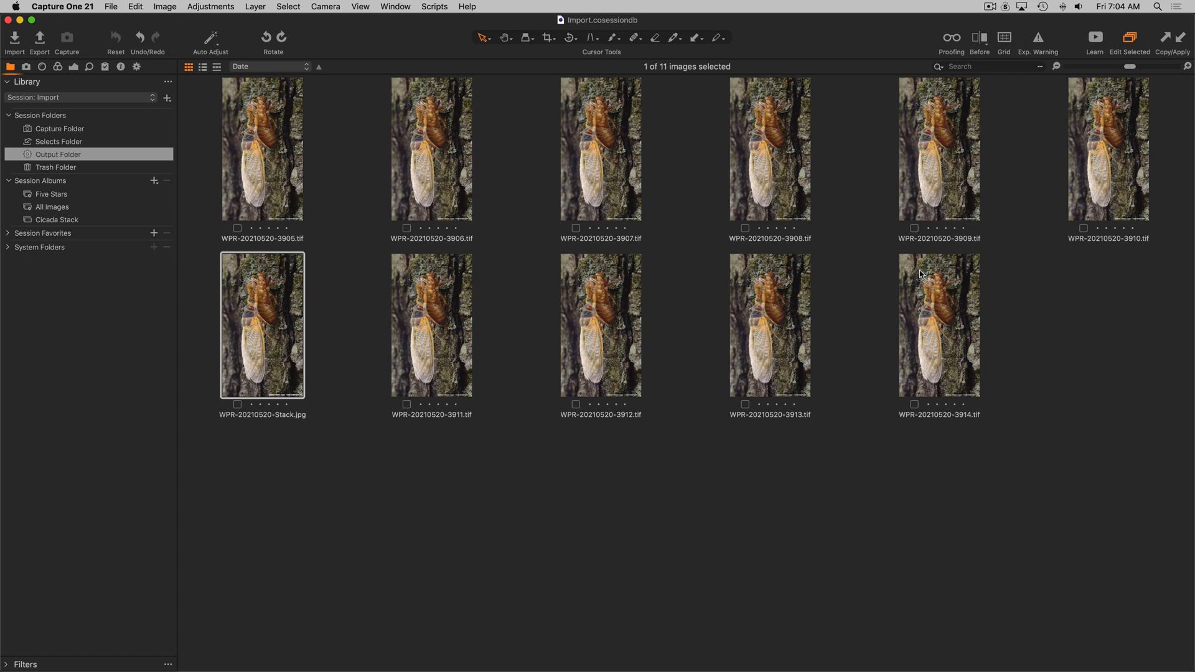
- Return from the Capture Folder to the Cicada Stack album with its eleven images
{"action": "left_click", "coordinate": [60, 128]}
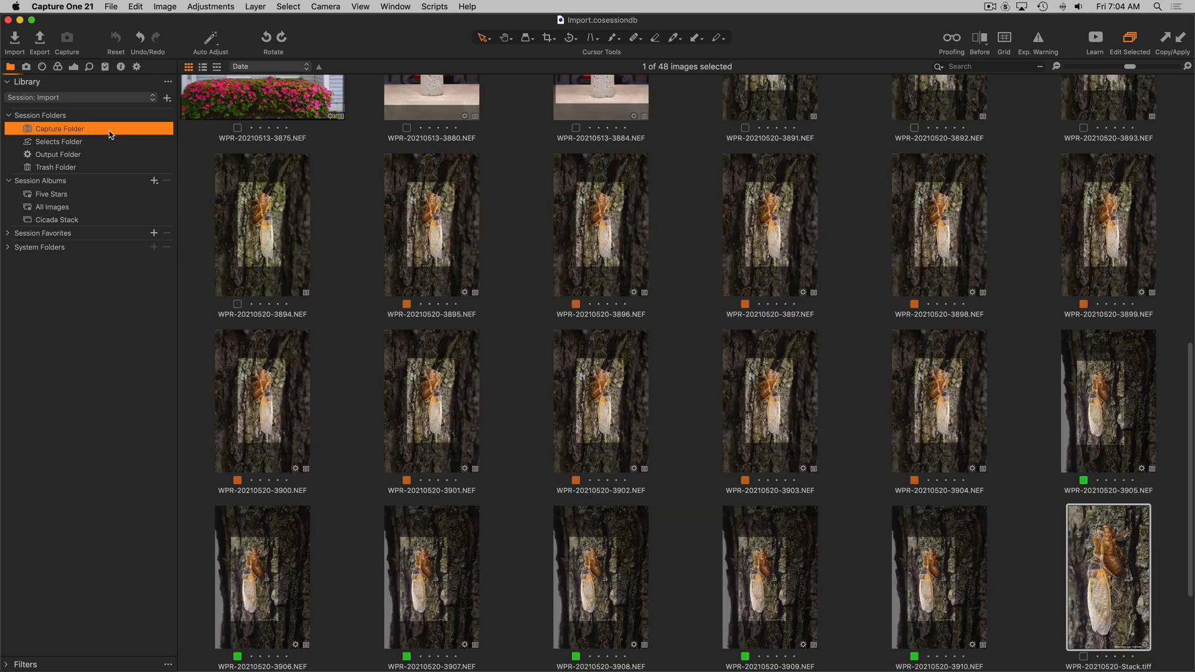
{"action": "mouse_move", "coordinate": [83, 209]}
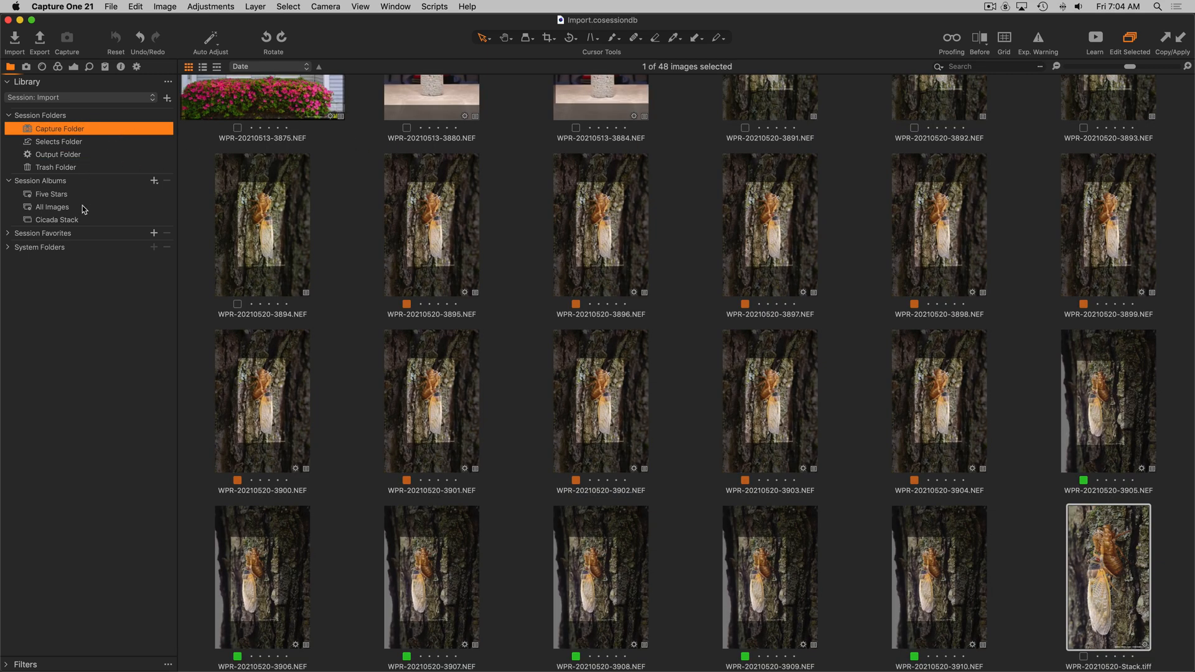
{"action": "left_click", "coordinate": [56, 219]}
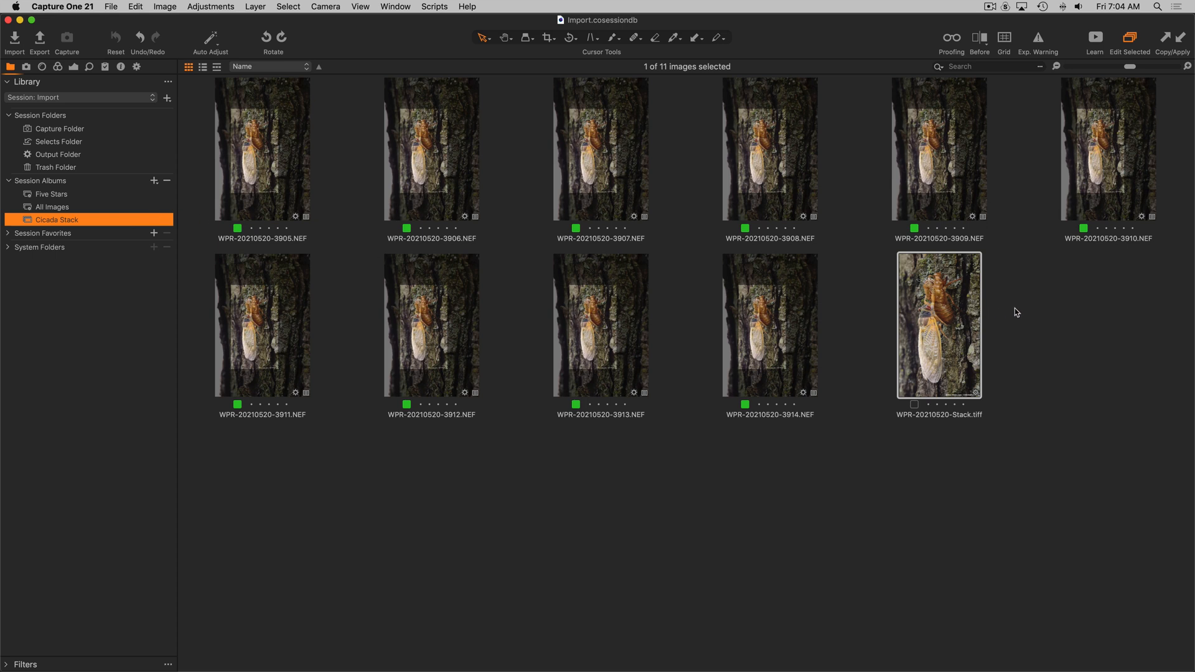